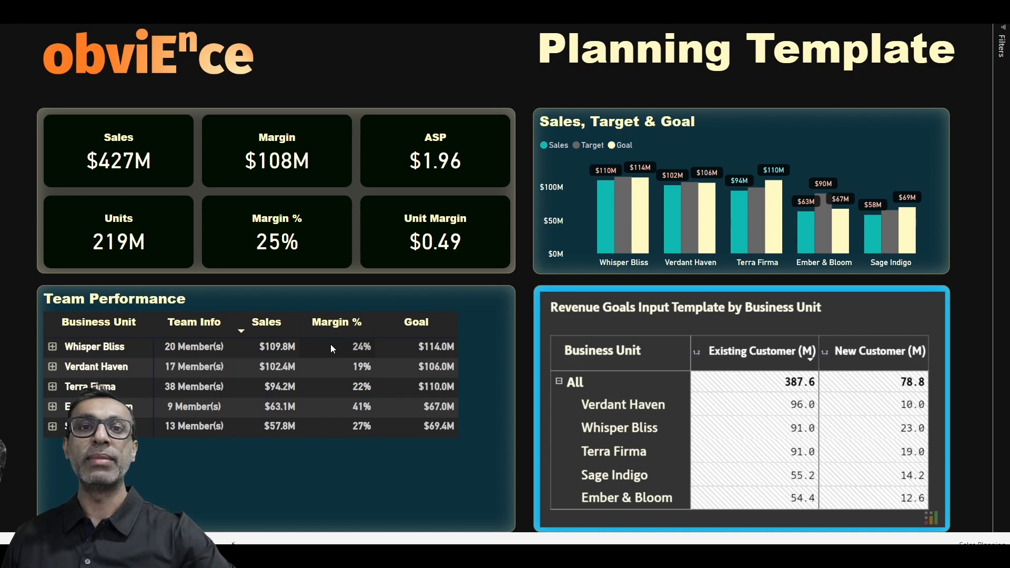
mouse_move(390, 363)
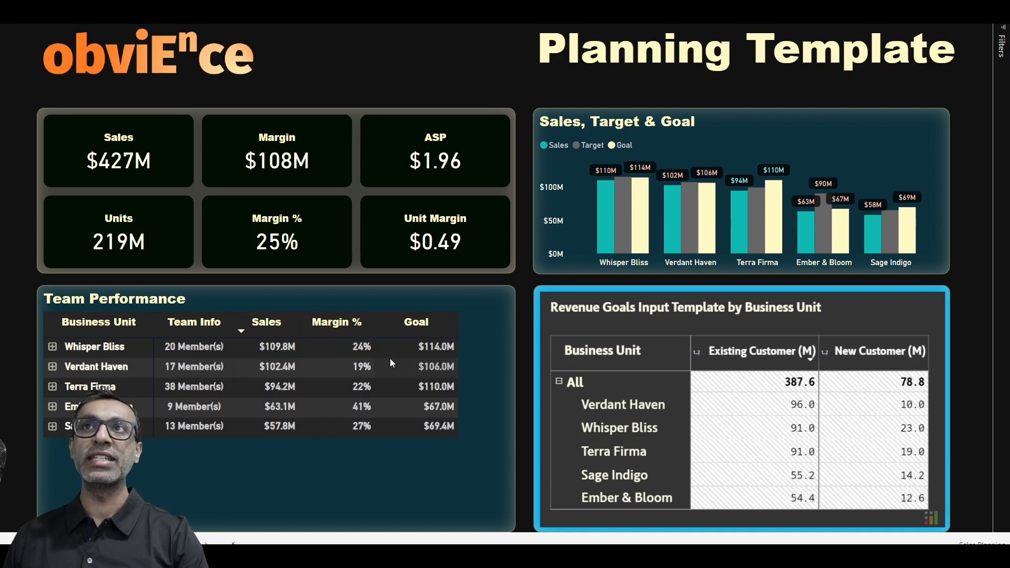
mouse_move(634, 243)
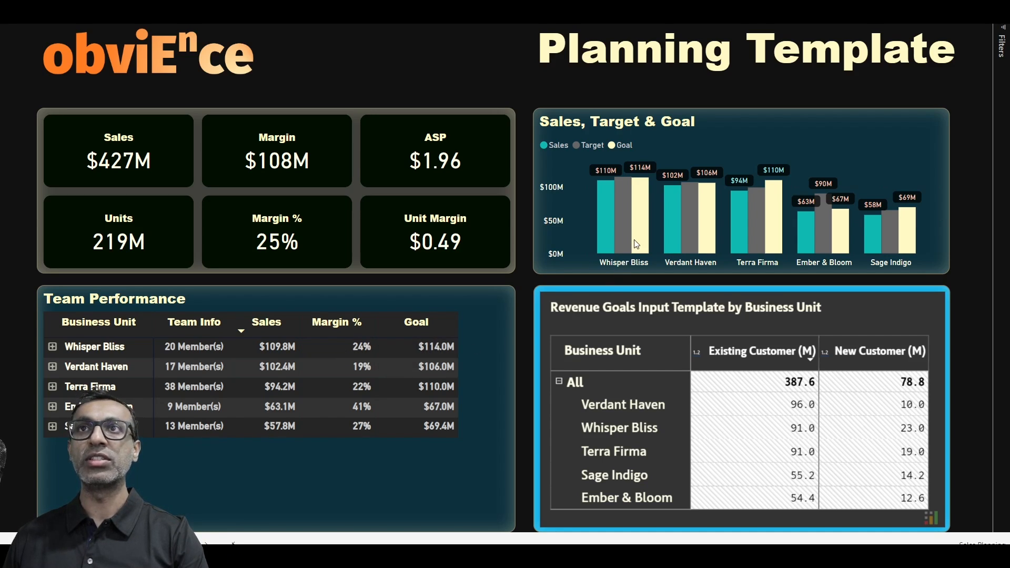
mouse_move(628, 199)
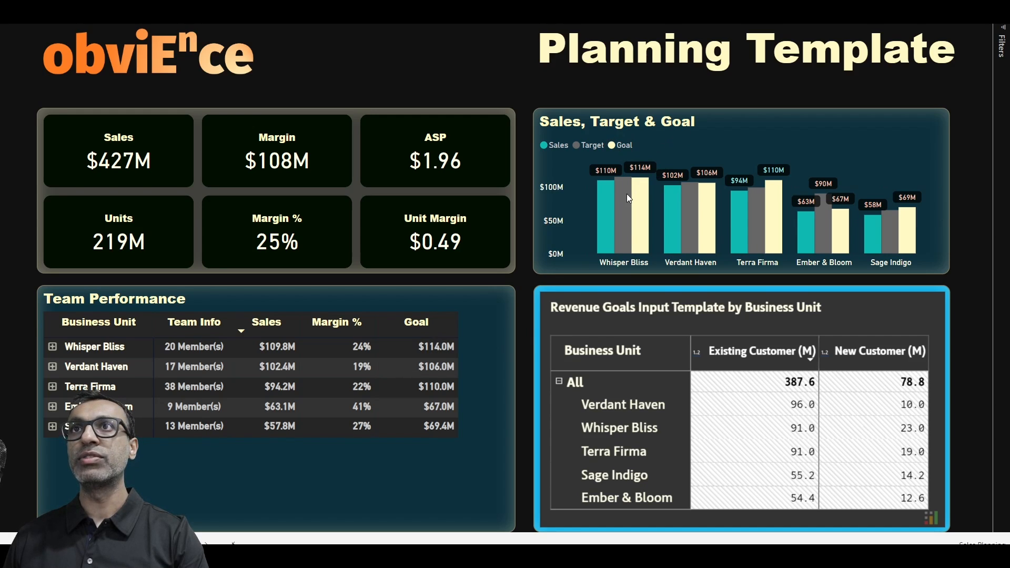
mouse_move(695, 216)
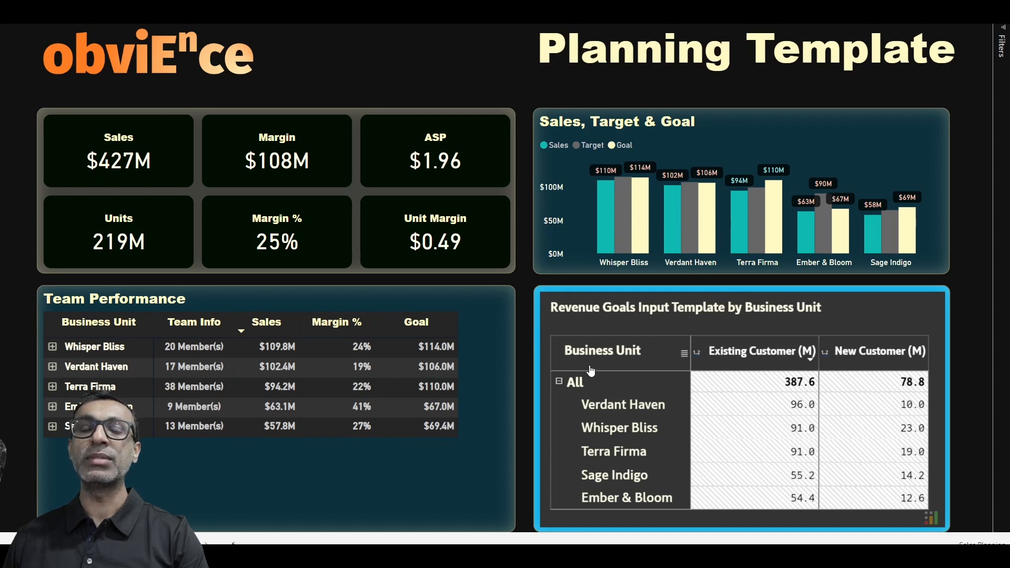
mouse_move(461, 388)
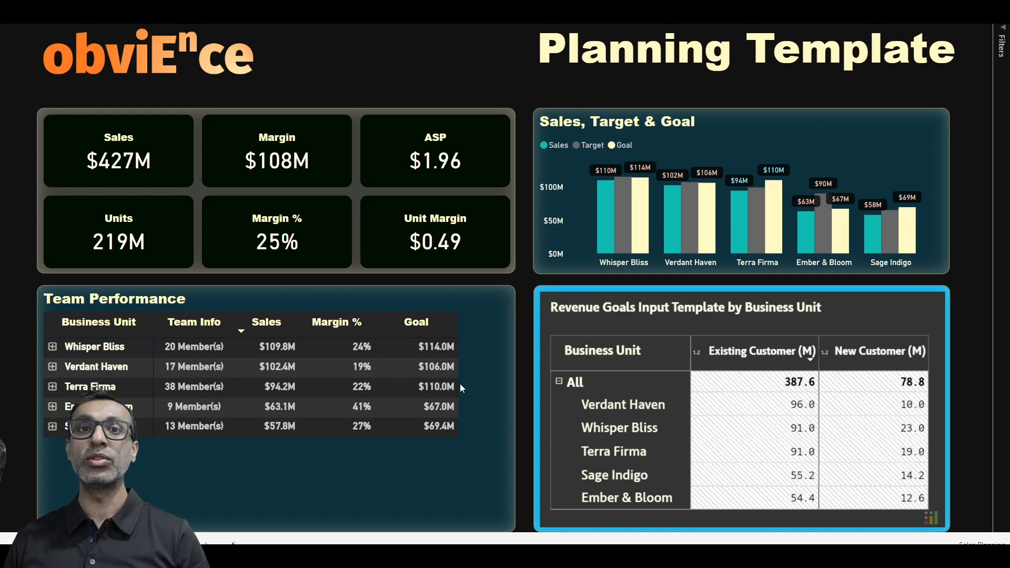
mouse_move(713, 337)
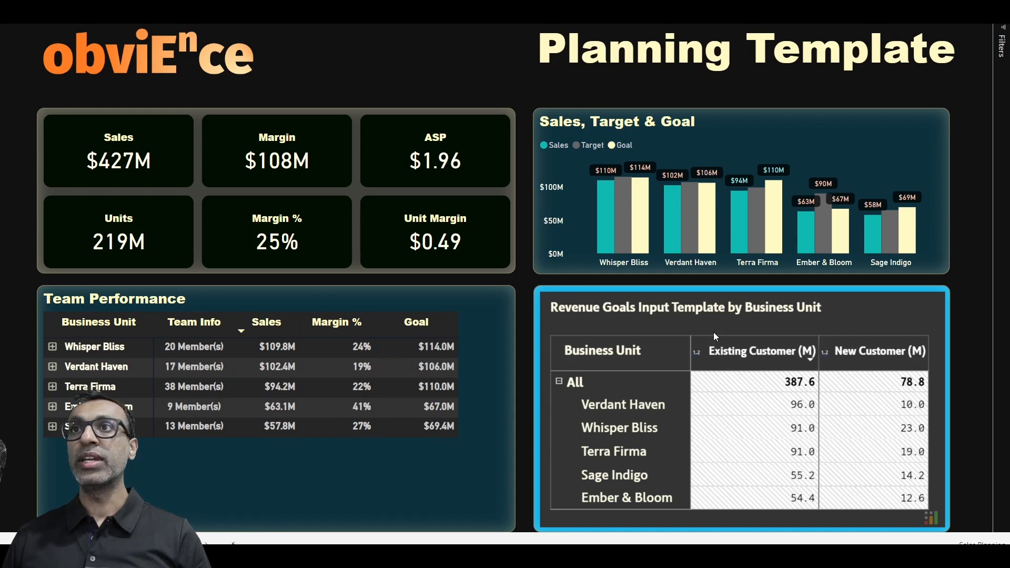
mouse_move(676, 438)
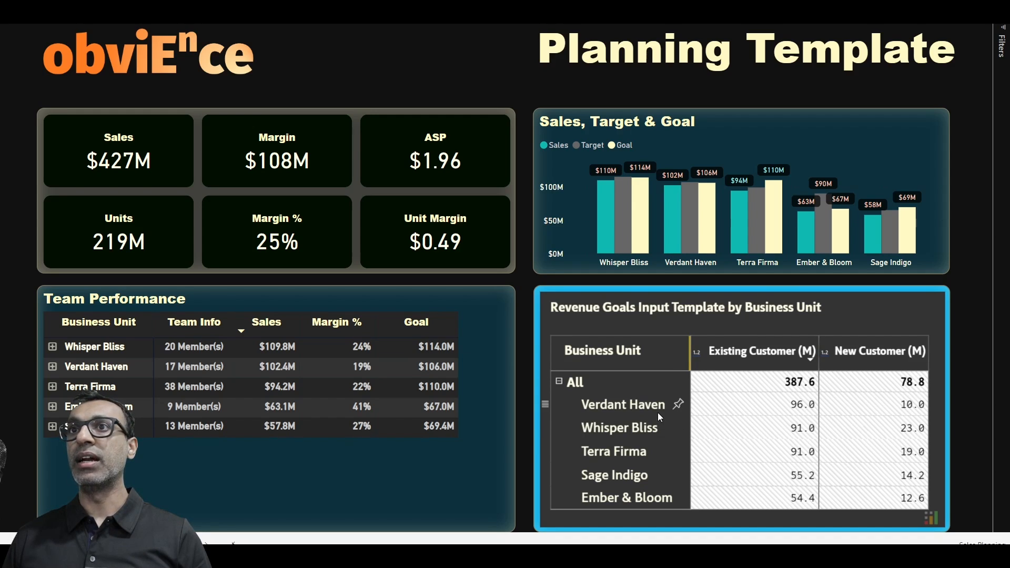
mouse_move(783, 470)
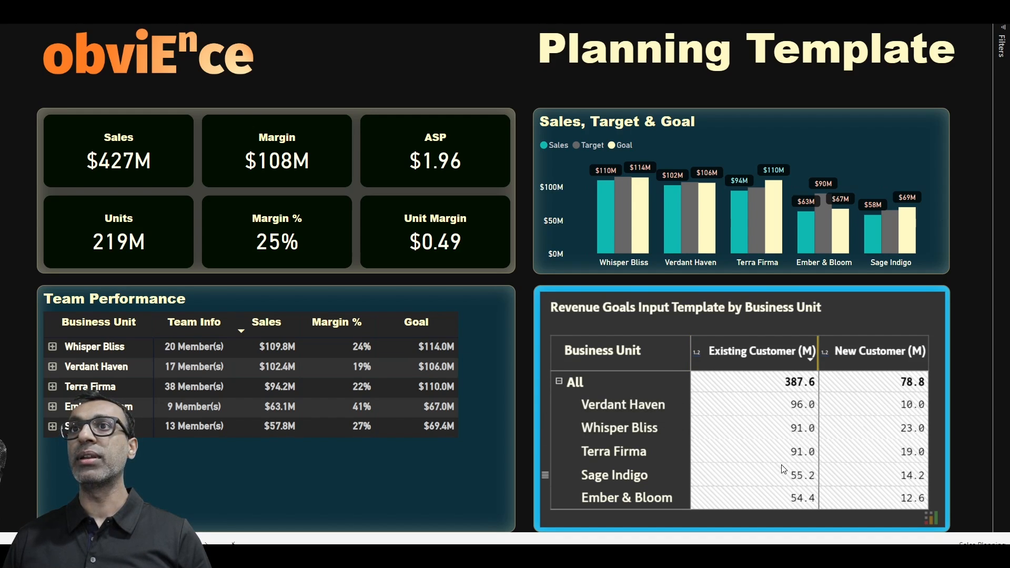
mouse_move(799, 430)
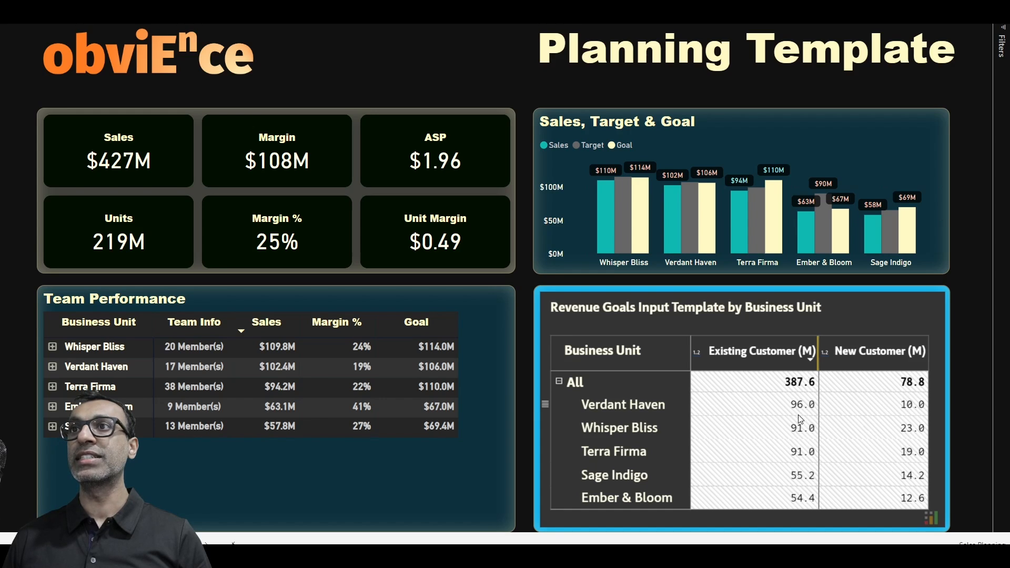
mouse_move(874, 413)
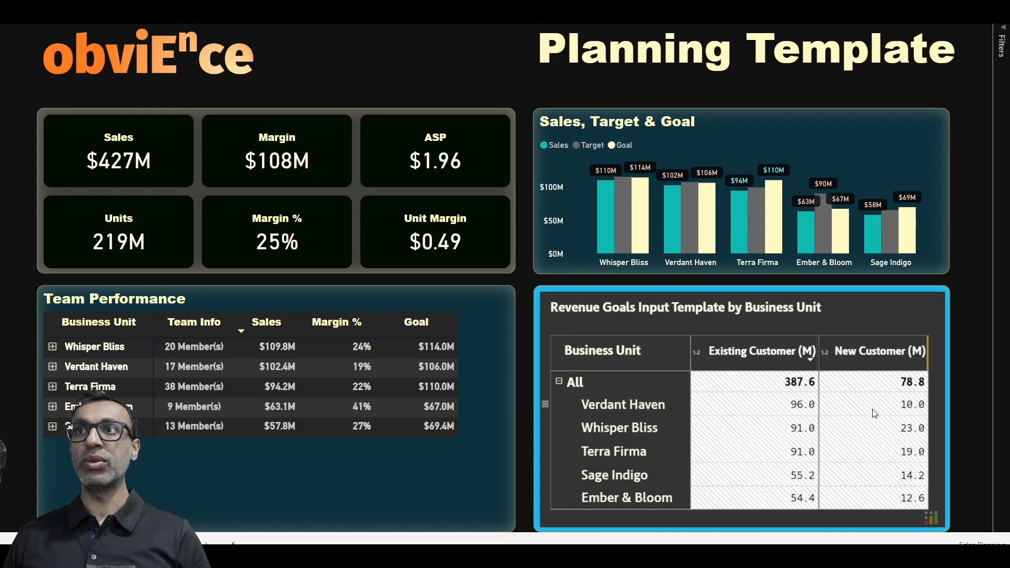
mouse_move(704, 234)
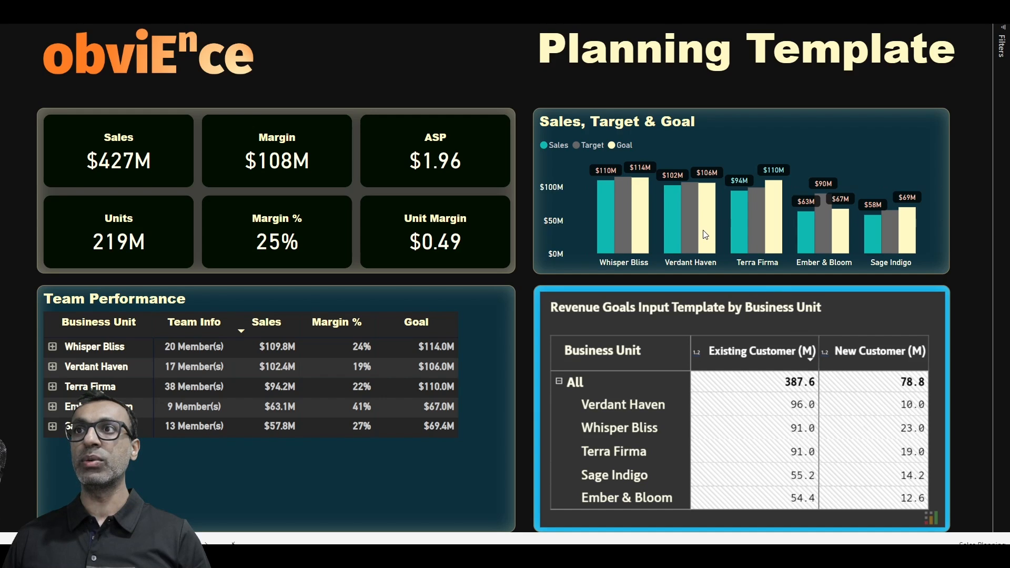
mouse_move(865, 415)
text(11)
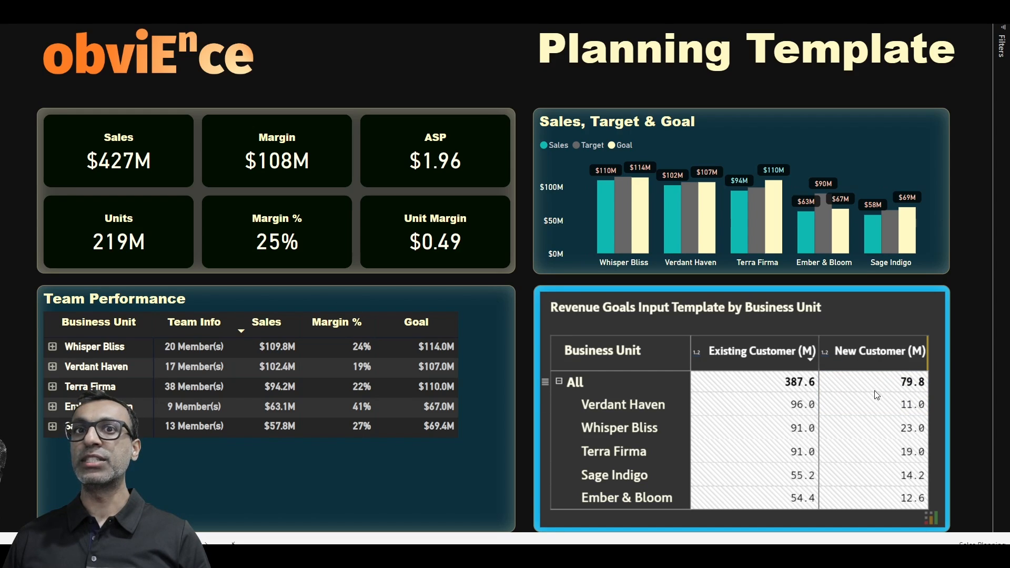
mouse_move(848, 379)
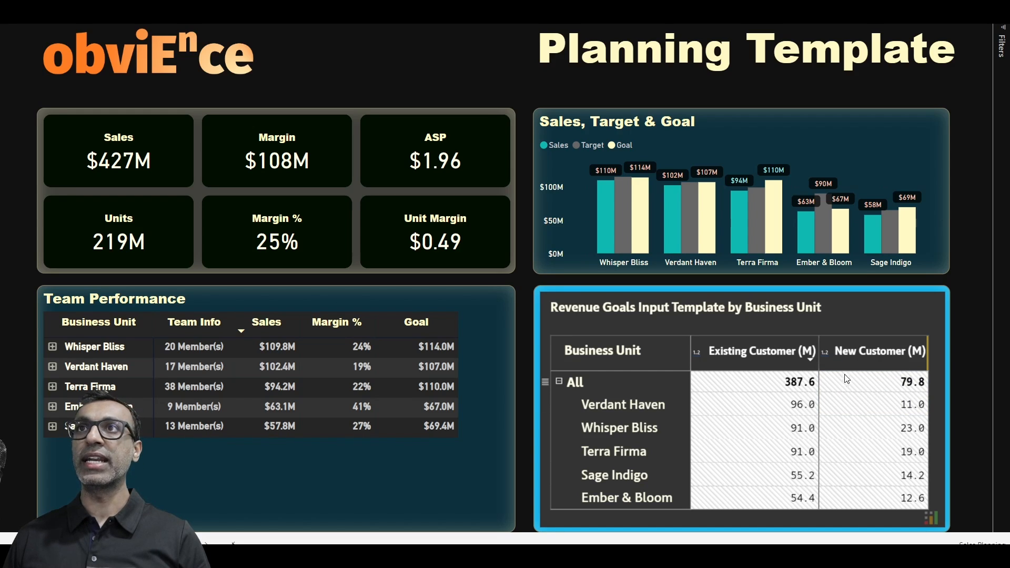
mouse_move(722, 152)
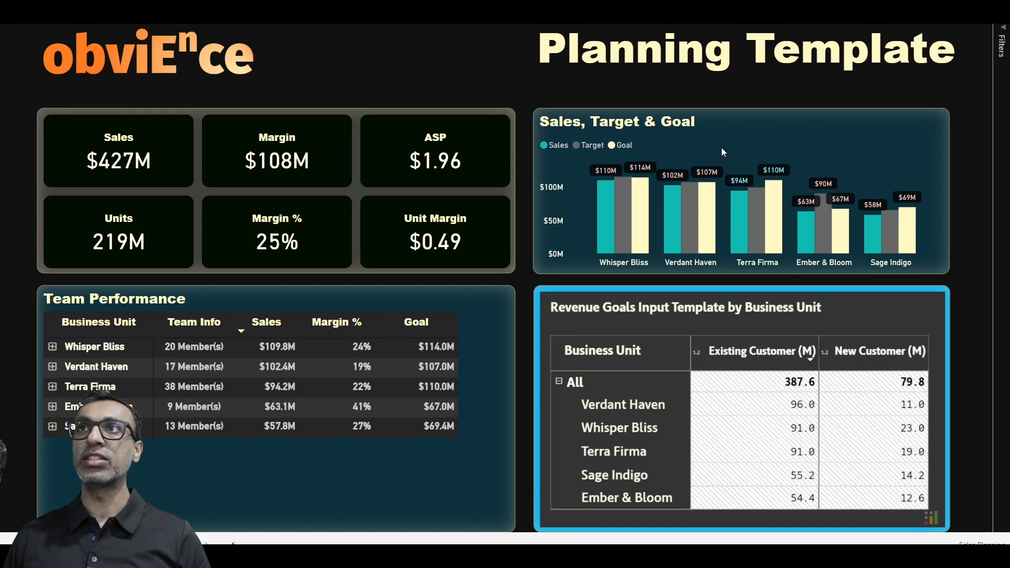
mouse_move(708, 217)
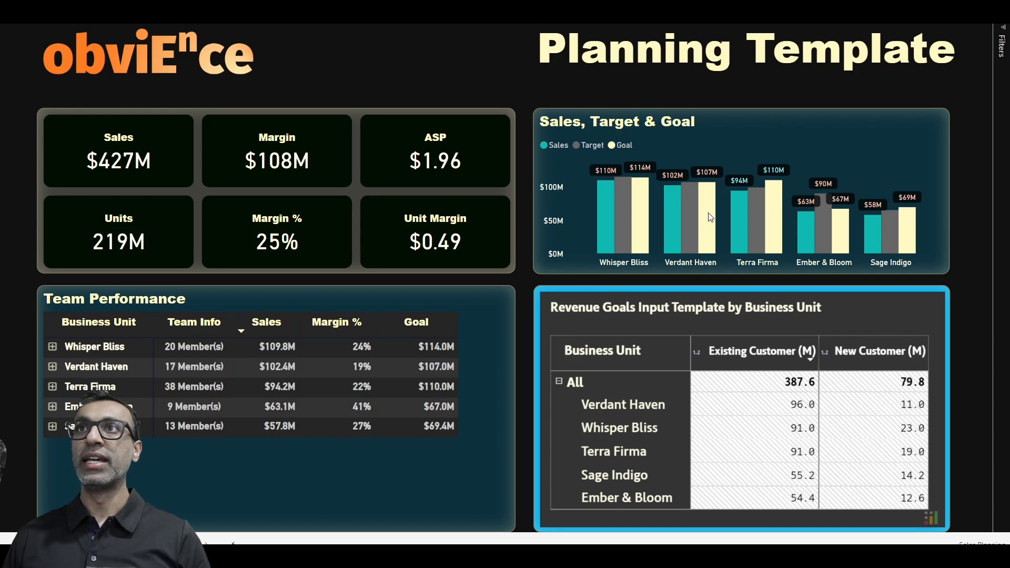
mouse_move(708, 219)
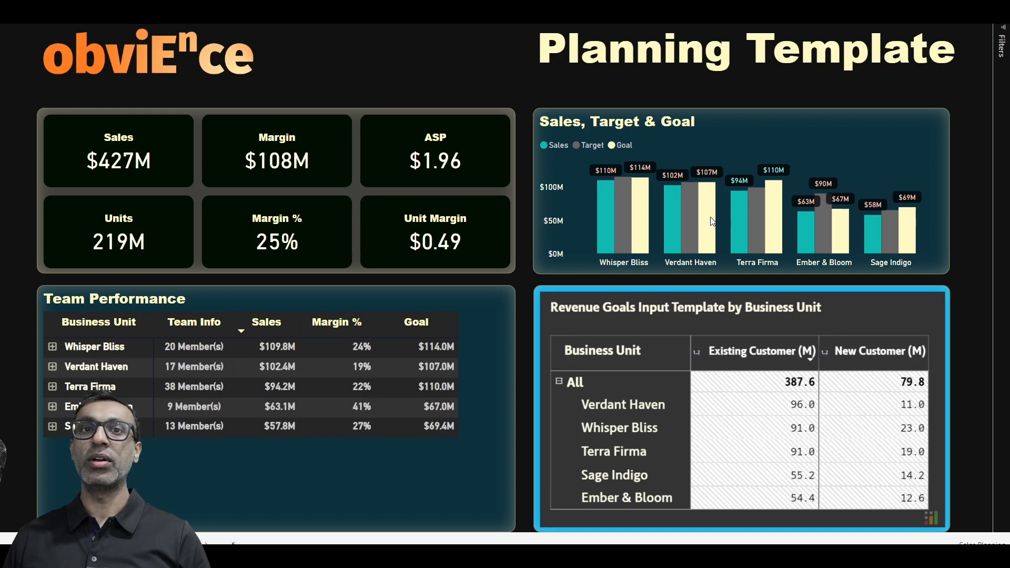
mouse_move(708, 219)
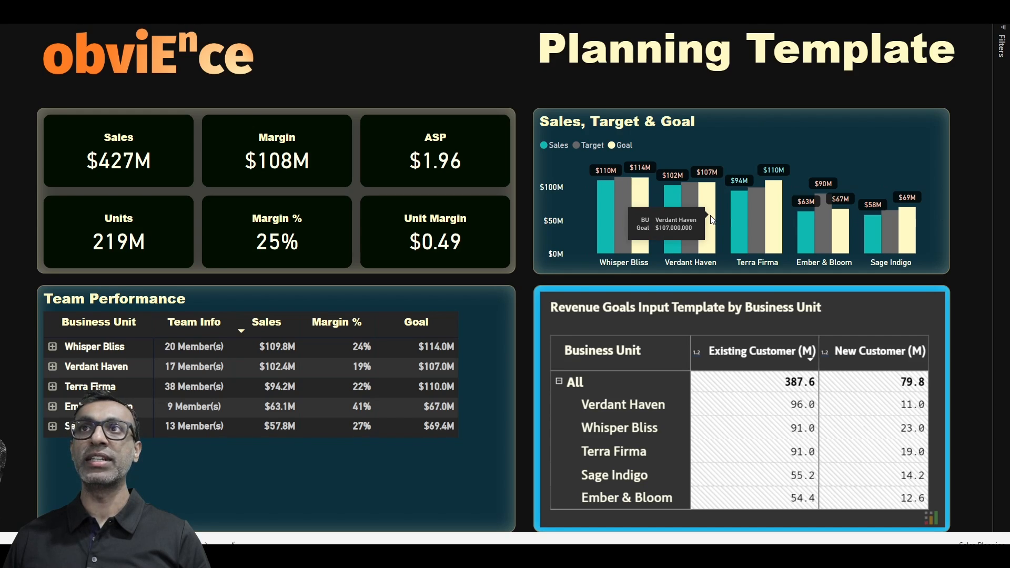
mouse_move(780, 449)
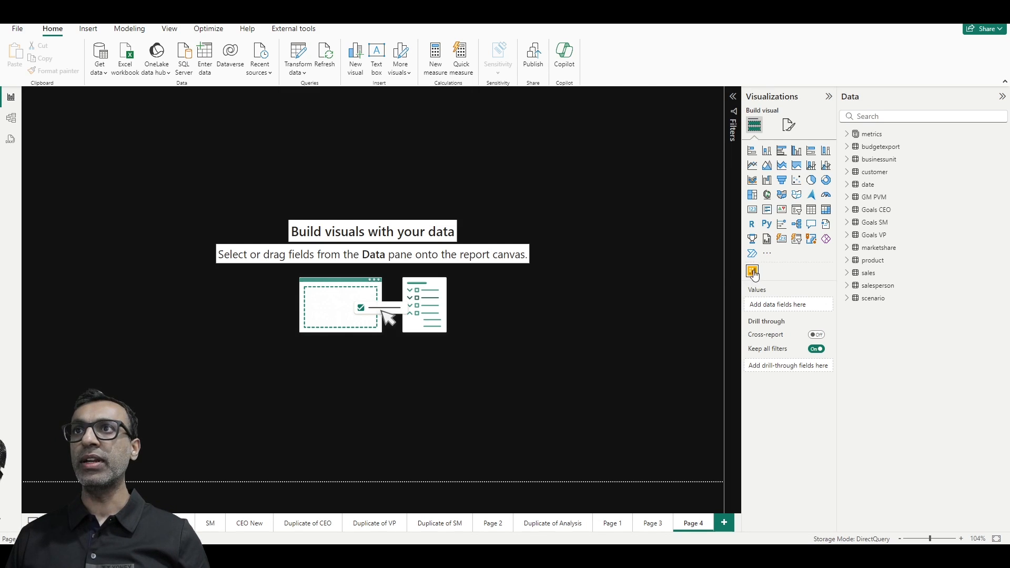
mouse_move(752, 271)
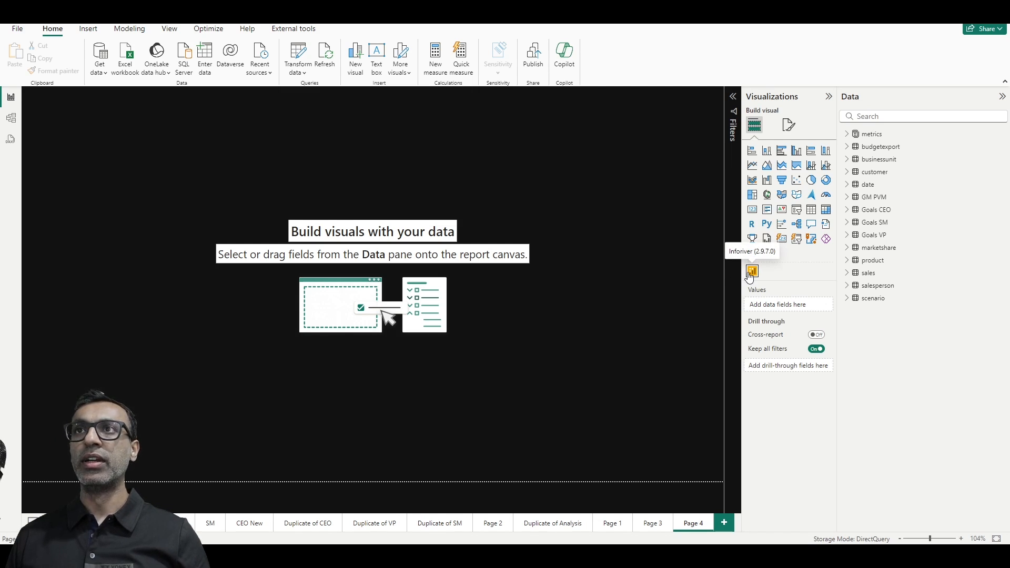
mouse_move(752, 273)
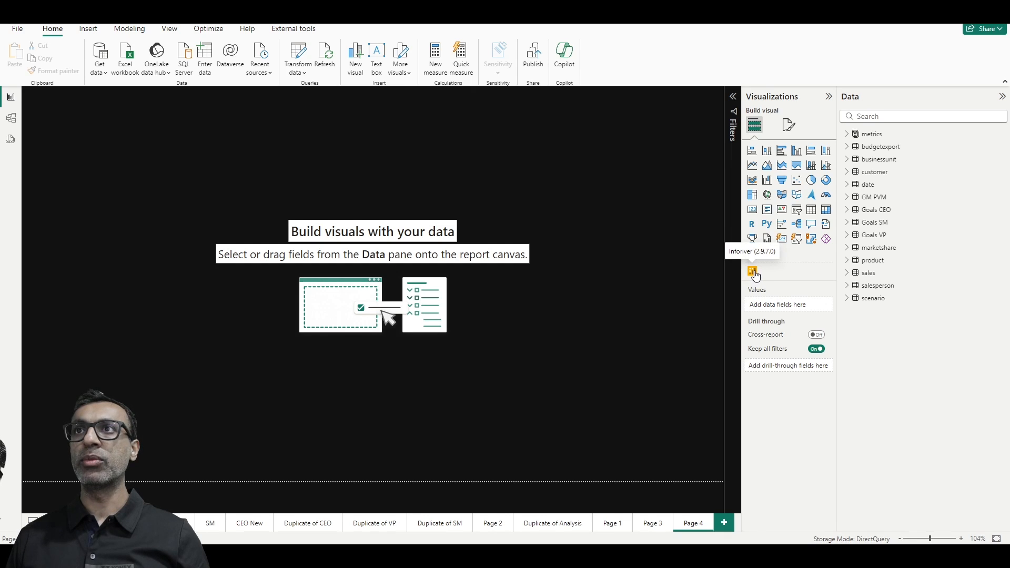
Add an InfoRiver visual to the page with the date table's Year field as its rows
click(752, 270)
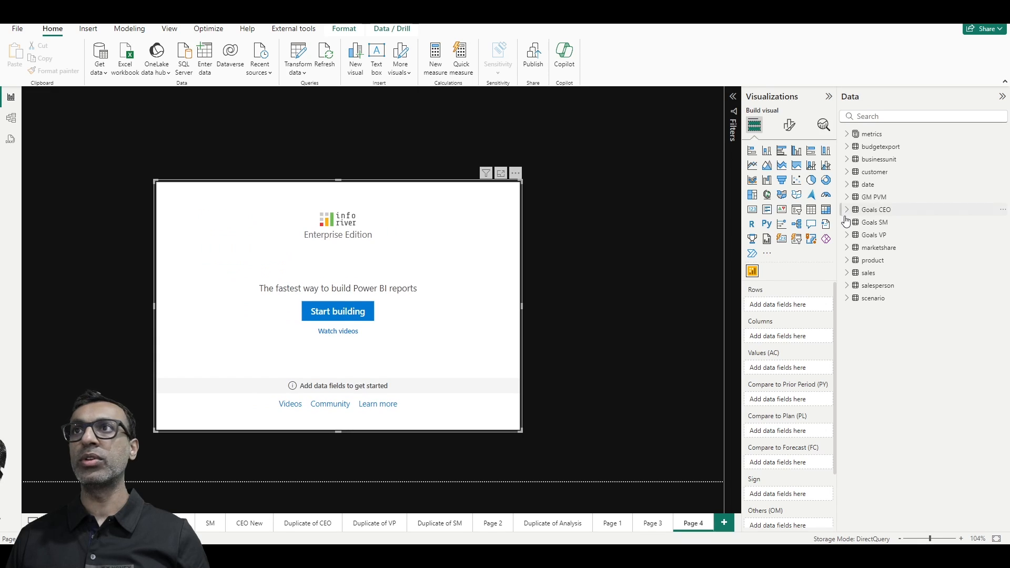
click(868, 184)
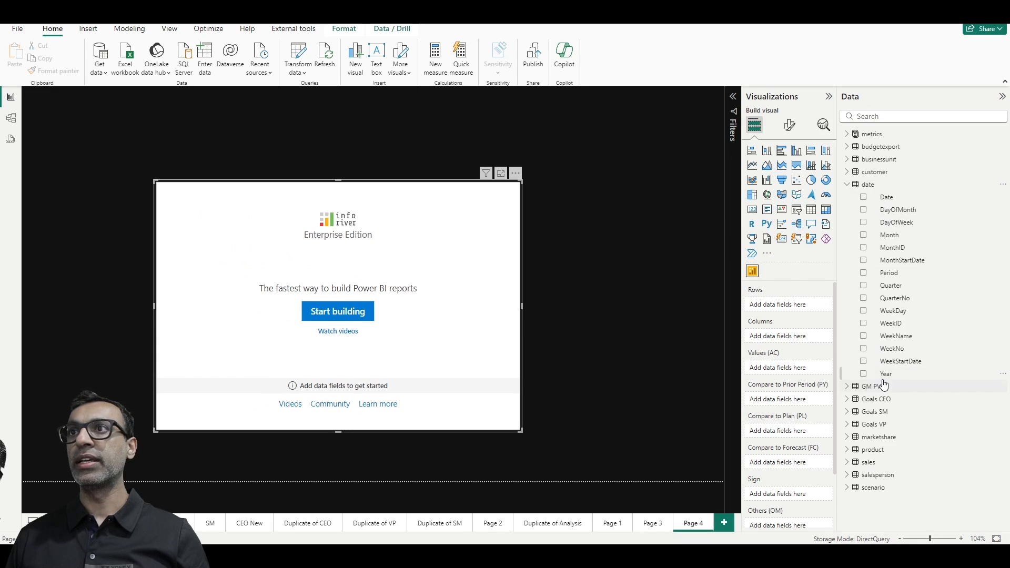
click(863, 374)
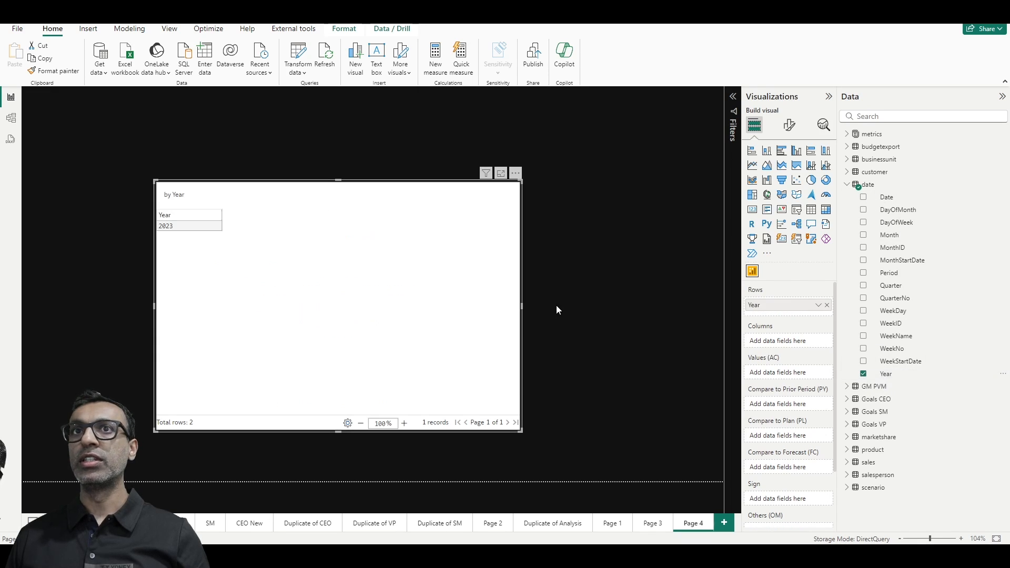
mouse_move(632, 309)
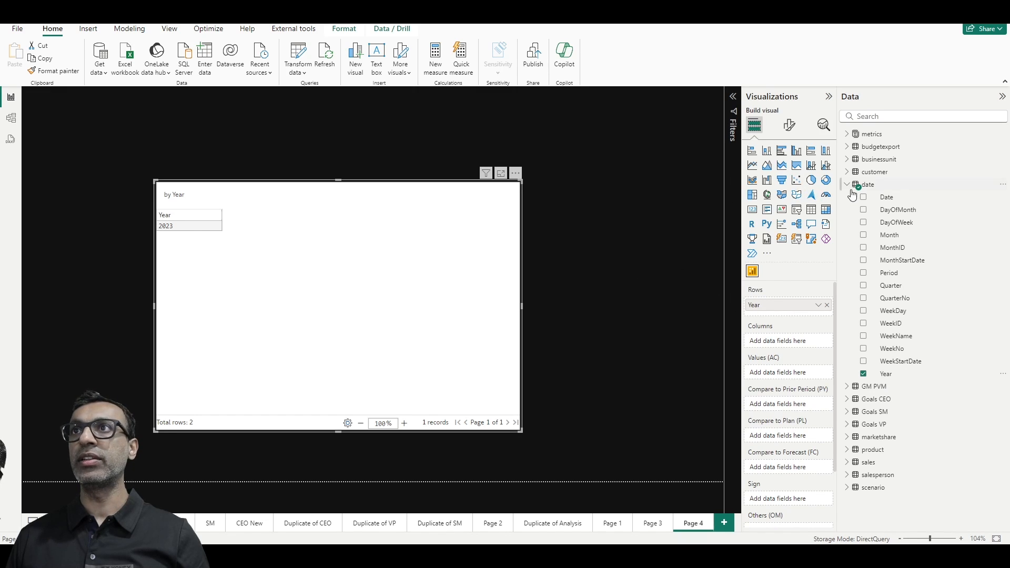
click(847, 184)
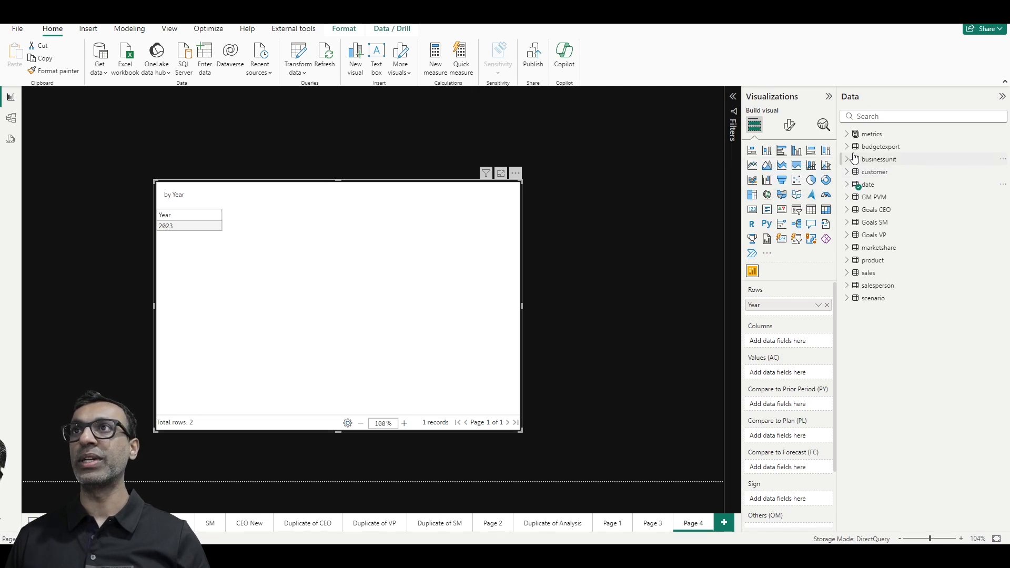
mouse_move(860, 235)
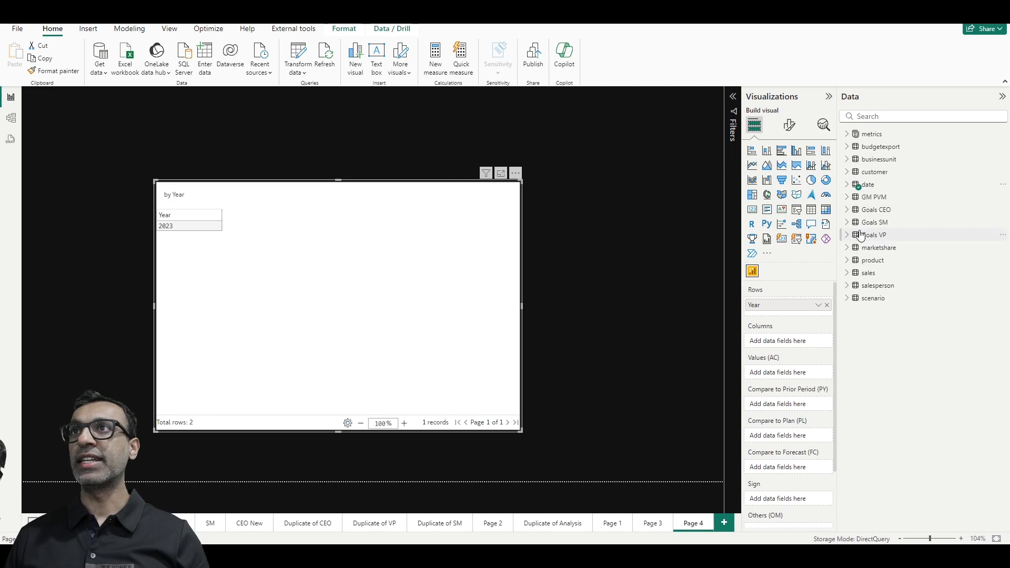
Add BusinessUnitName and SalesPersonID to the visual's rows under Year
click(878, 159)
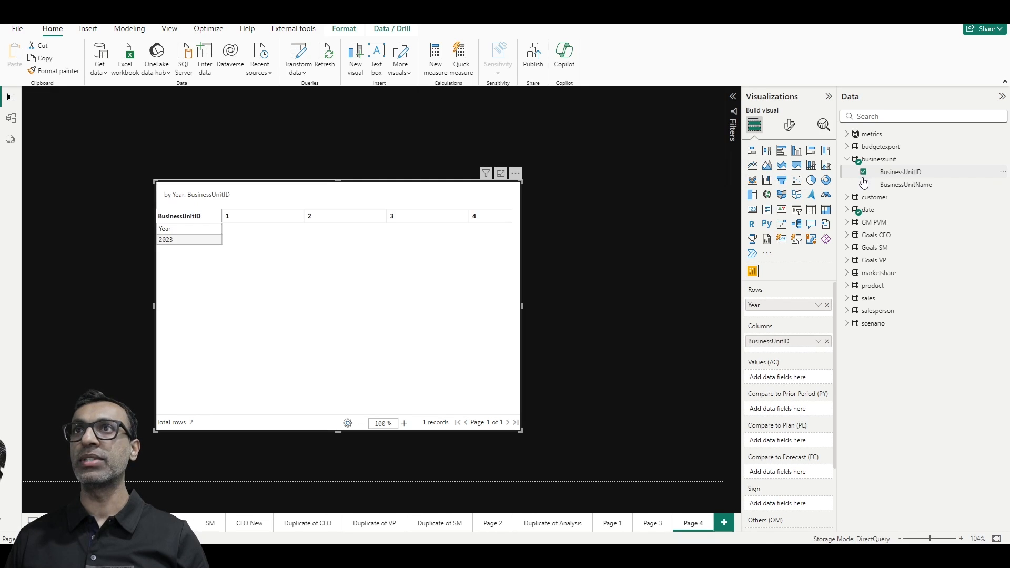
click(863, 185)
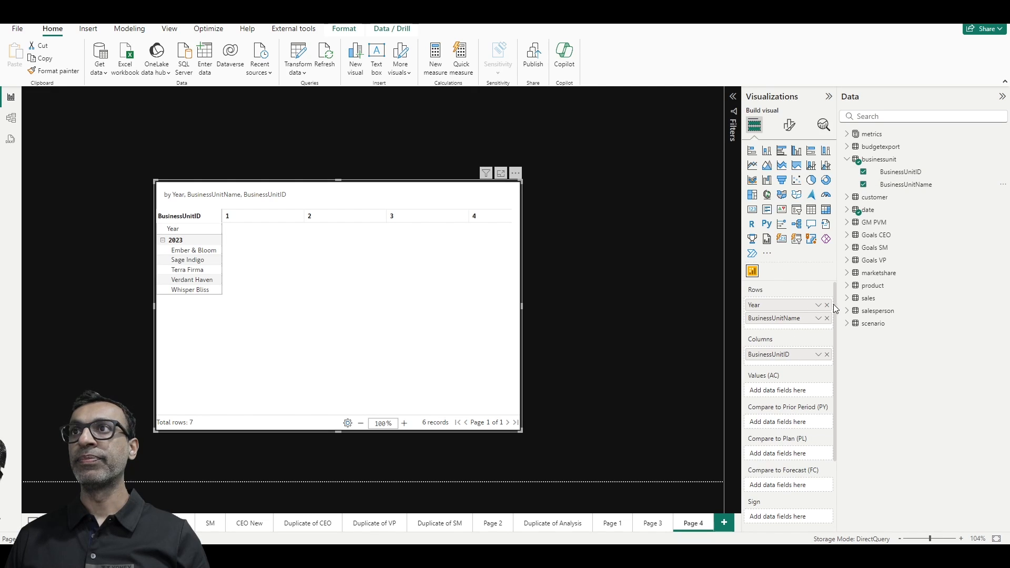
mouse_move(877, 310)
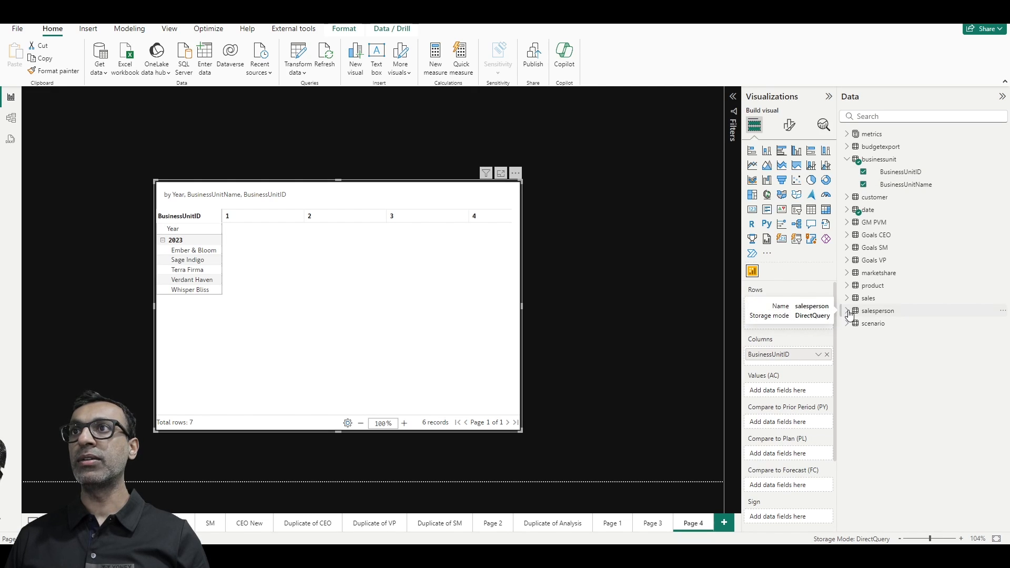
click(848, 310)
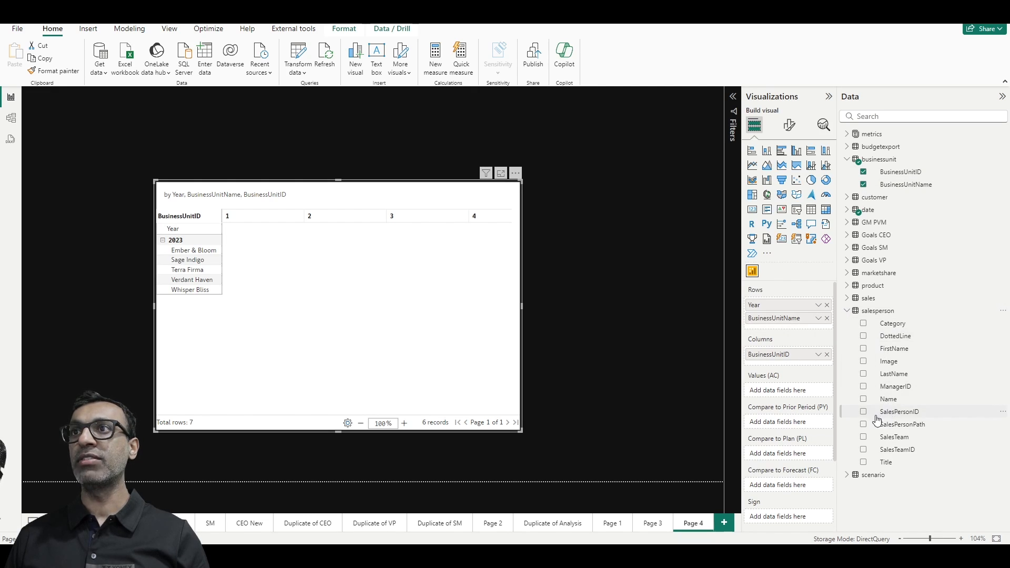
click(863, 412)
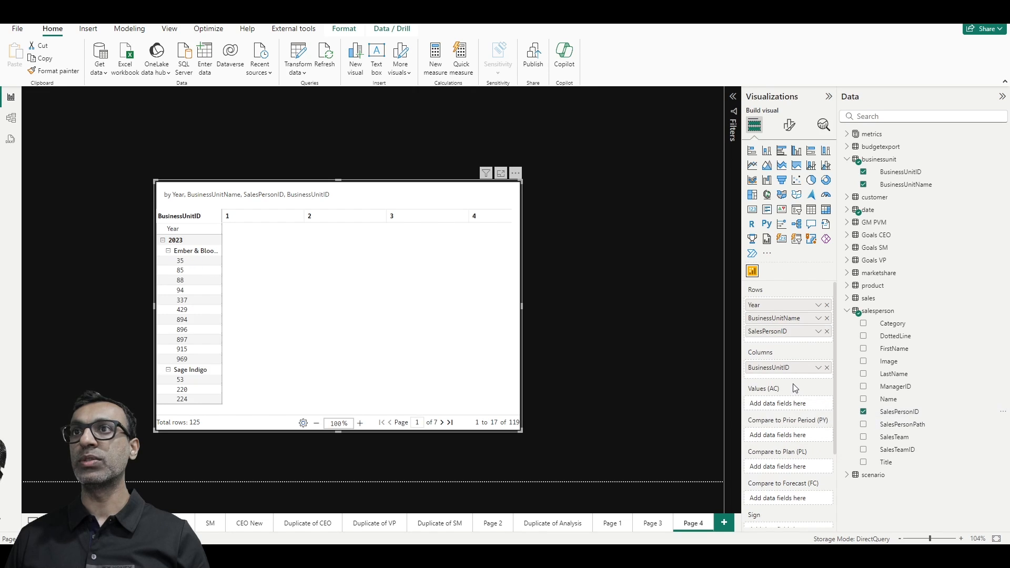
mouse_move(771, 367)
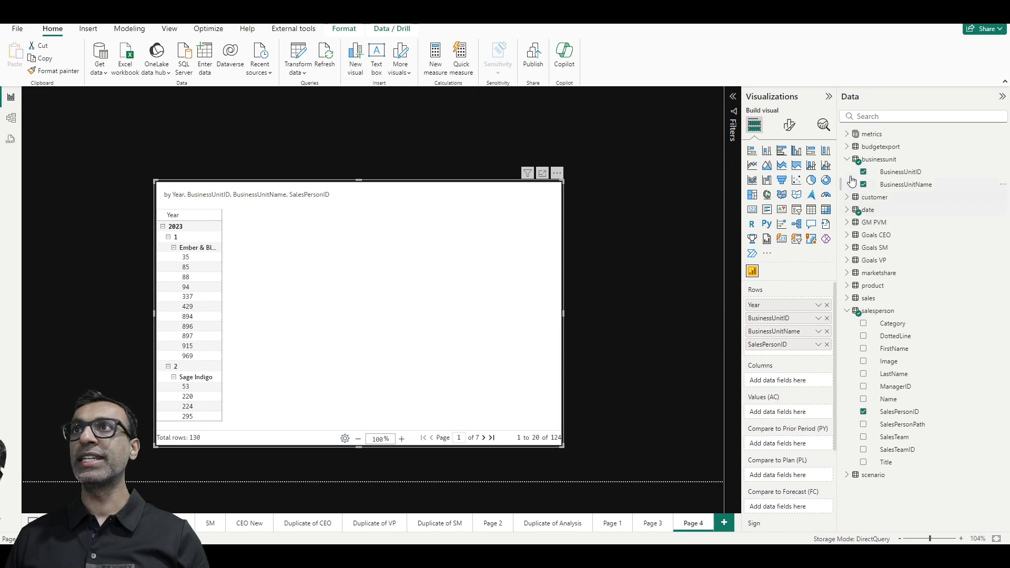
Add the Sales measure from the metrics table to the matrix values
click(848, 134)
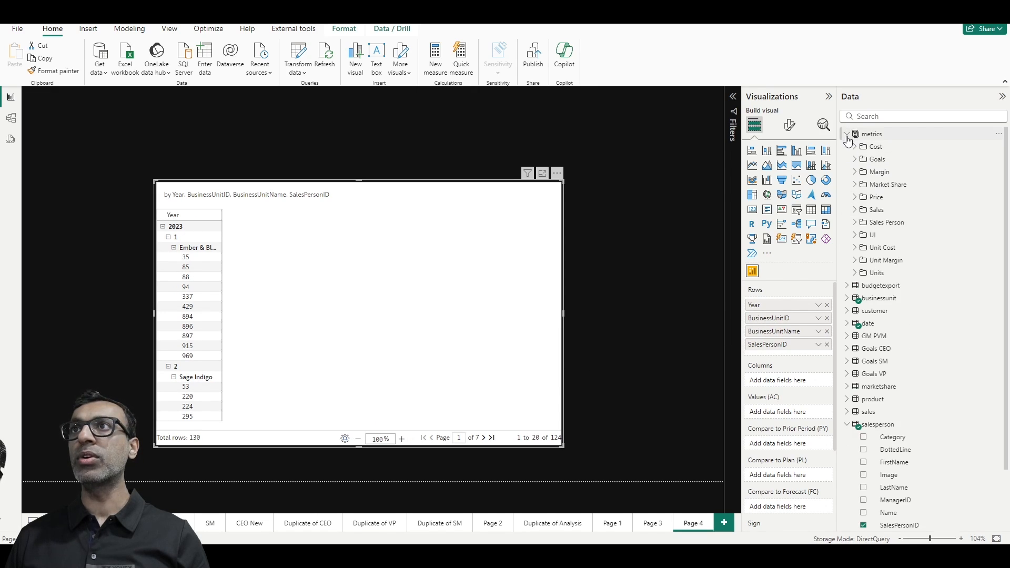
click(877, 210)
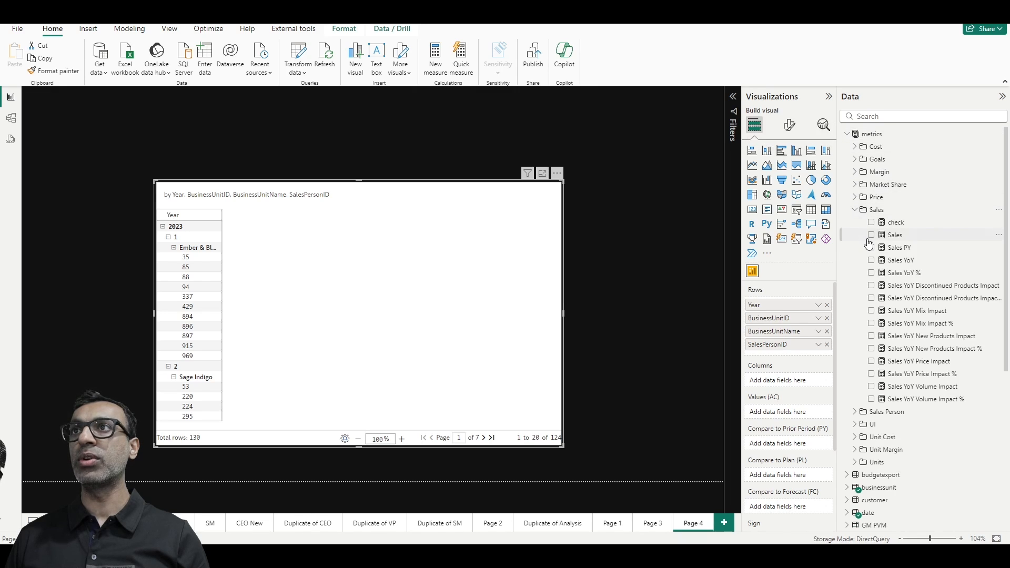
click(871, 235)
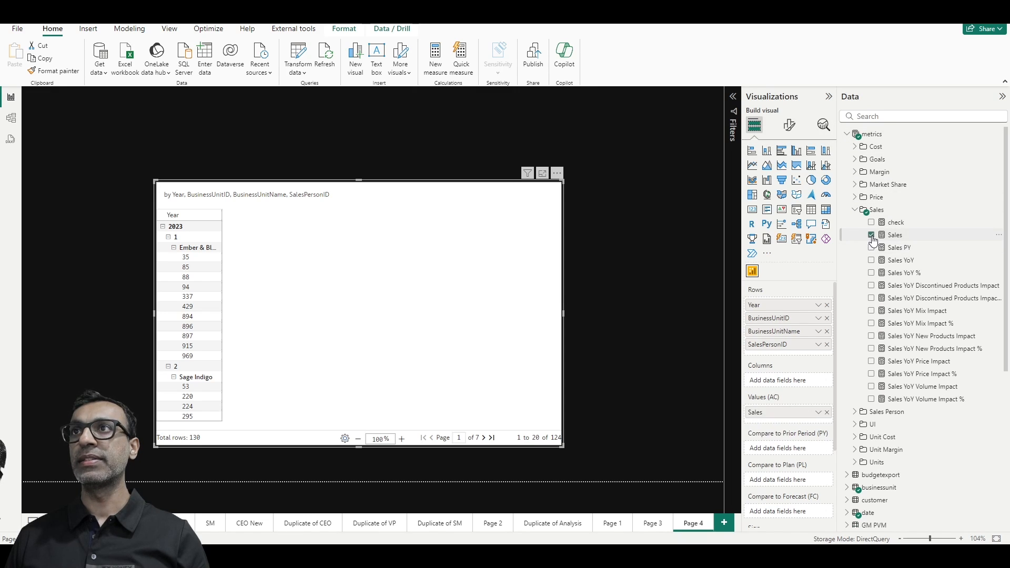
click(872, 234)
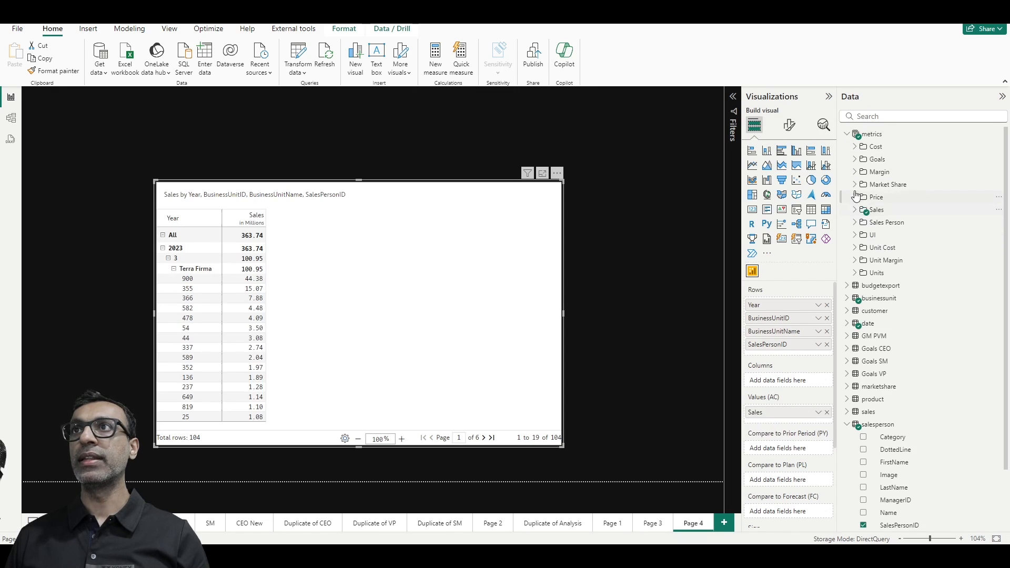
mouse_move(857, 162)
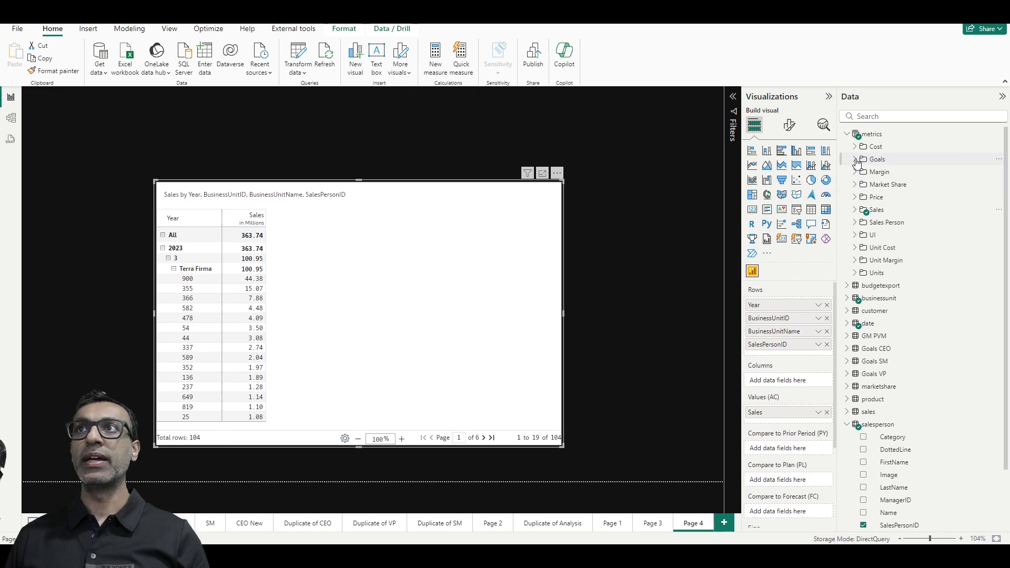
Add the 80 % of CEO Goal and 20 % of CEO Goal measures to the matrix values
click(877, 159)
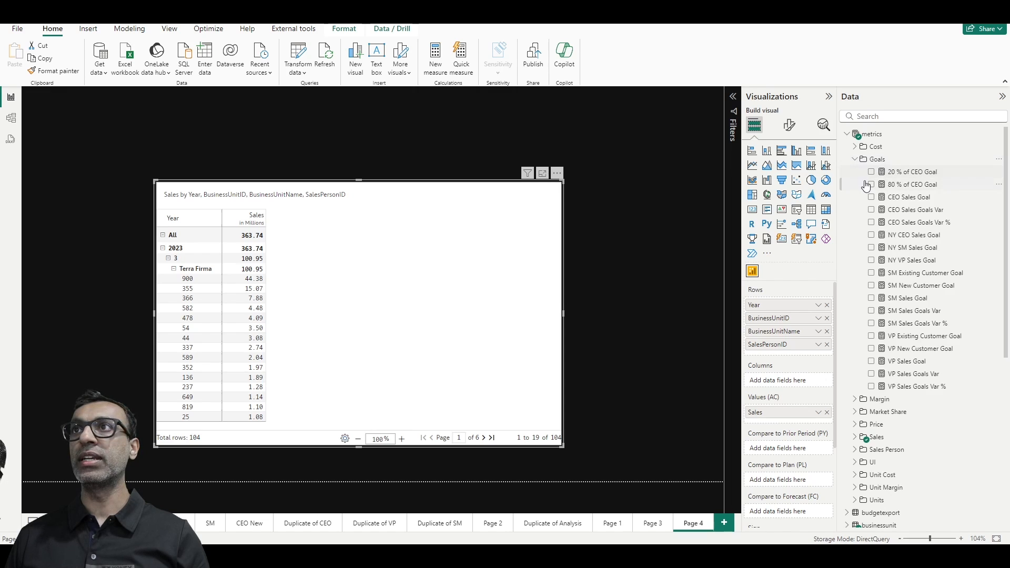
click(872, 185)
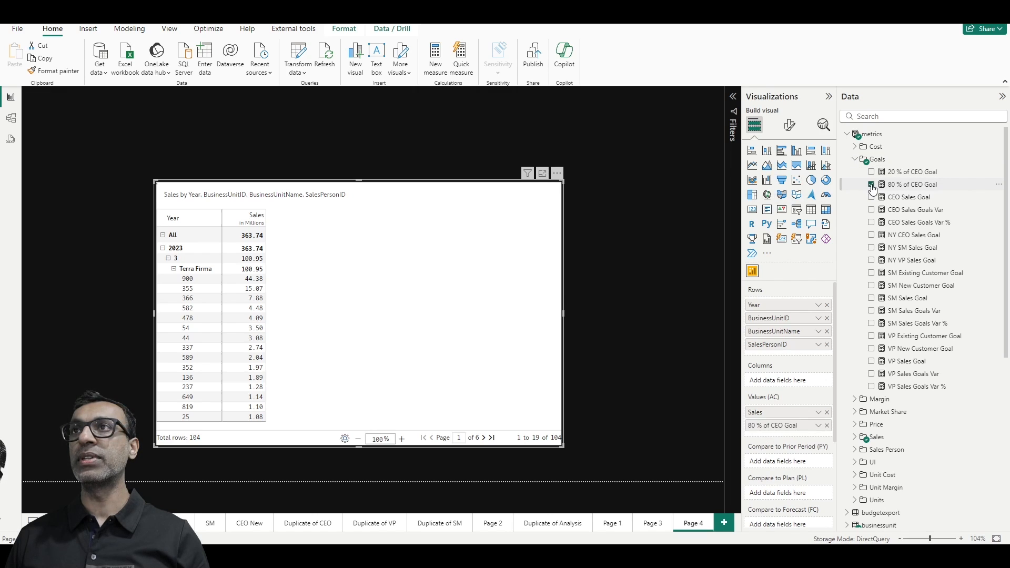
click(871, 172)
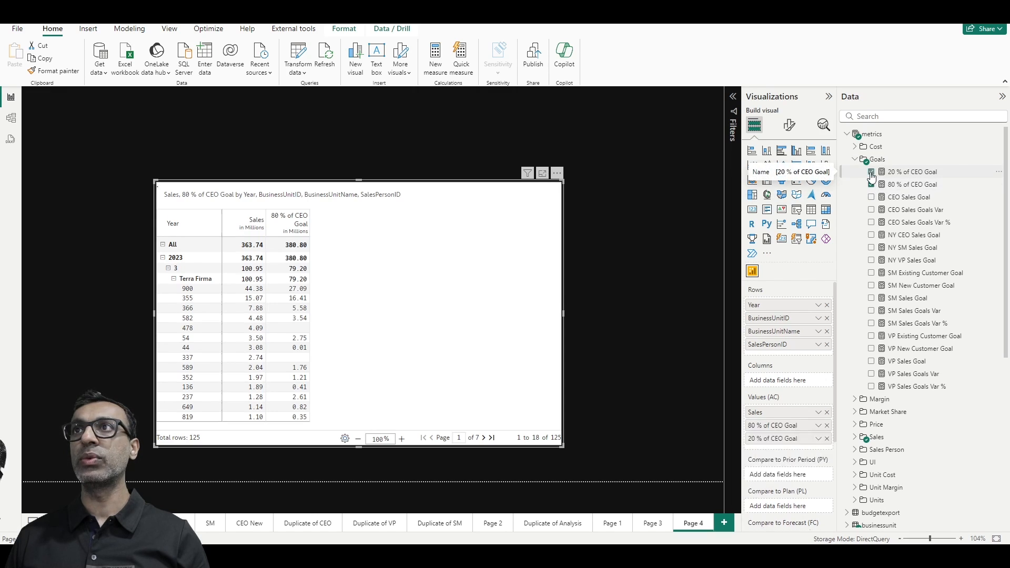
click(871, 171)
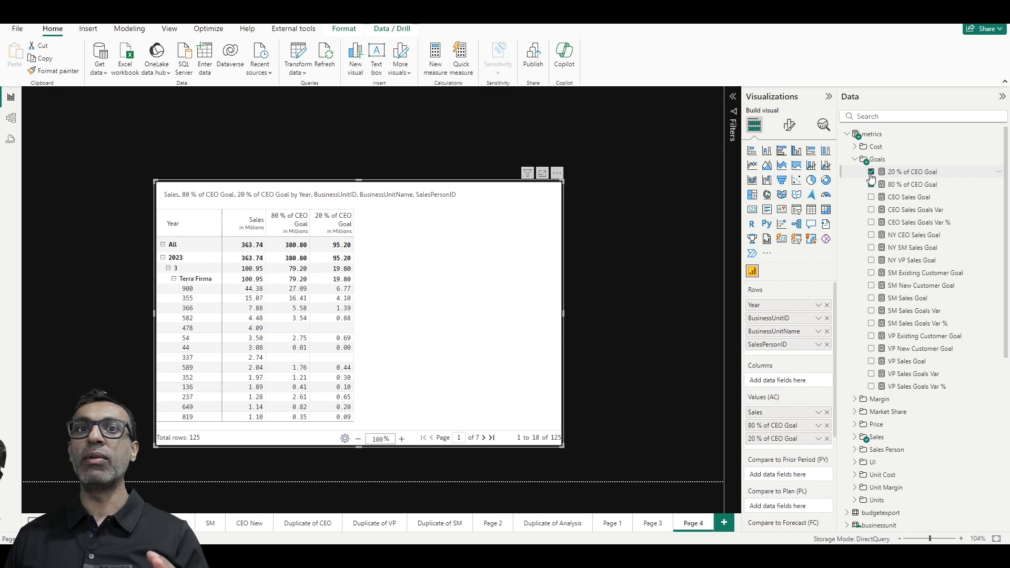
click(871, 185)
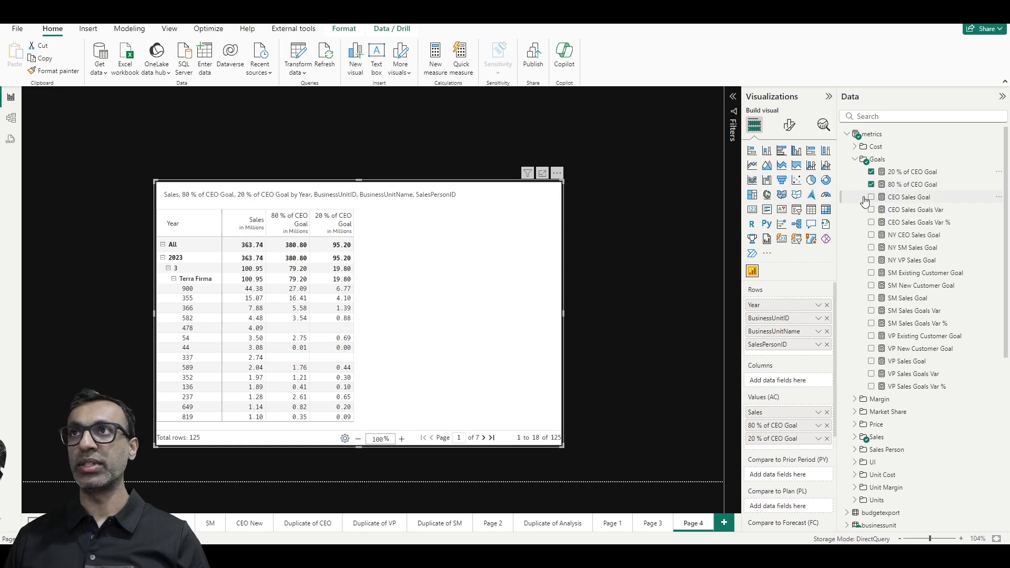
click(847, 134)
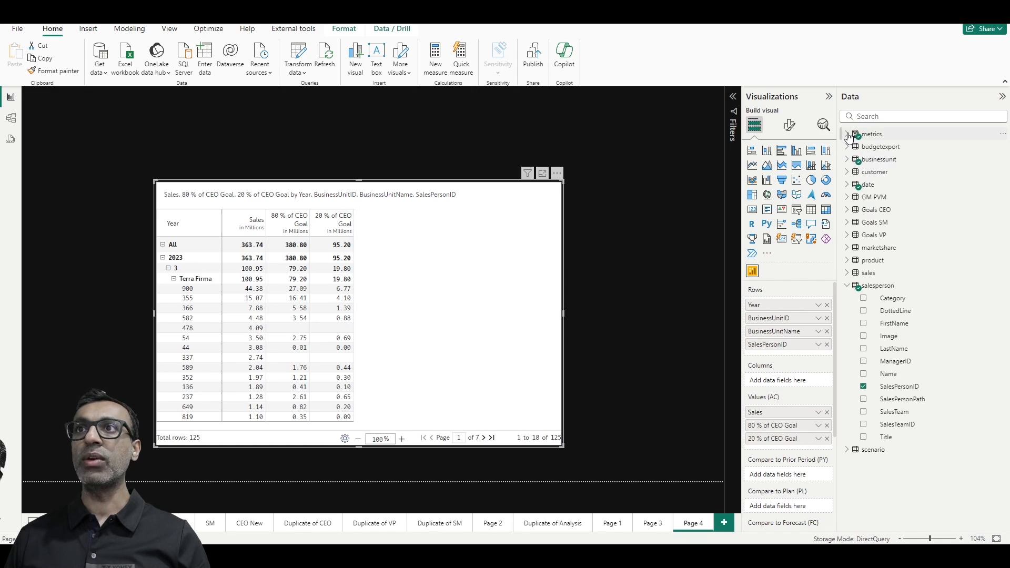
mouse_move(485, 295)
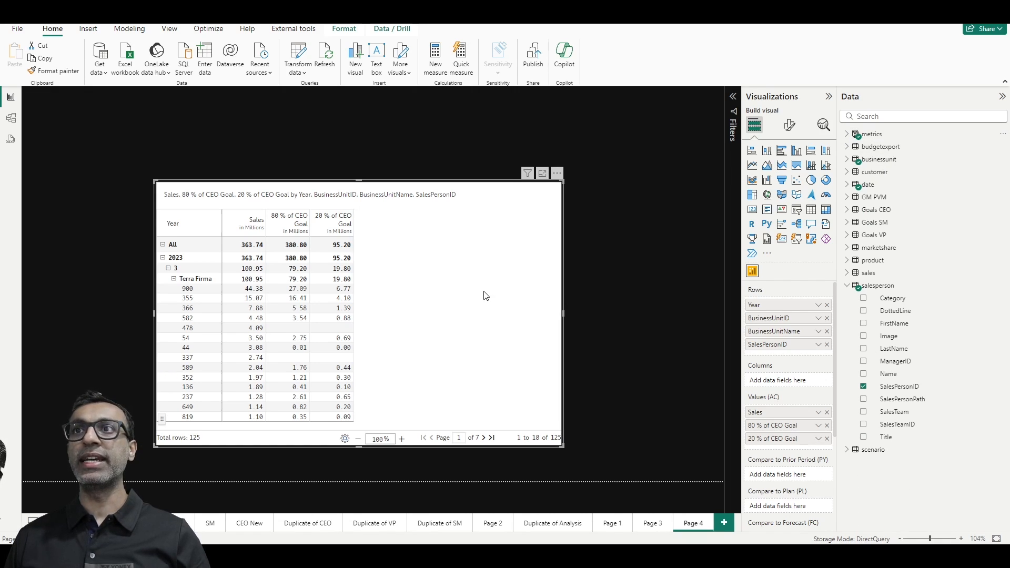
mouse_move(486, 223)
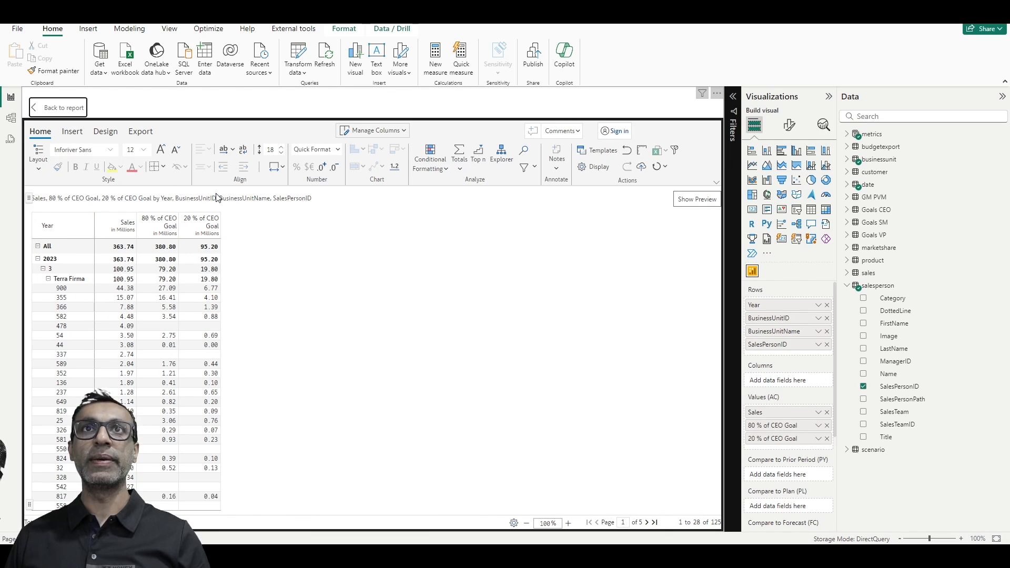
Hide the Year, BusinessUnitID and SalesPersonID columns via Manage Columns, leaving business unit names
click(38, 155)
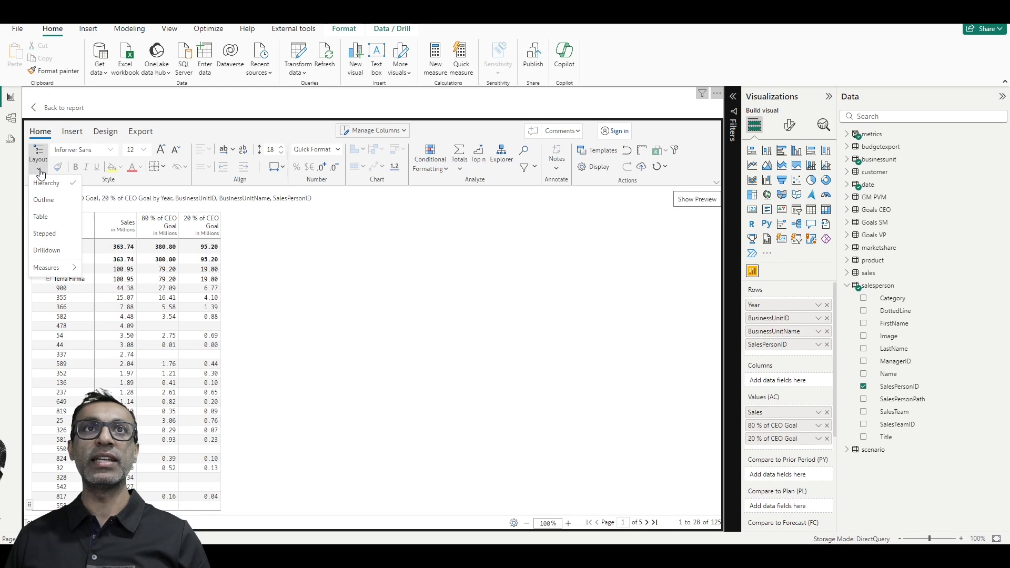
click(372, 130)
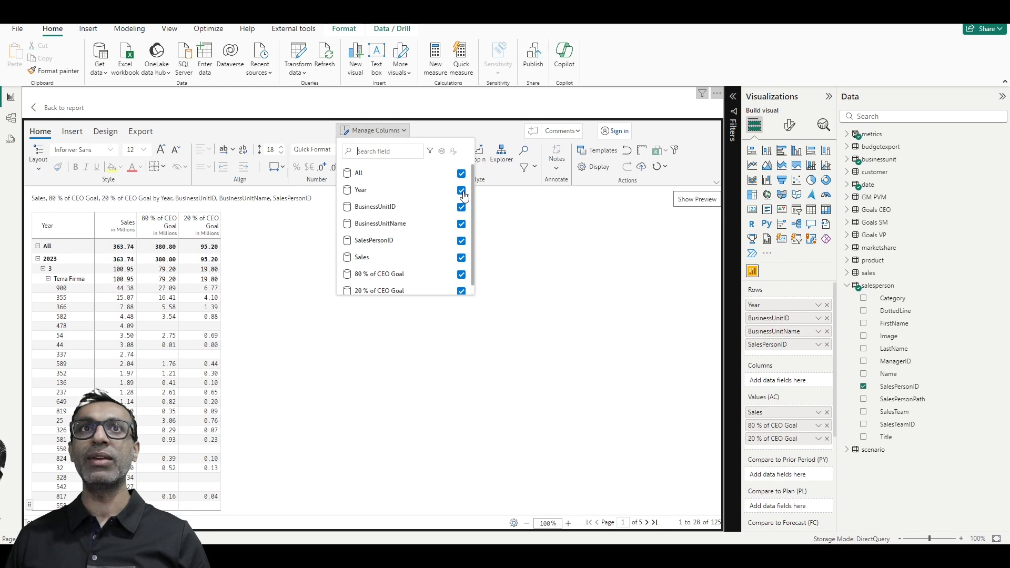
click(461, 191)
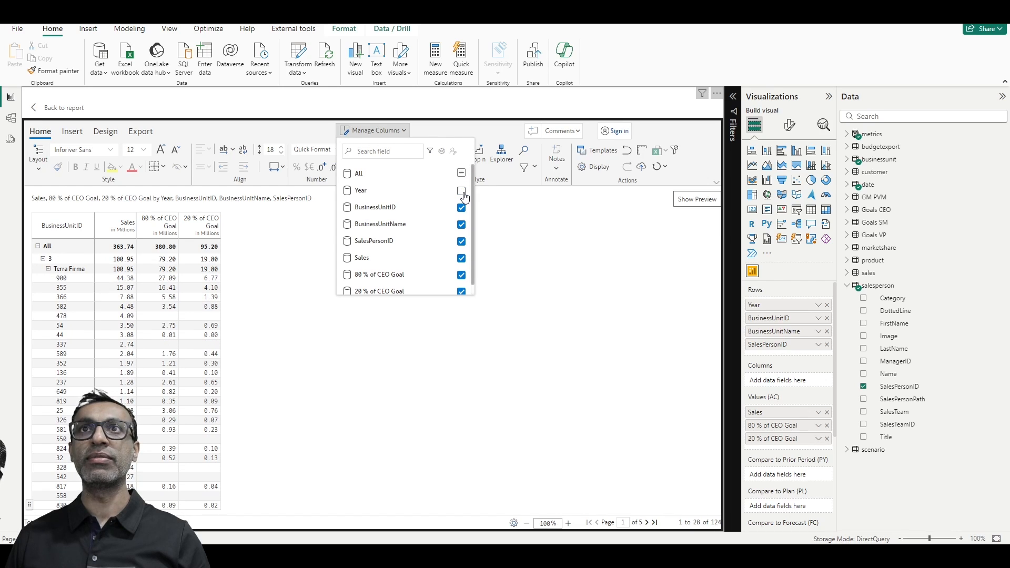
click(461, 207)
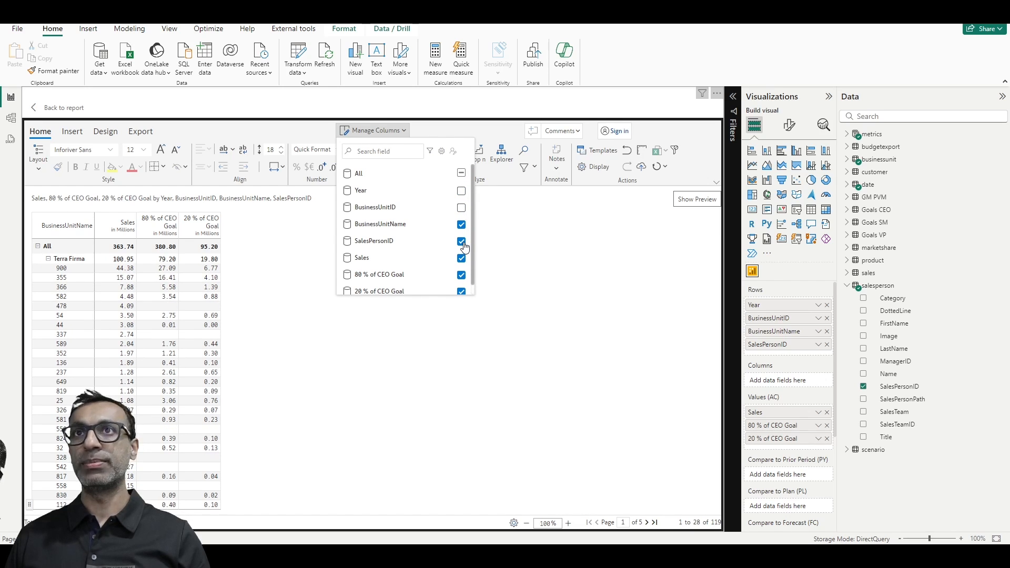
click(461, 239)
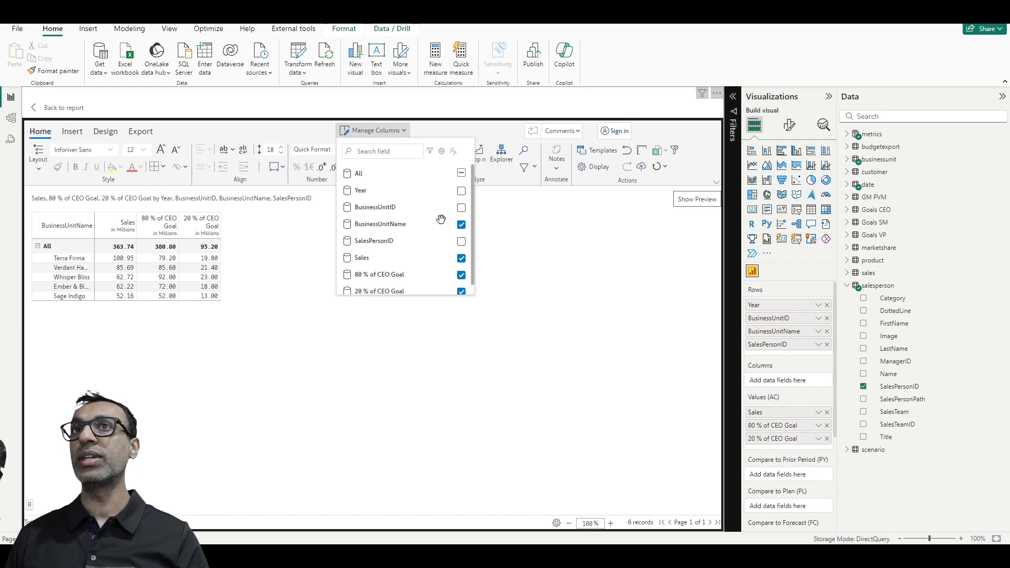
mouse_move(428, 273)
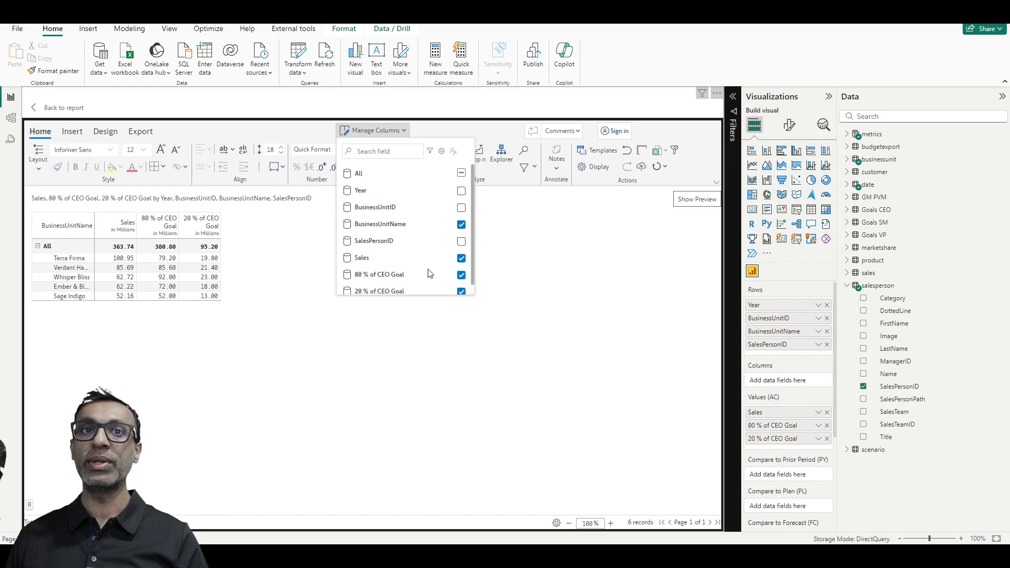
mouse_move(391, 252)
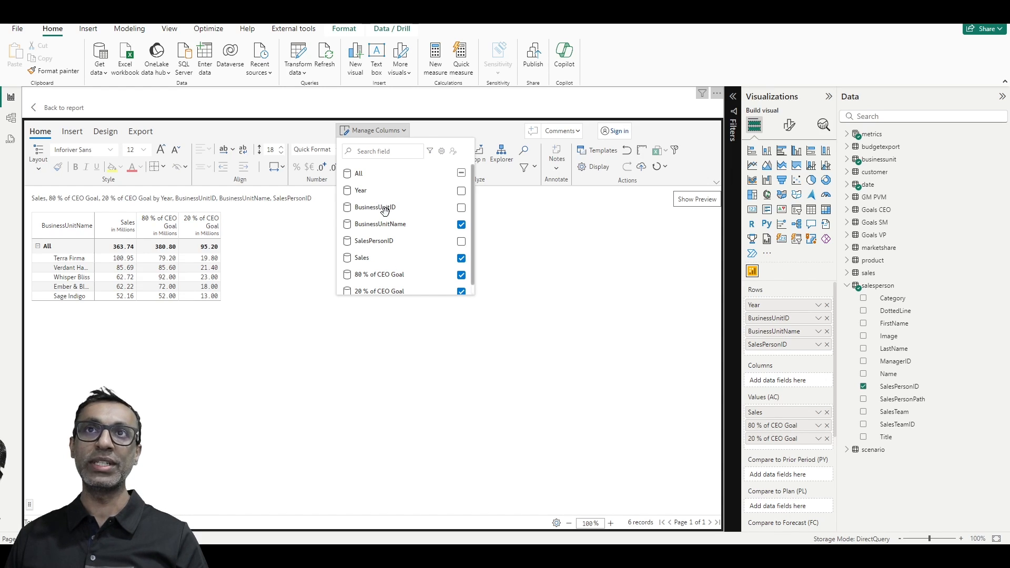
mouse_move(385, 240)
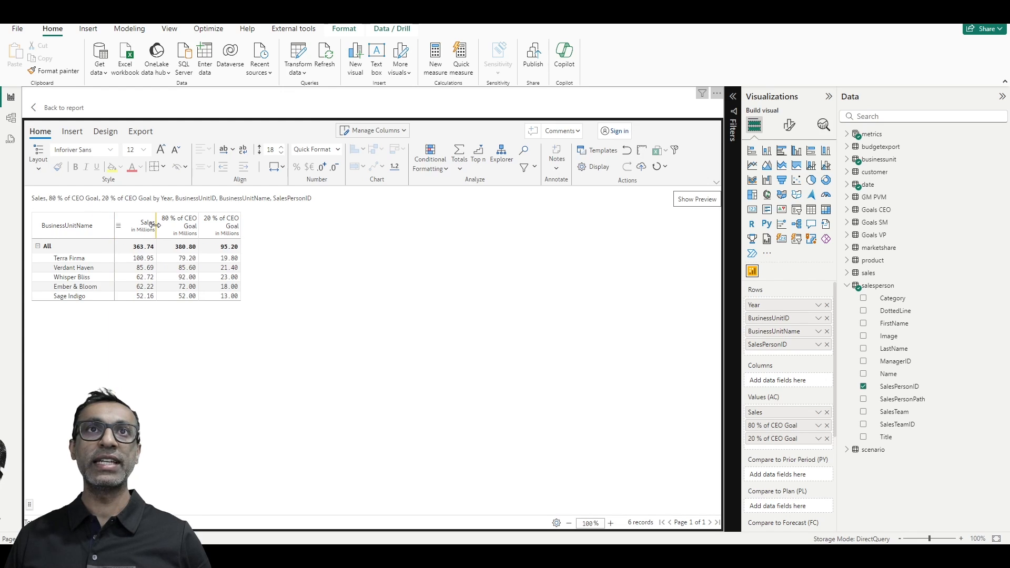
mouse_move(206, 300)
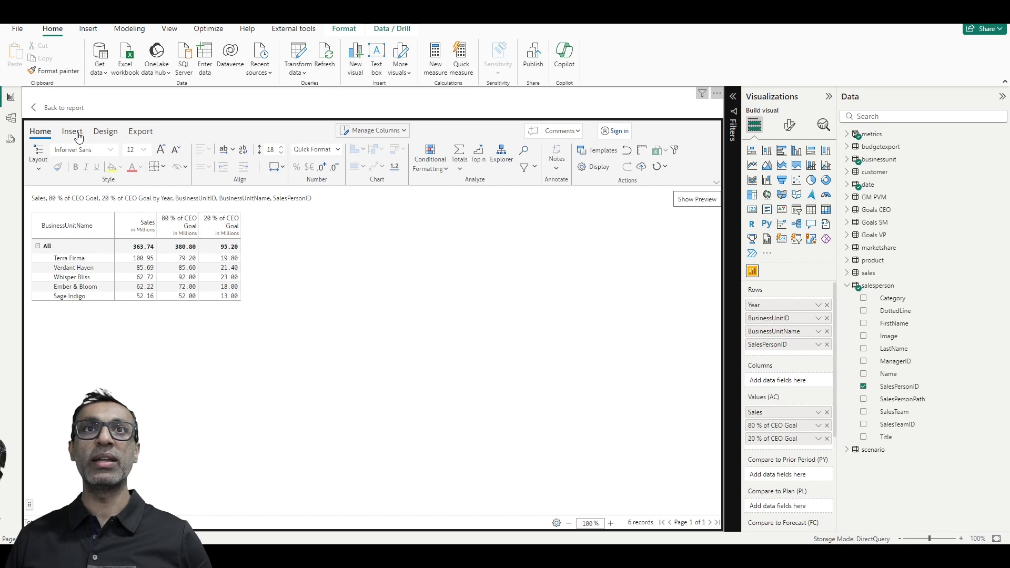
Start a number data input column copied from 80 % of CEO Goal
click(72, 130)
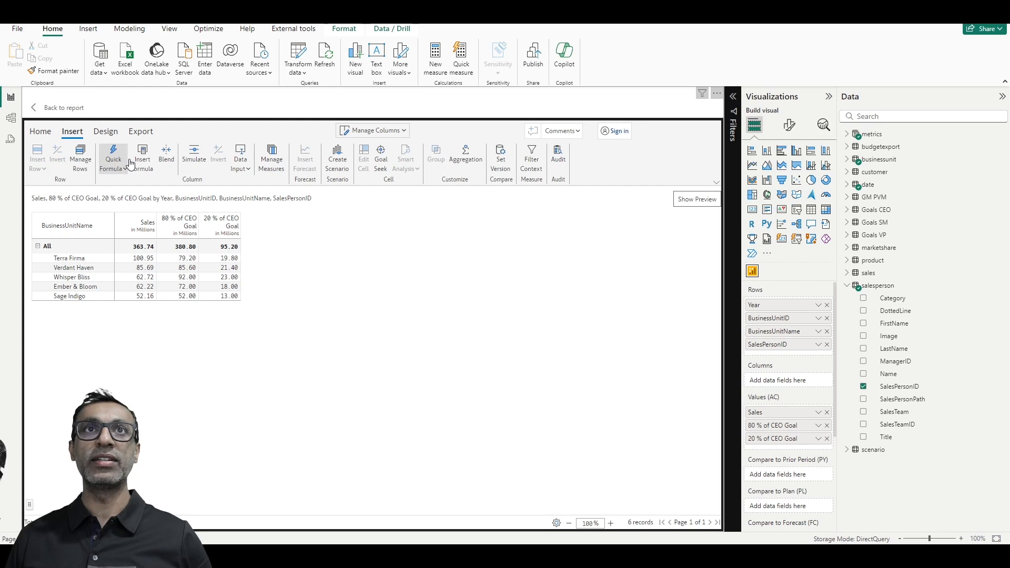
click(239, 158)
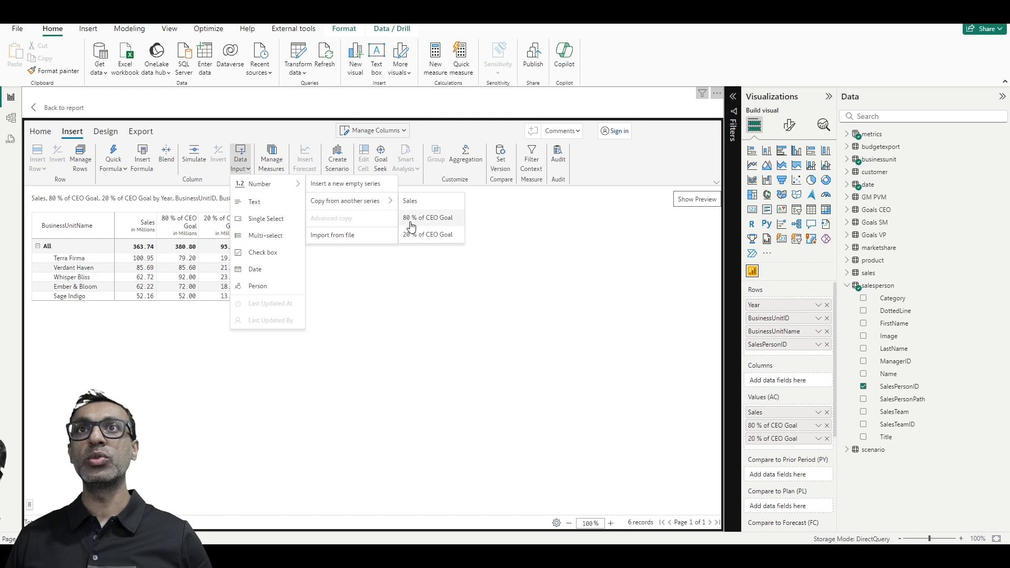
mouse_move(386, 209)
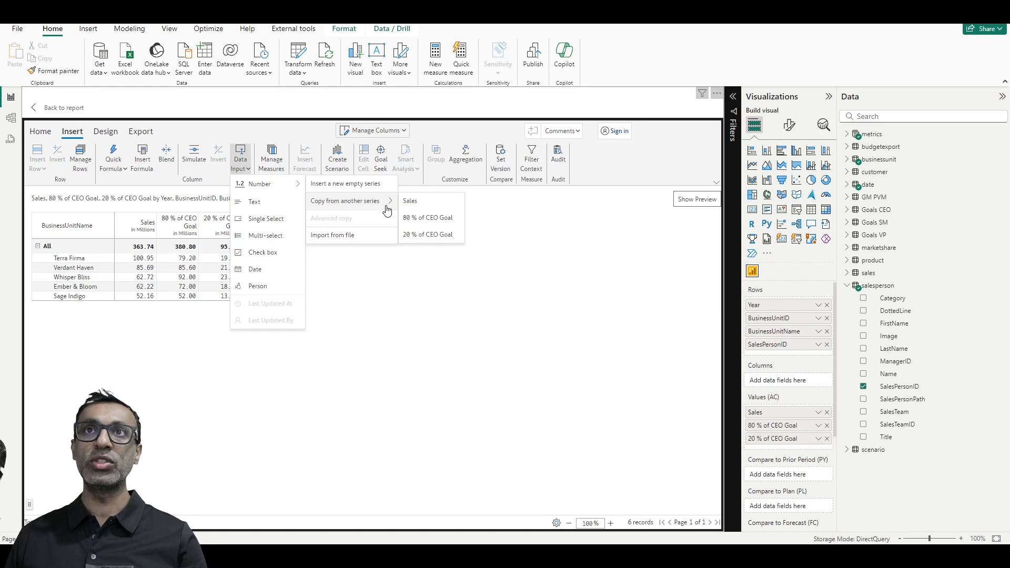
mouse_move(423, 217)
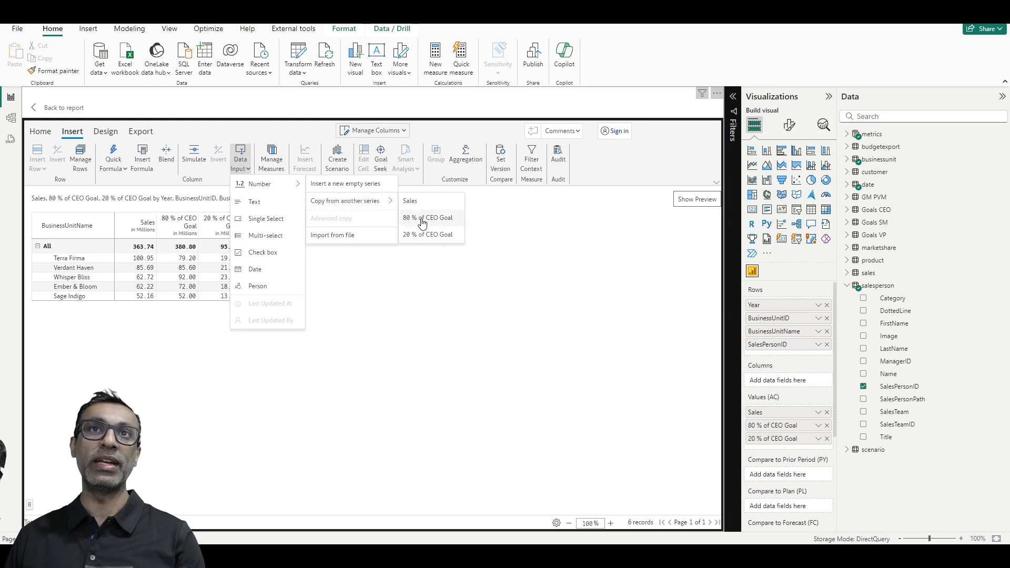
mouse_move(420, 223)
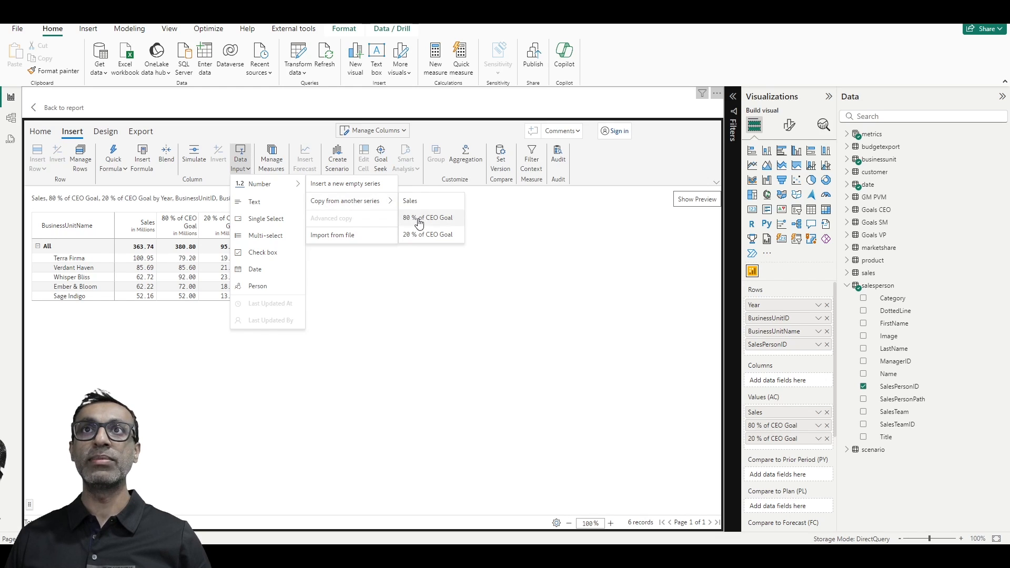
click(428, 216)
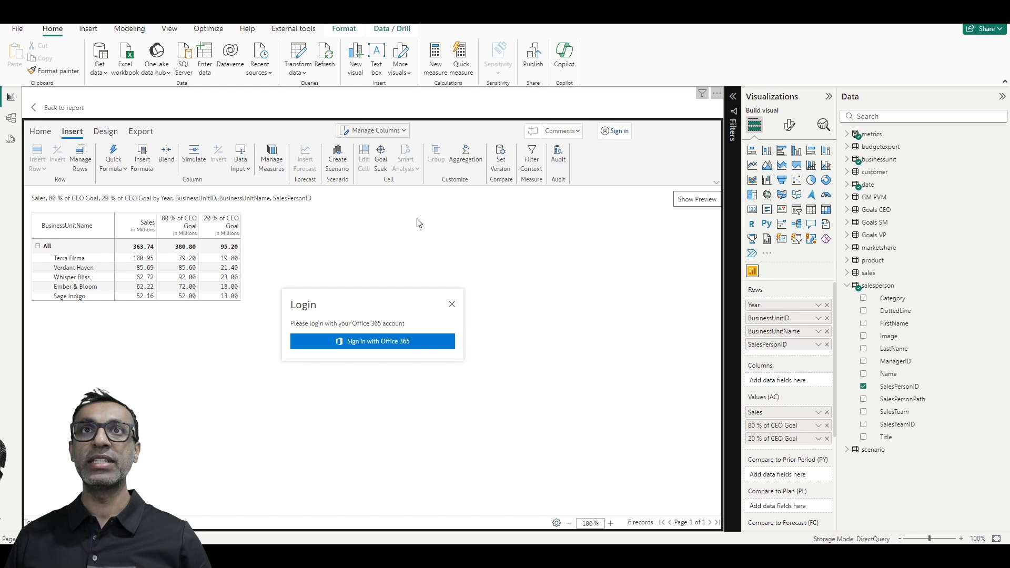
mouse_move(402, 351)
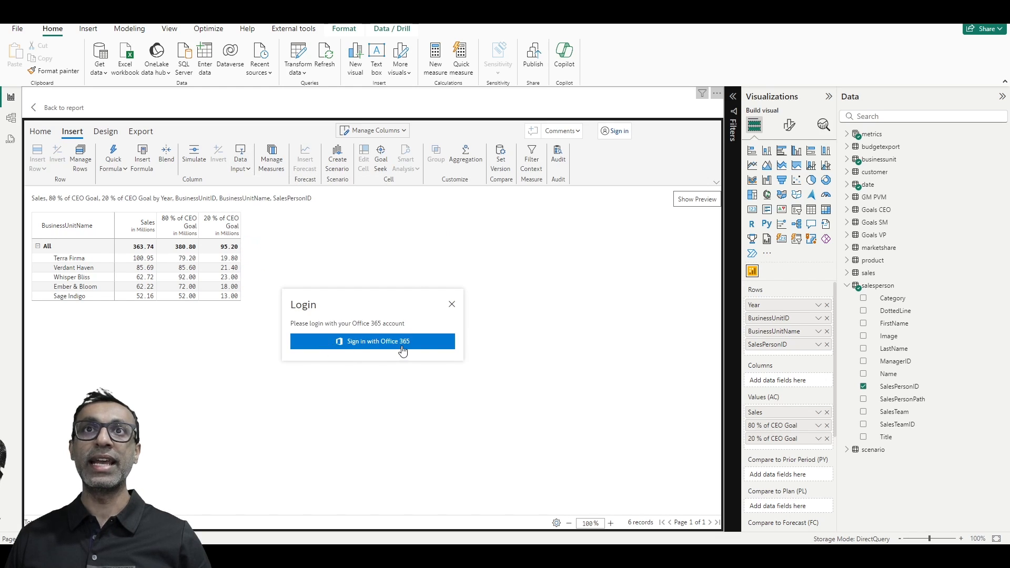
mouse_move(354, 341)
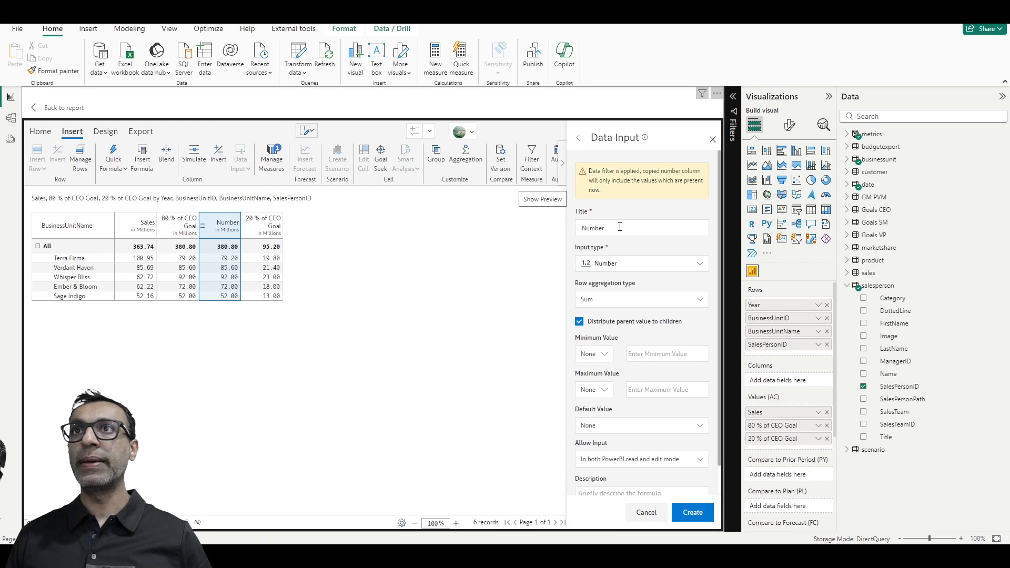
Title the input column Existing Customer Goal and create it
triple_click(618, 228)
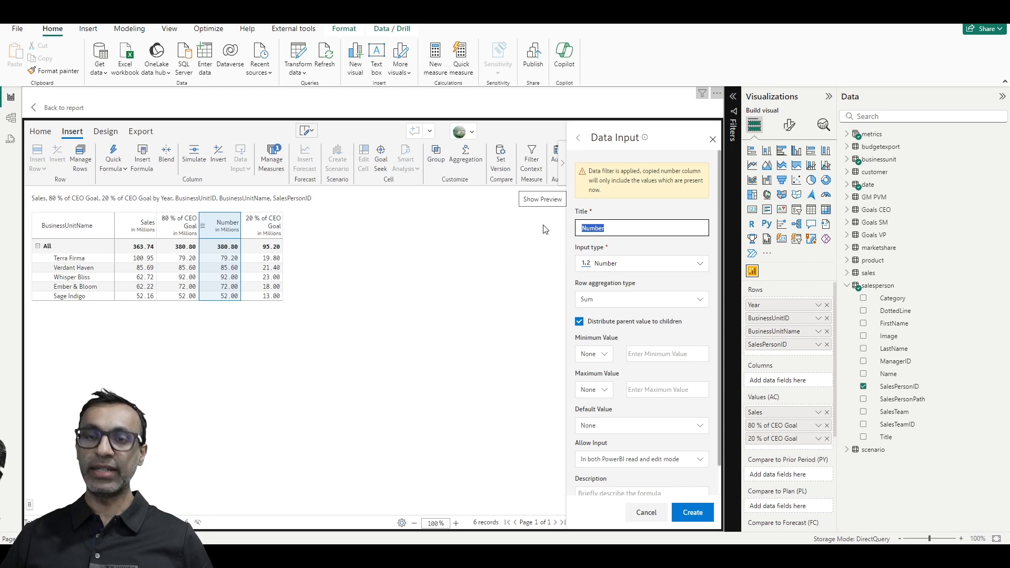
text(Exist)
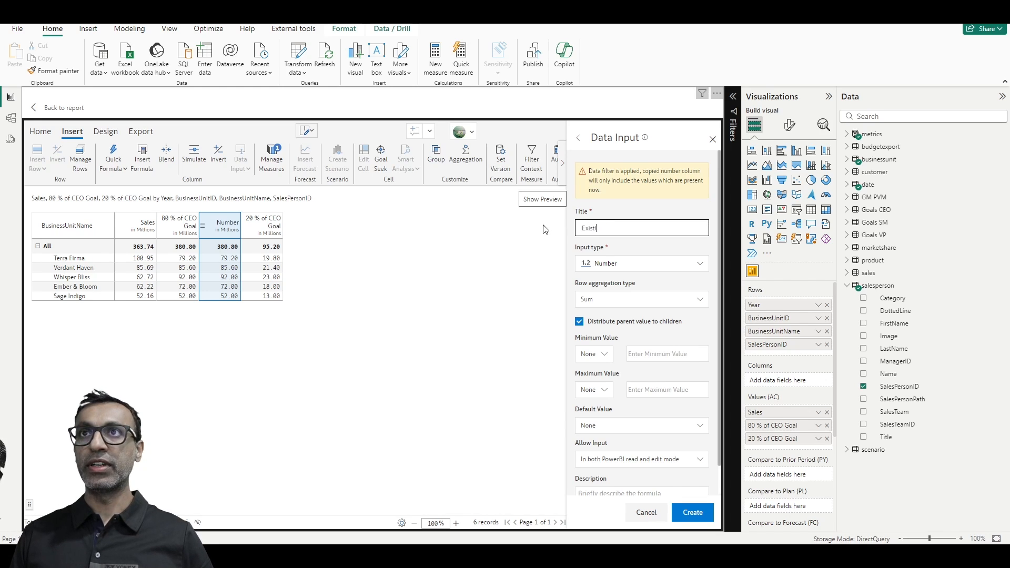
text(ing Cus)
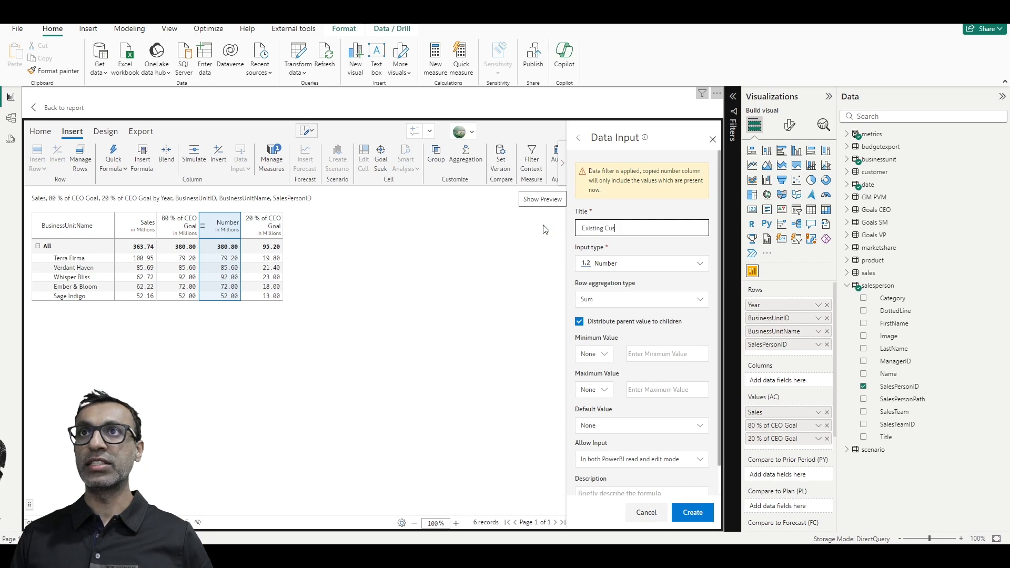
text(tomer Goal)
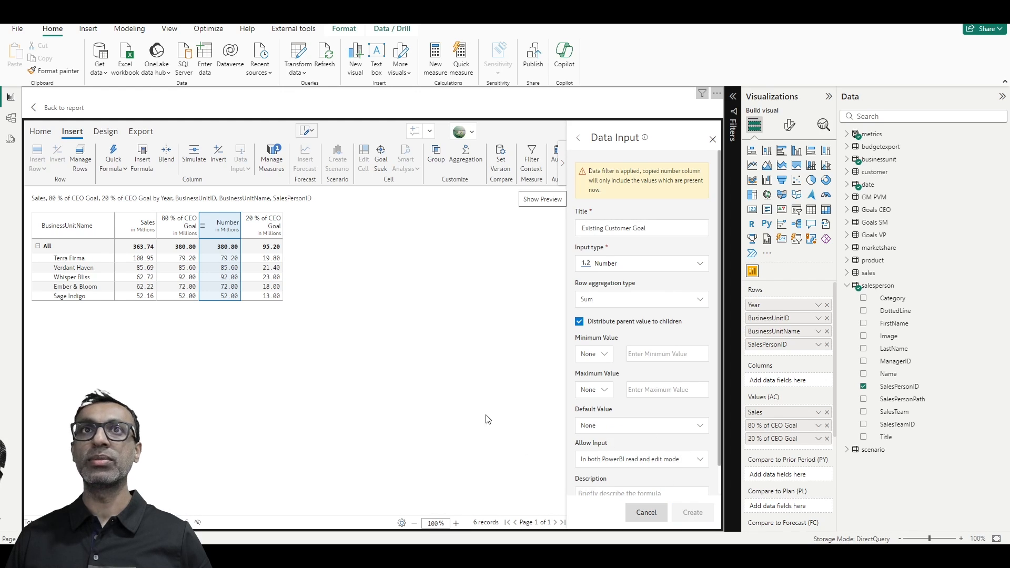
click(691, 513)
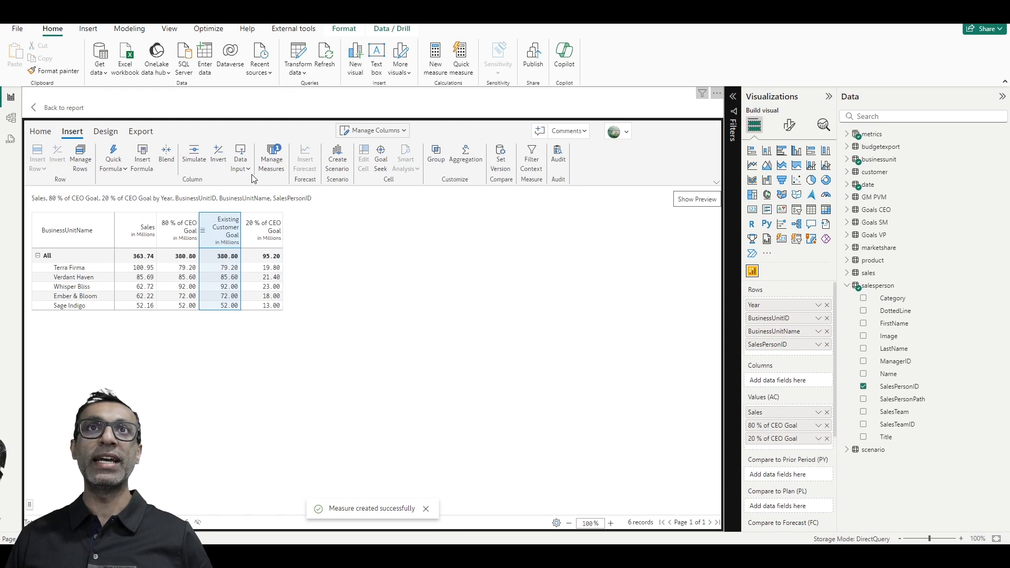
Create a second number input column titled New Customer Goal from 20 % of CEO Goal
click(240, 158)
text(New C)
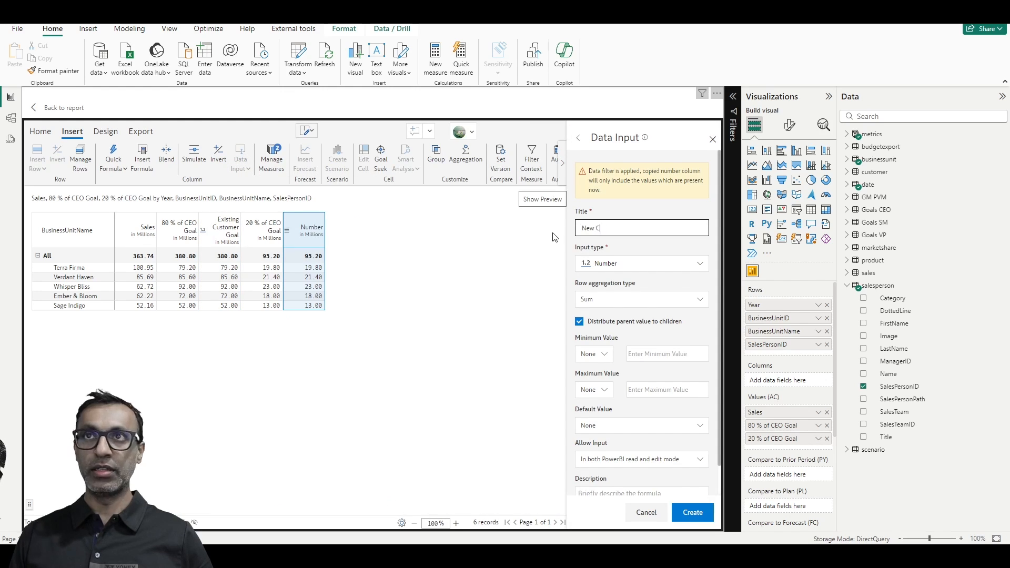
text(ustomer Goal)
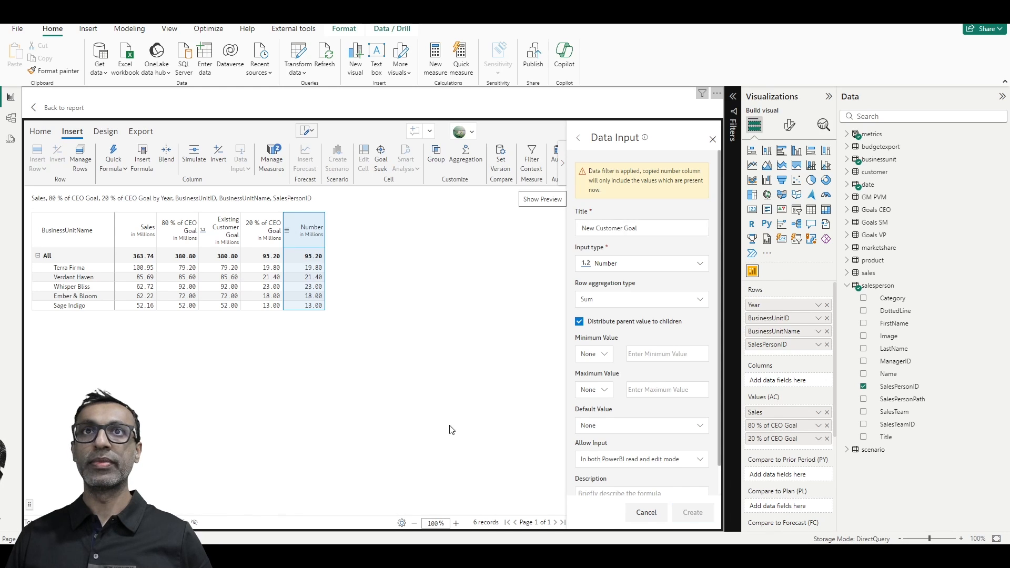
click(692, 513)
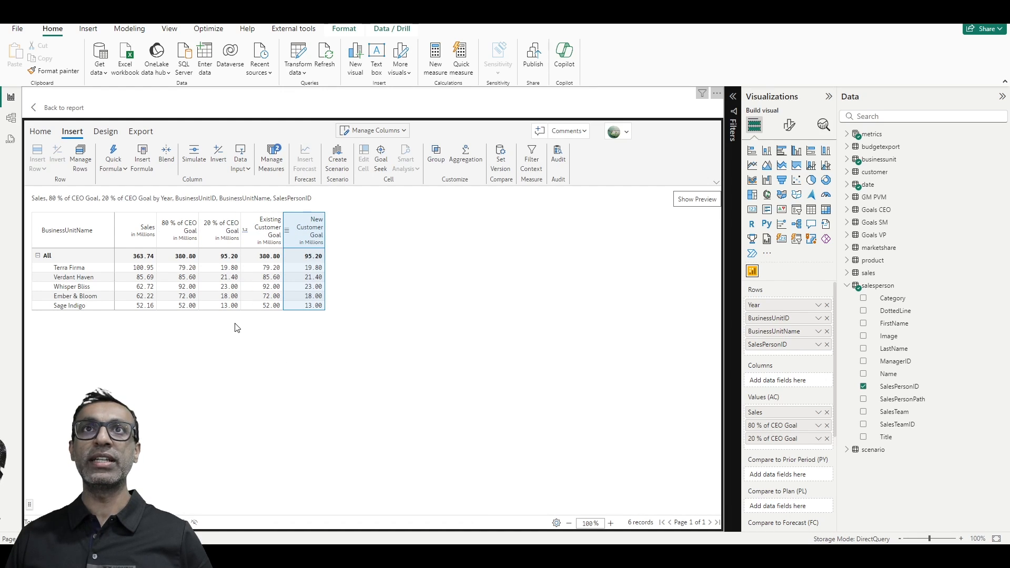
mouse_move(91, 334)
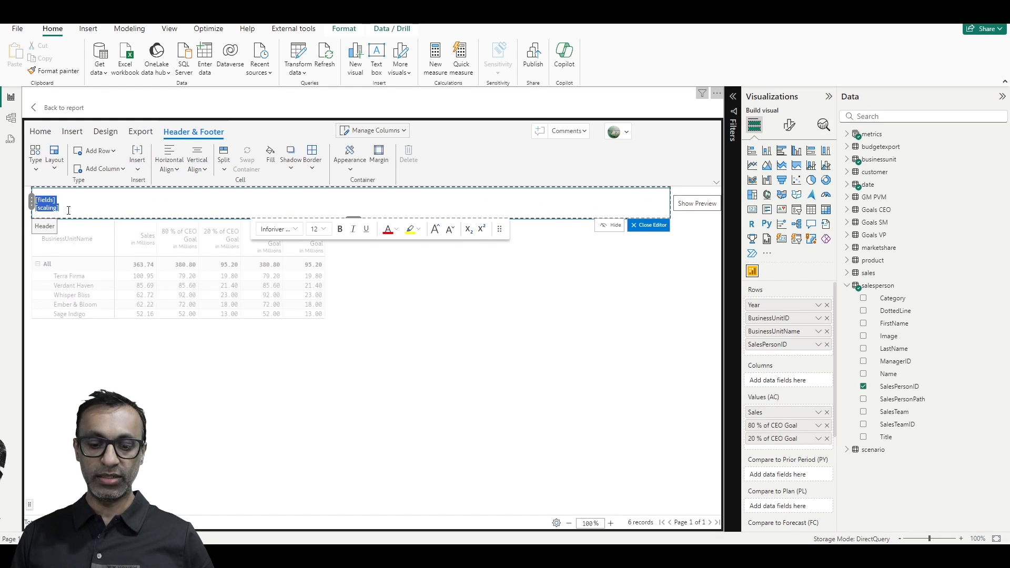
Set the report header to Existing and New Customer Planning Template
text(Exis)
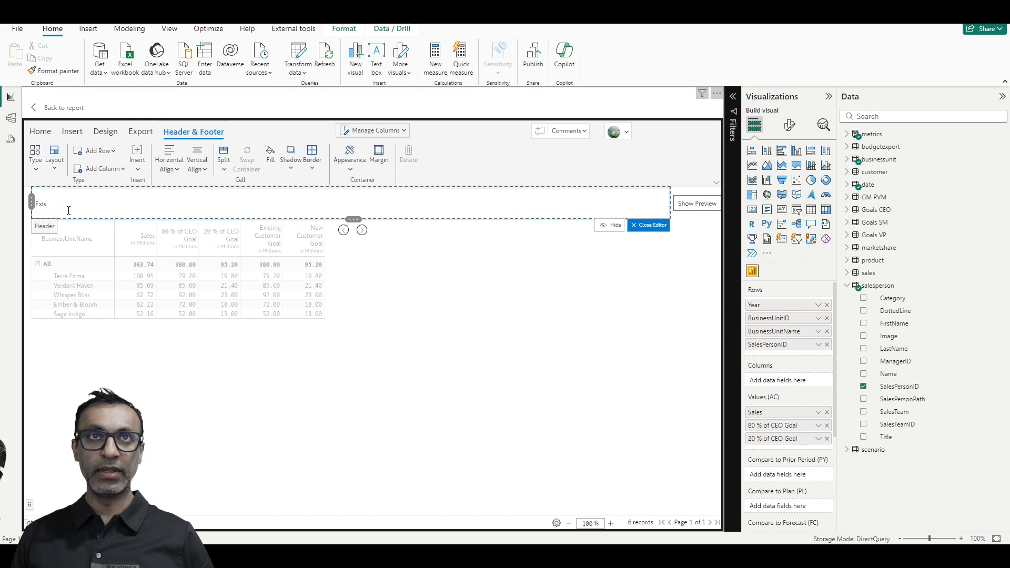
text(Existing and New Cu)
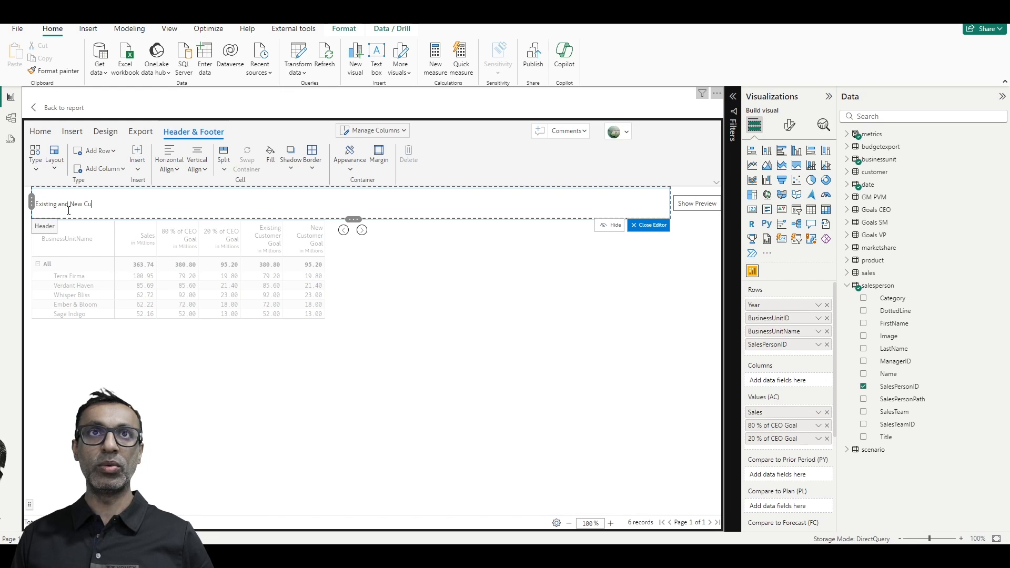
text(stomer Goal)
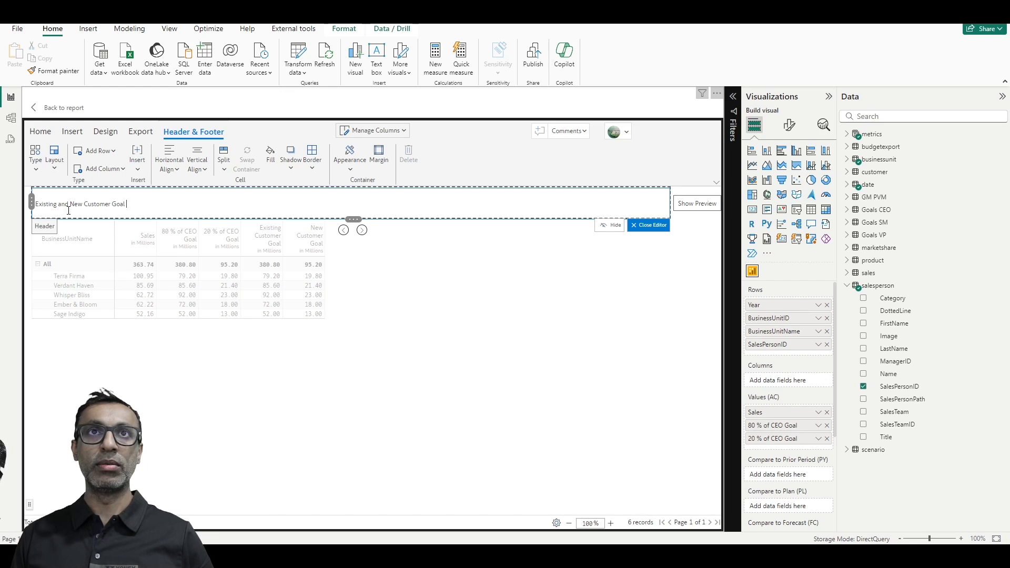
text(Planning Template)
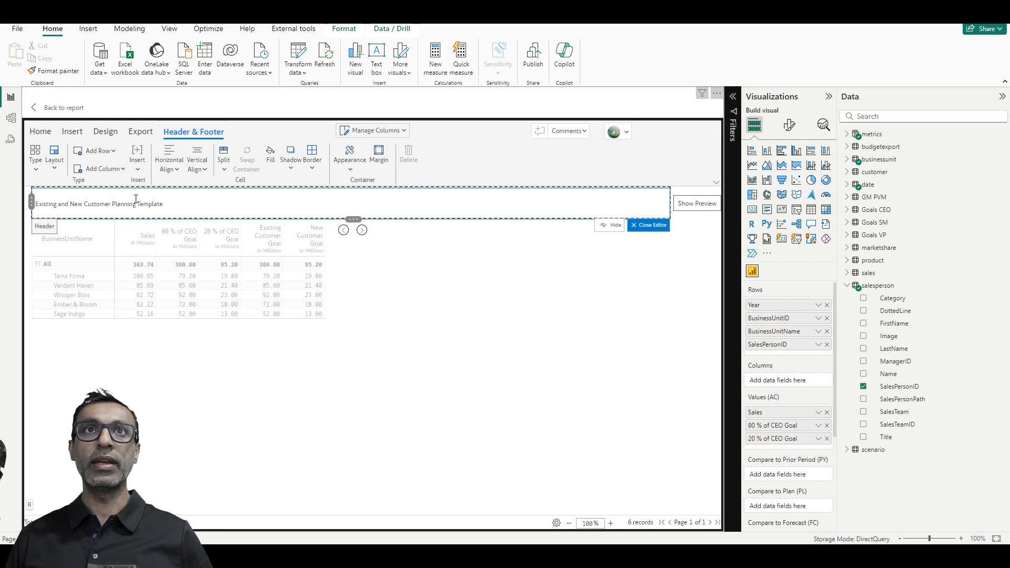
triple_click(99, 203)
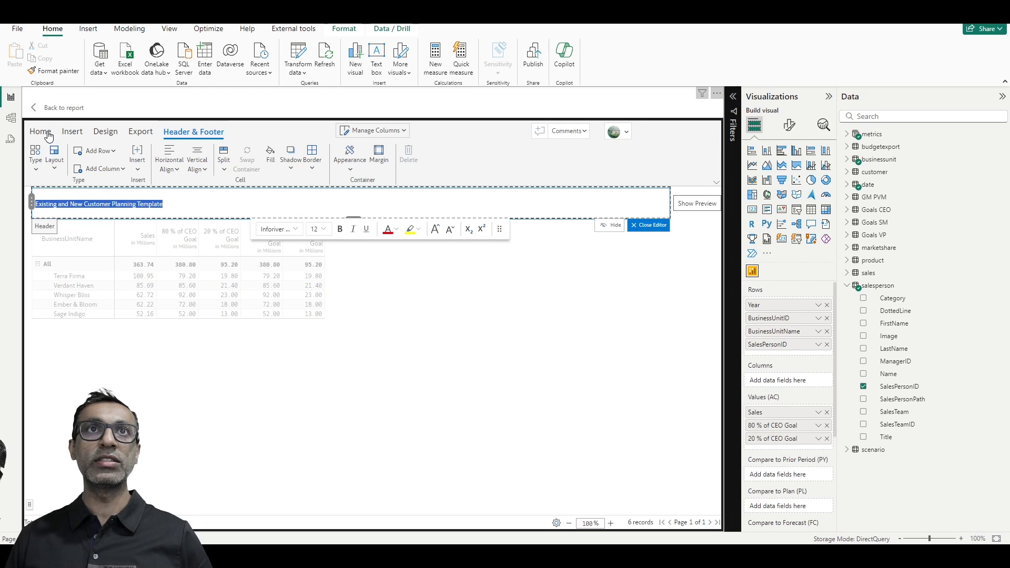
click(322, 229)
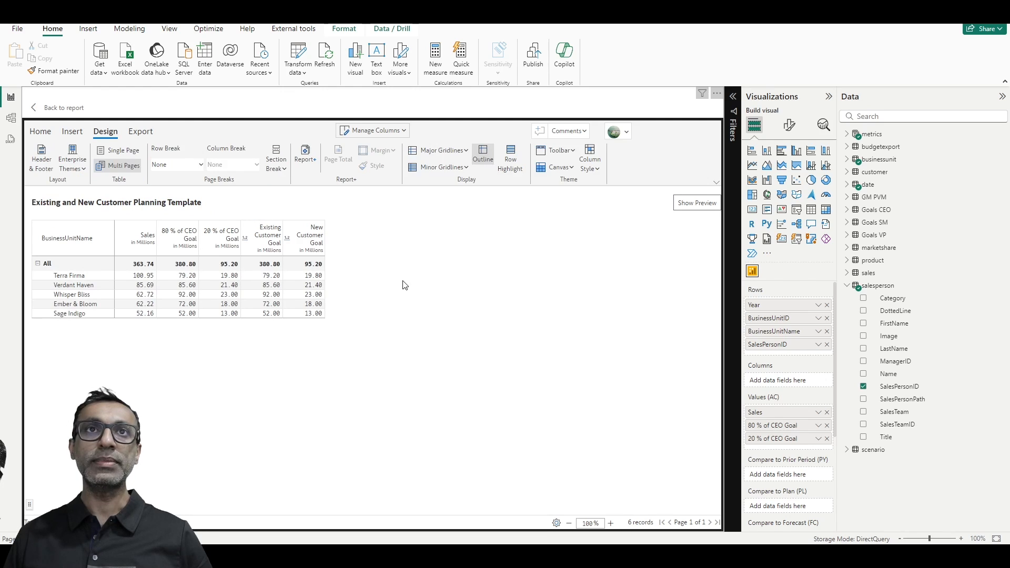
mouse_move(374, 295)
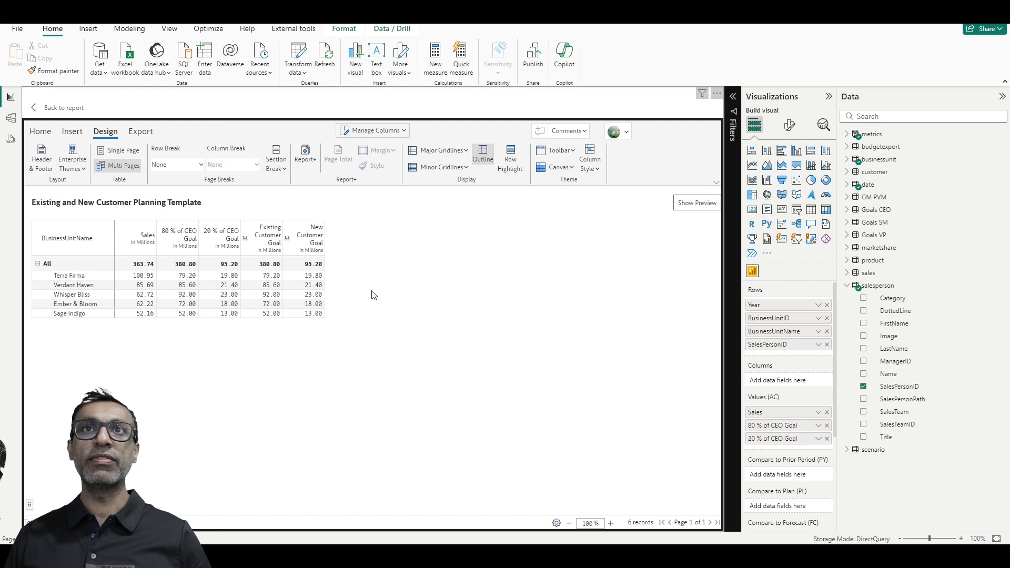
mouse_move(570, 174)
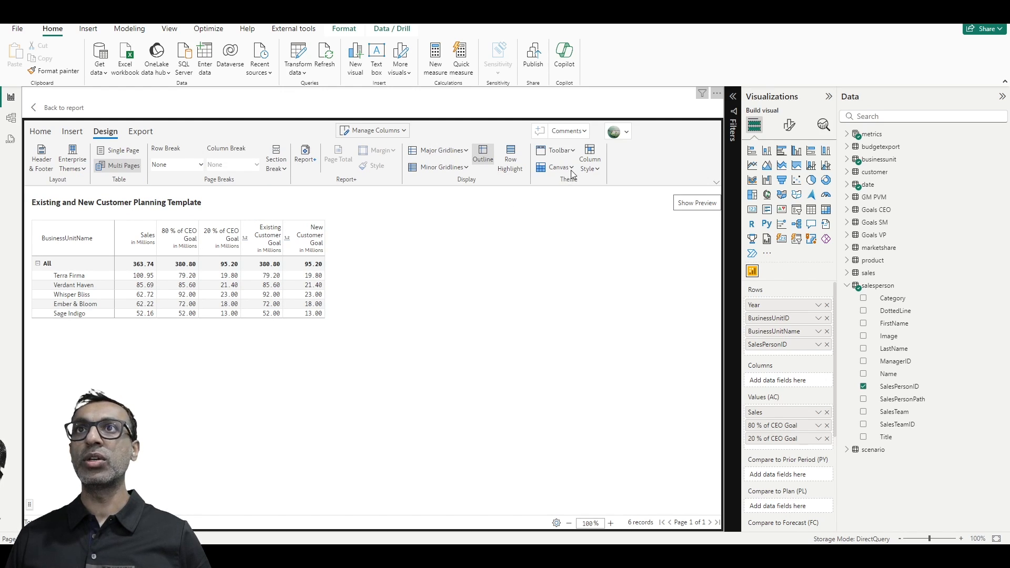
Apply the Dark canvas theme with yellow table text and orange header text
click(560, 151)
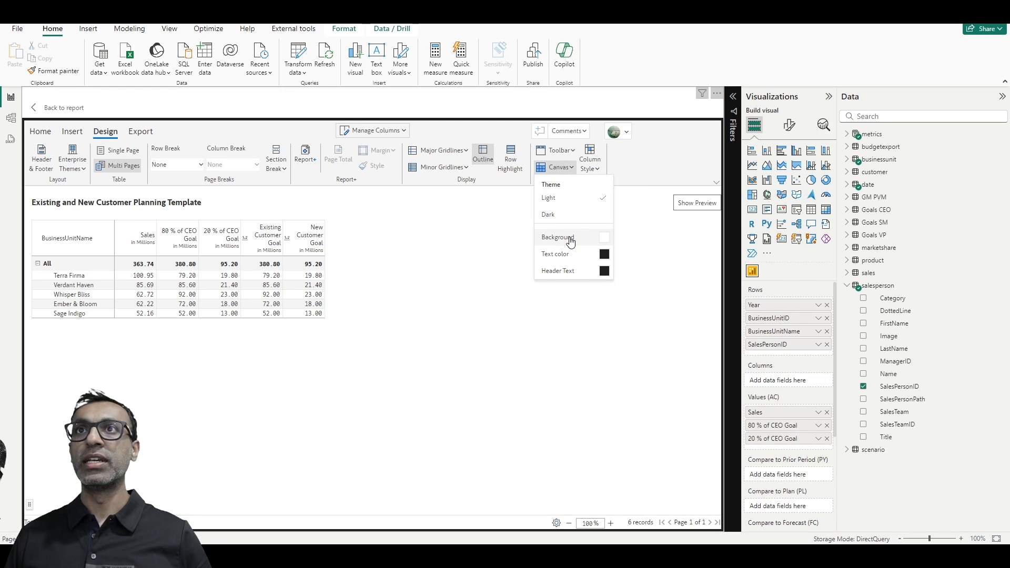
click(547, 215)
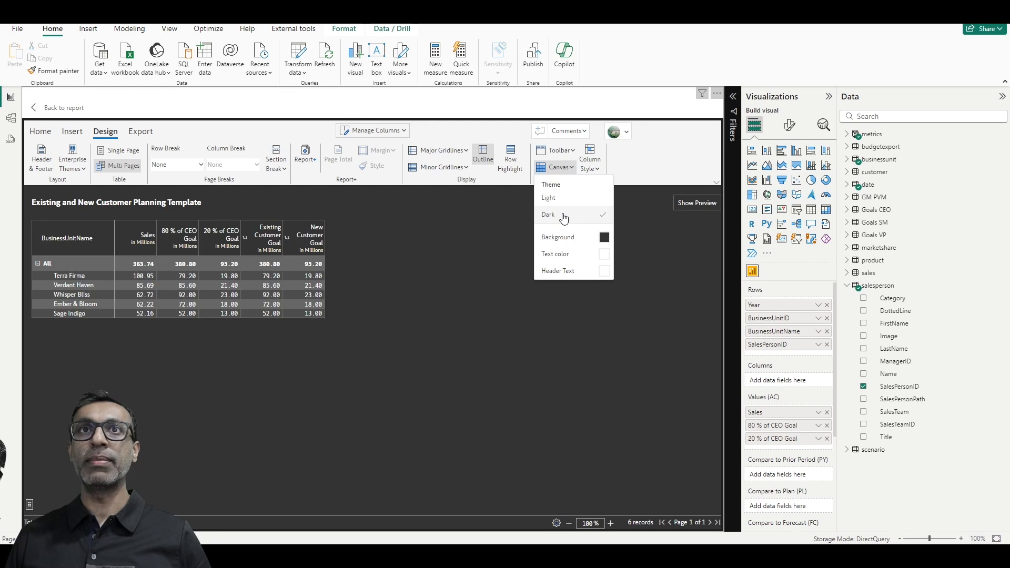
mouse_move(574, 253)
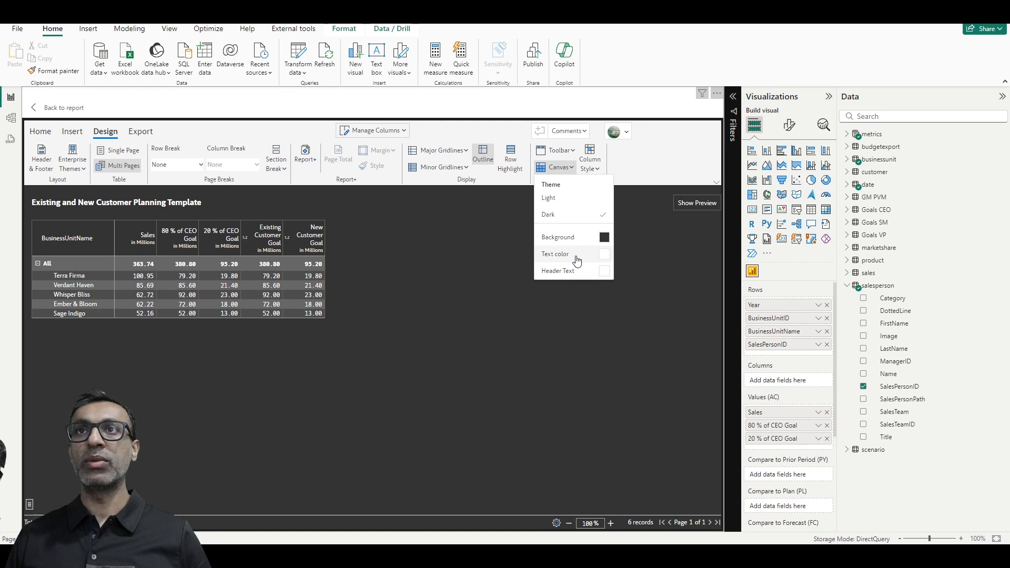
click(604, 254)
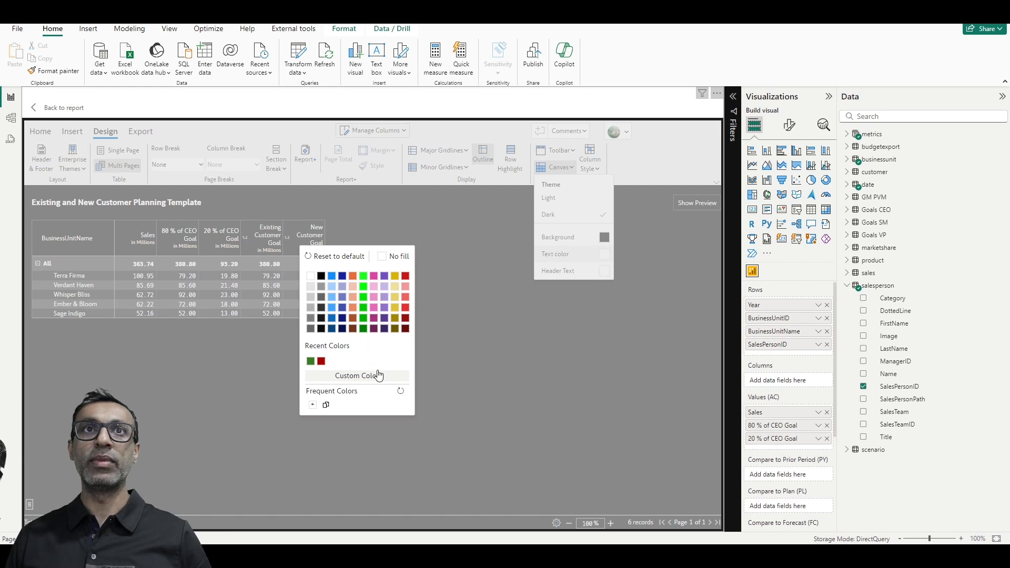
mouse_move(313, 406)
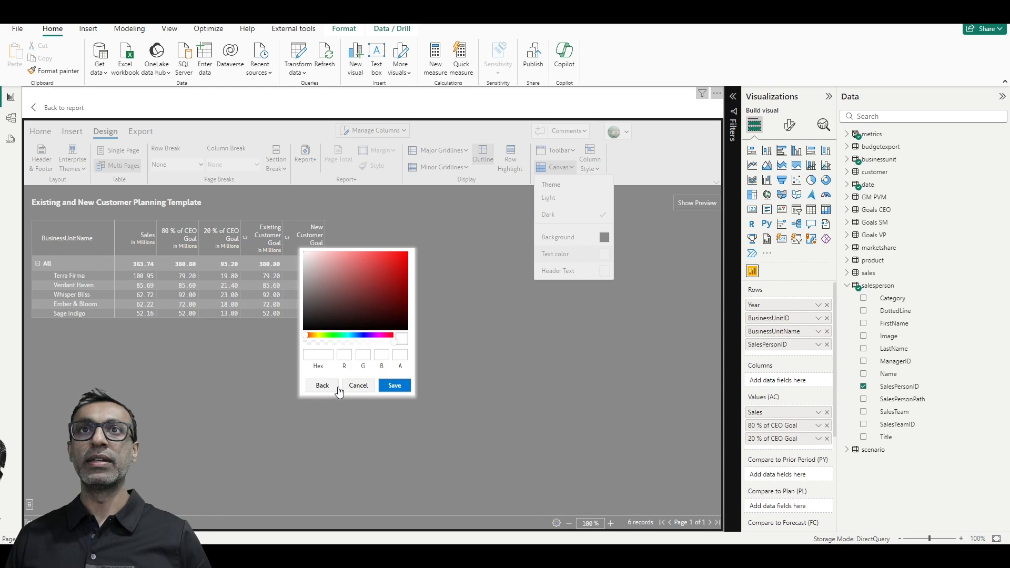
mouse_move(354, 392)
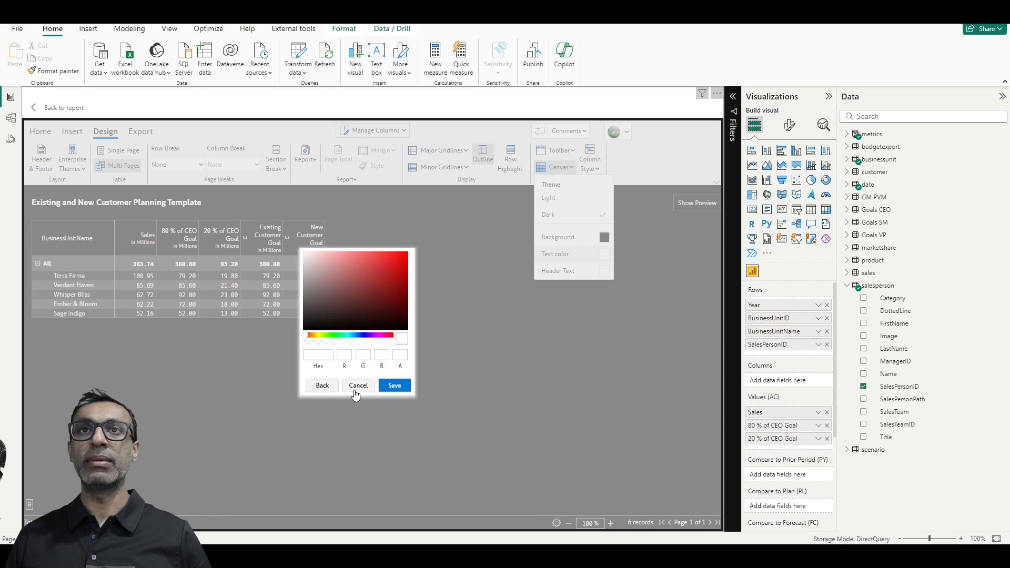
click(322, 385)
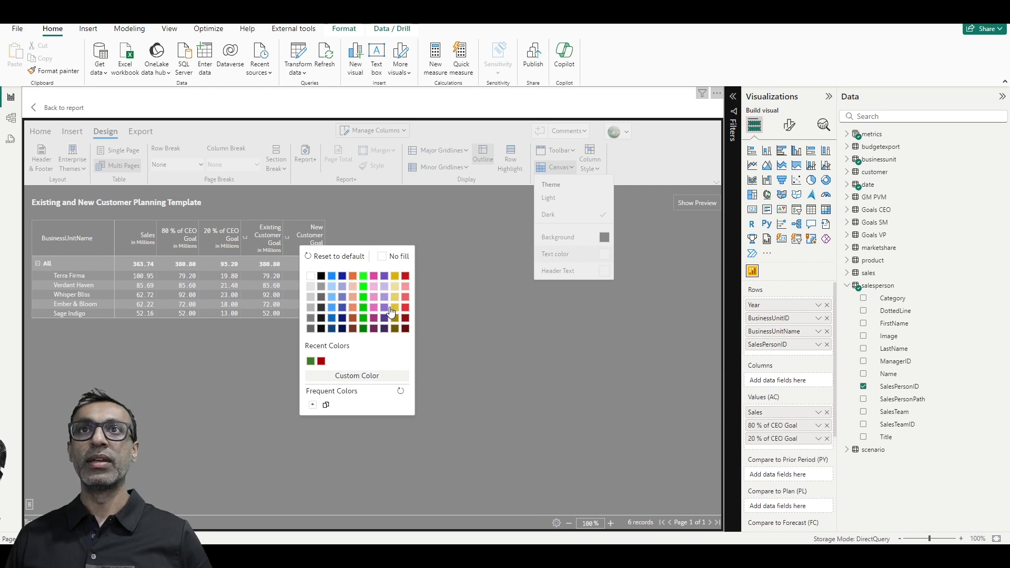
click(395, 306)
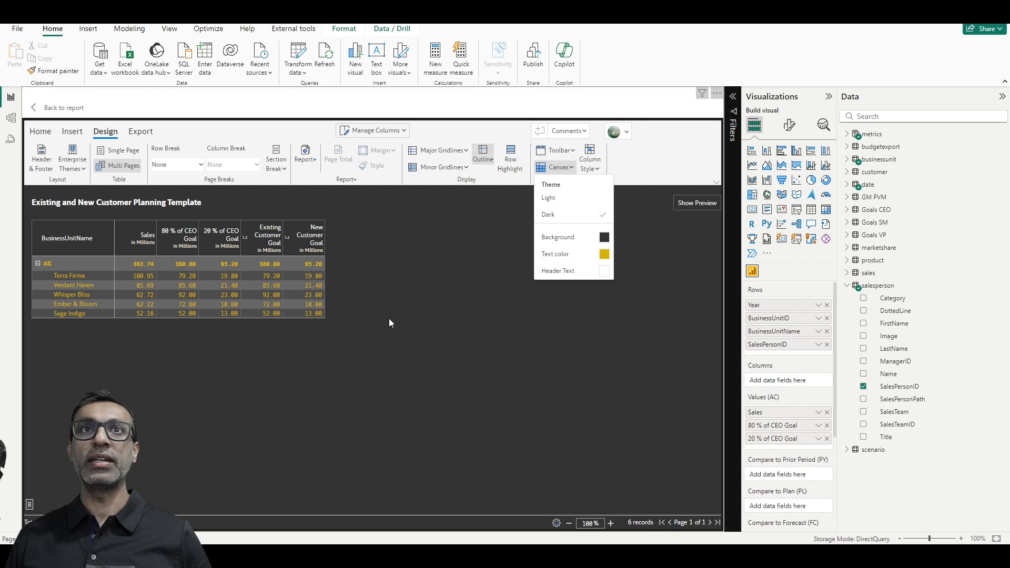
click(604, 253)
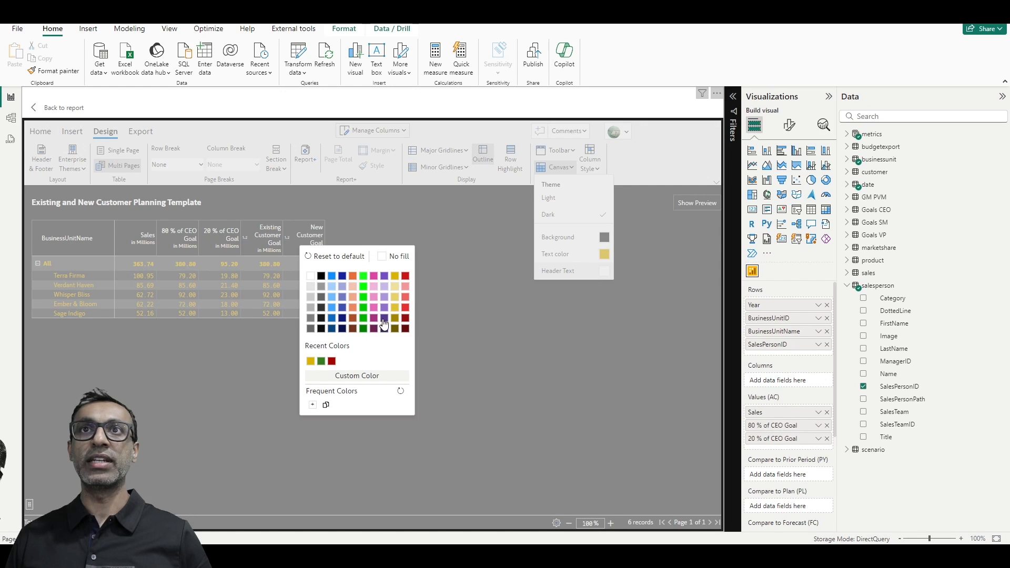
mouse_move(350, 288)
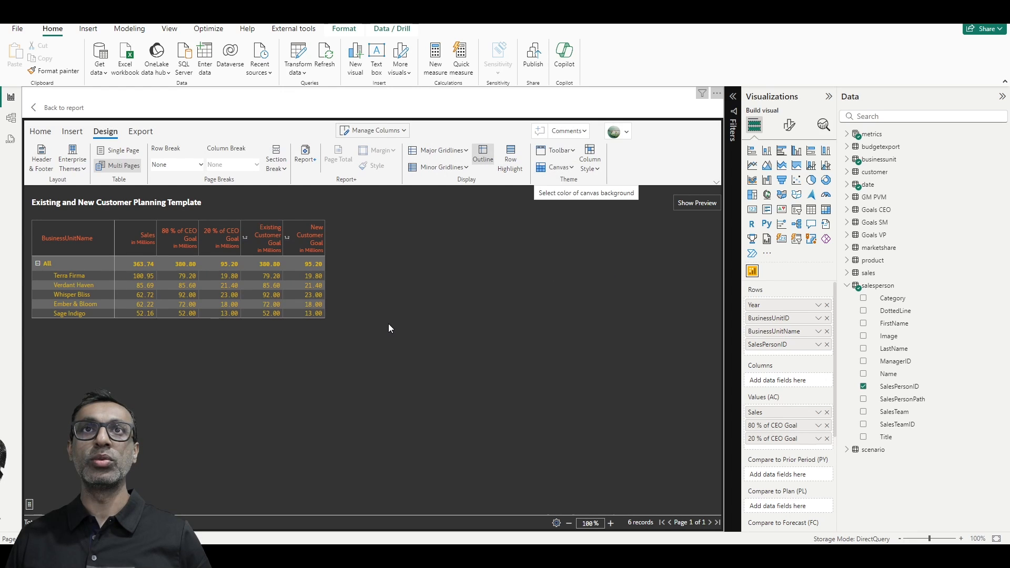
mouse_move(623, 323)
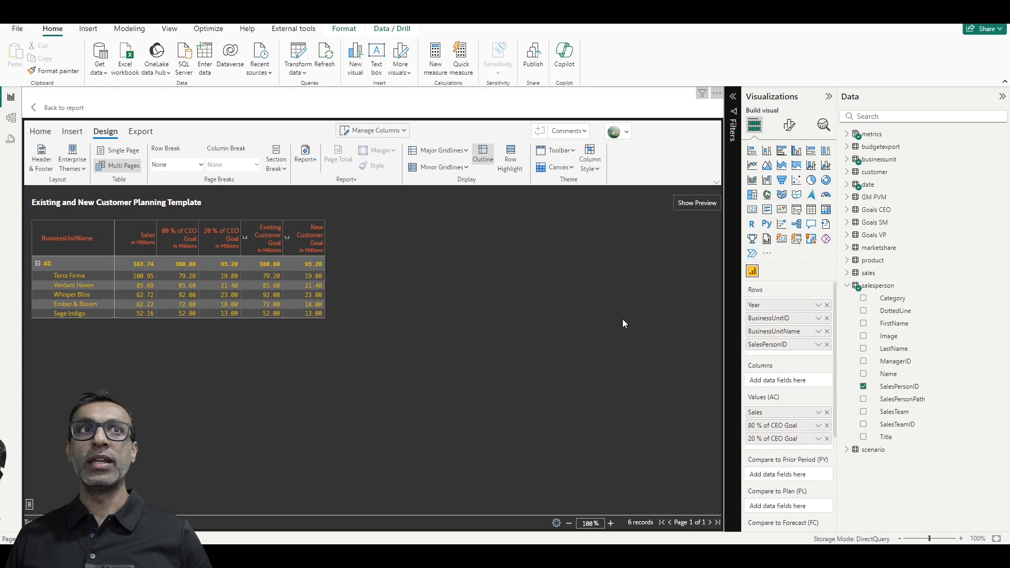
mouse_move(590, 160)
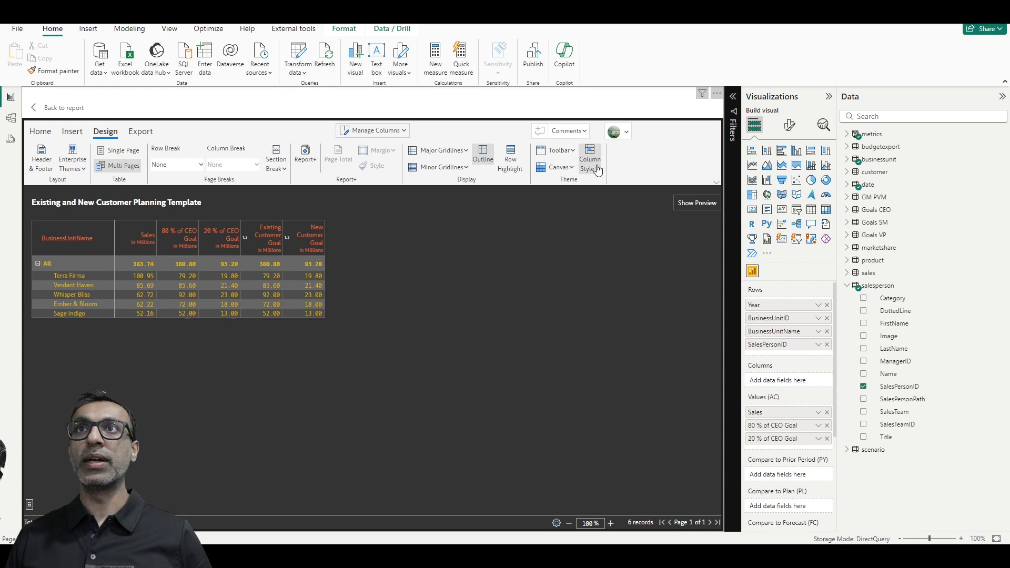
Set native measure cells to Dark and data input cells to Hatched in editing view
click(589, 164)
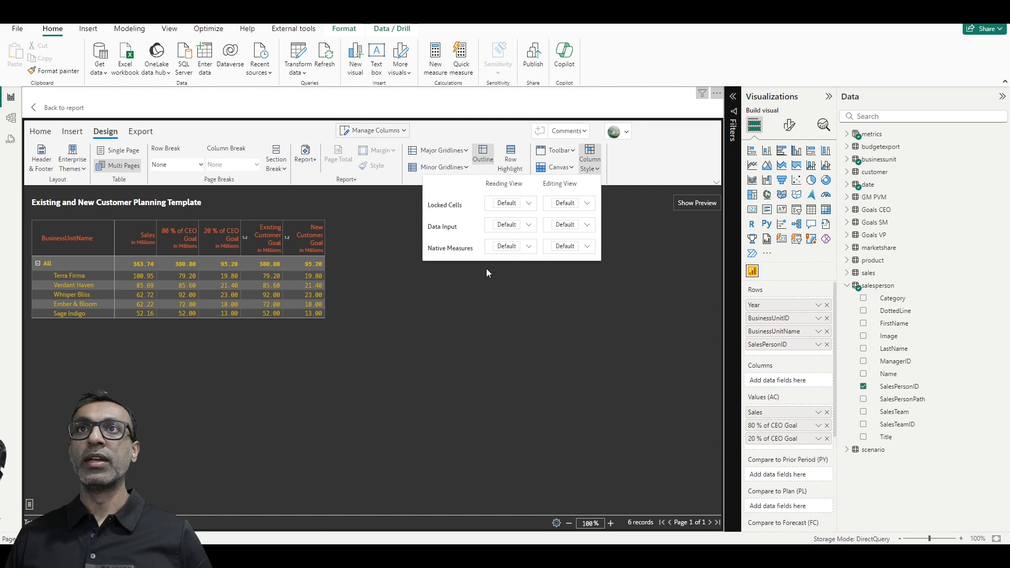
mouse_move(535, 254)
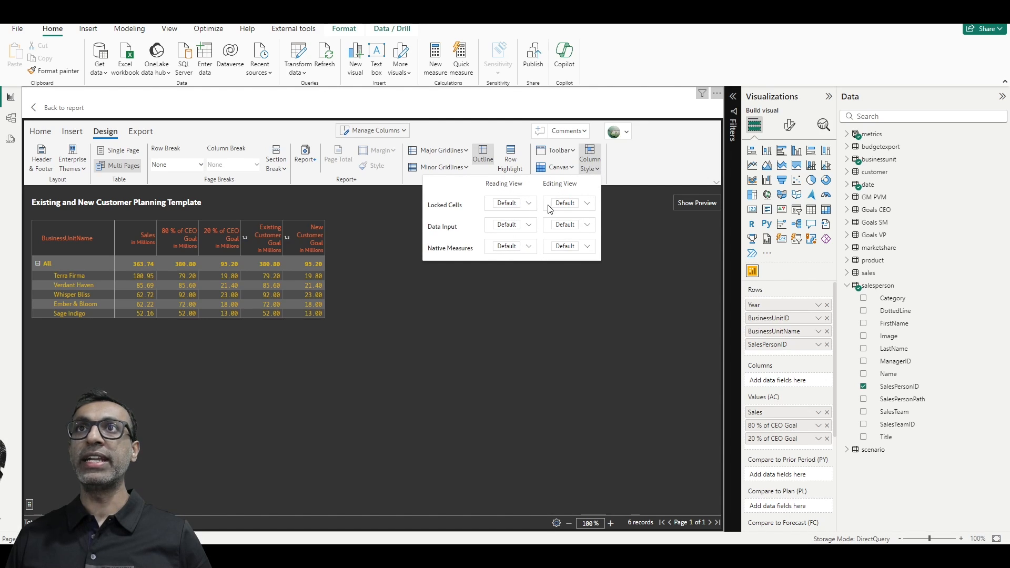
mouse_move(472, 245)
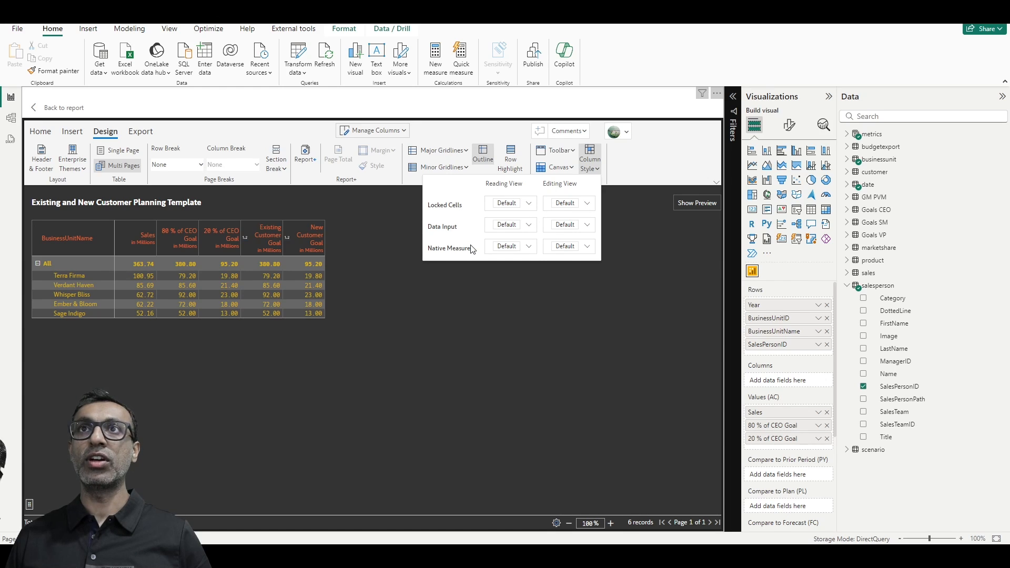
mouse_move(464, 249)
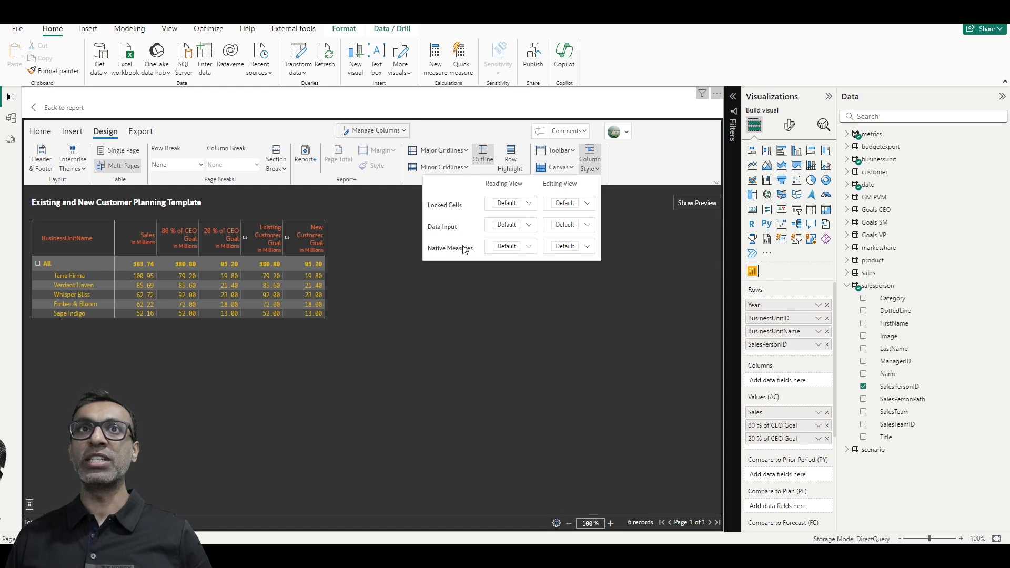
click(586, 246)
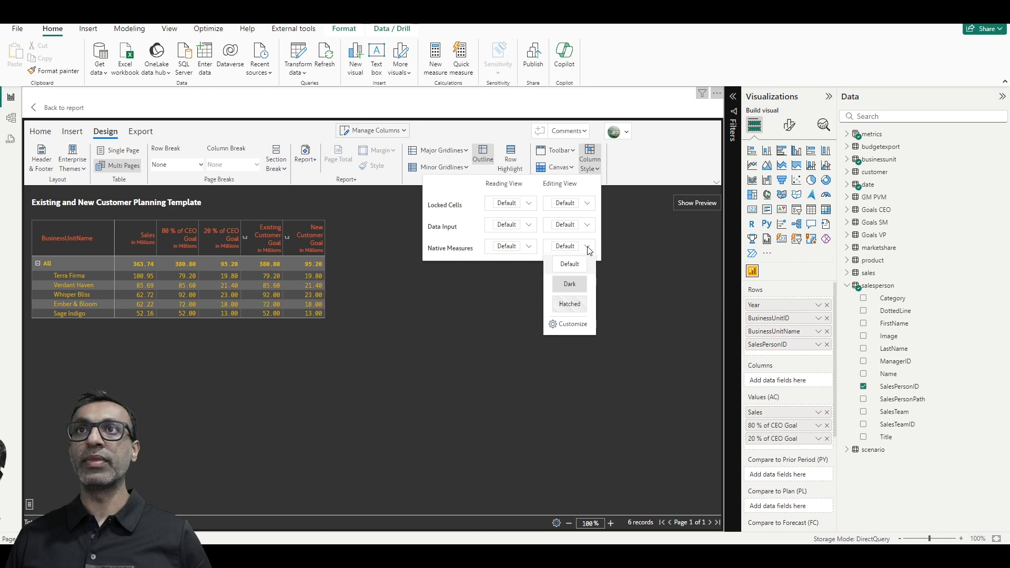
mouse_move(569, 284)
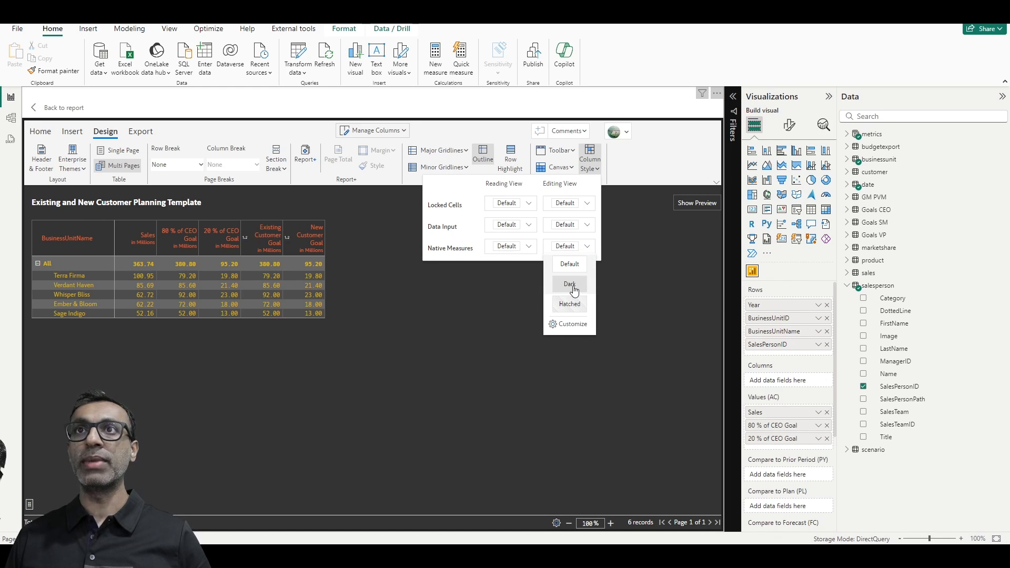
click(569, 284)
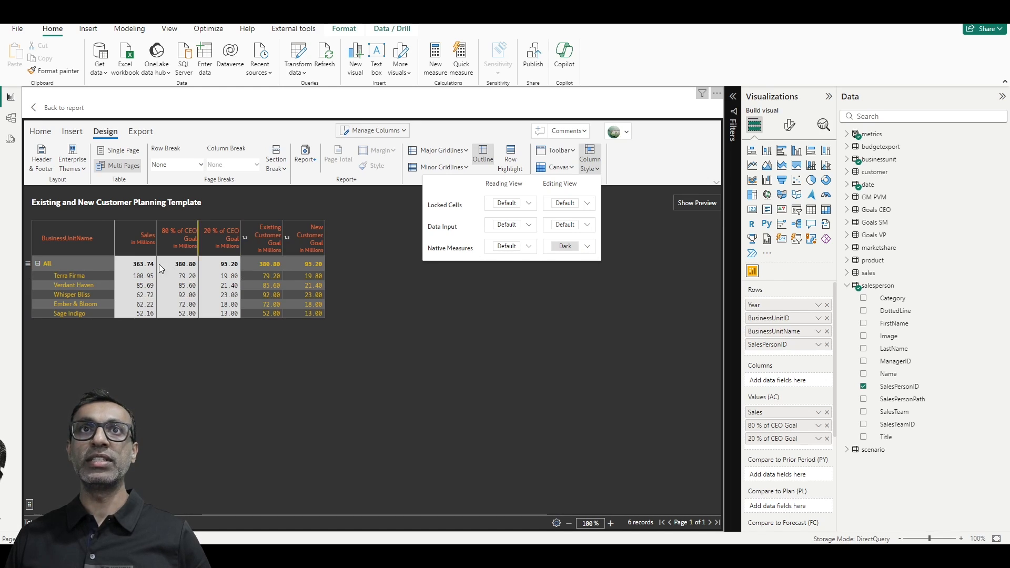
mouse_move(270, 243)
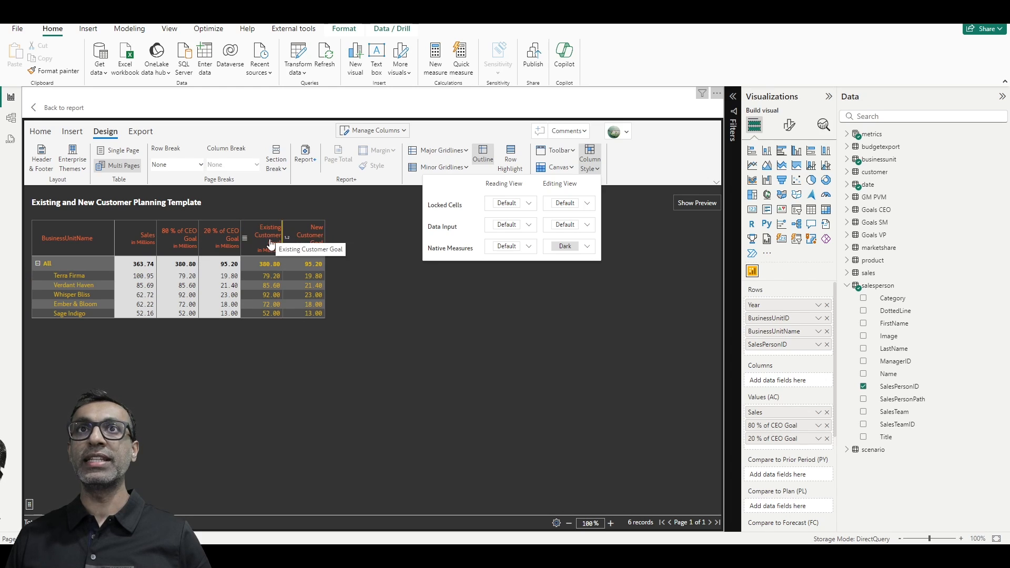
mouse_move(591, 230)
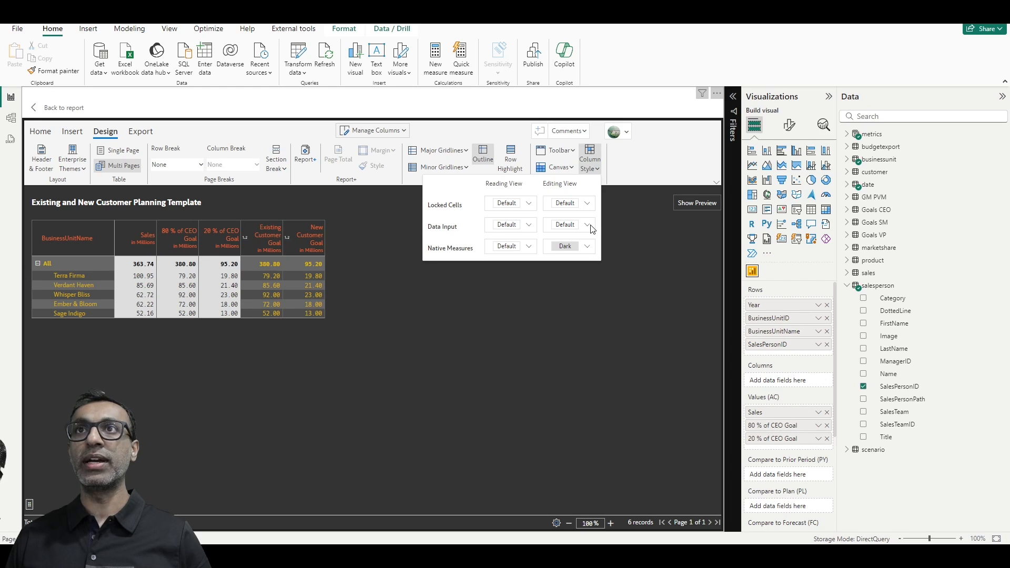
click(586, 224)
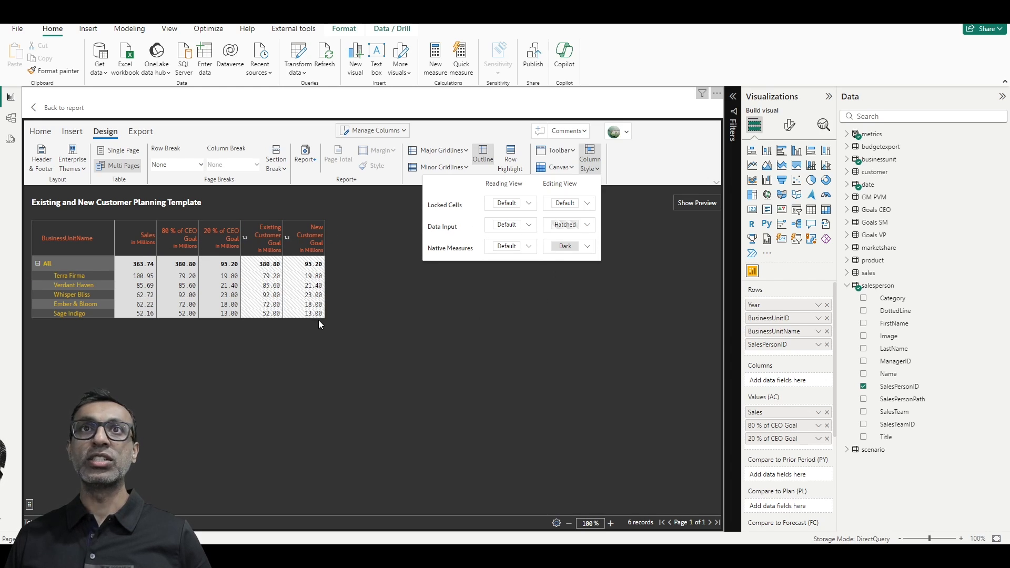
mouse_move(346, 330)
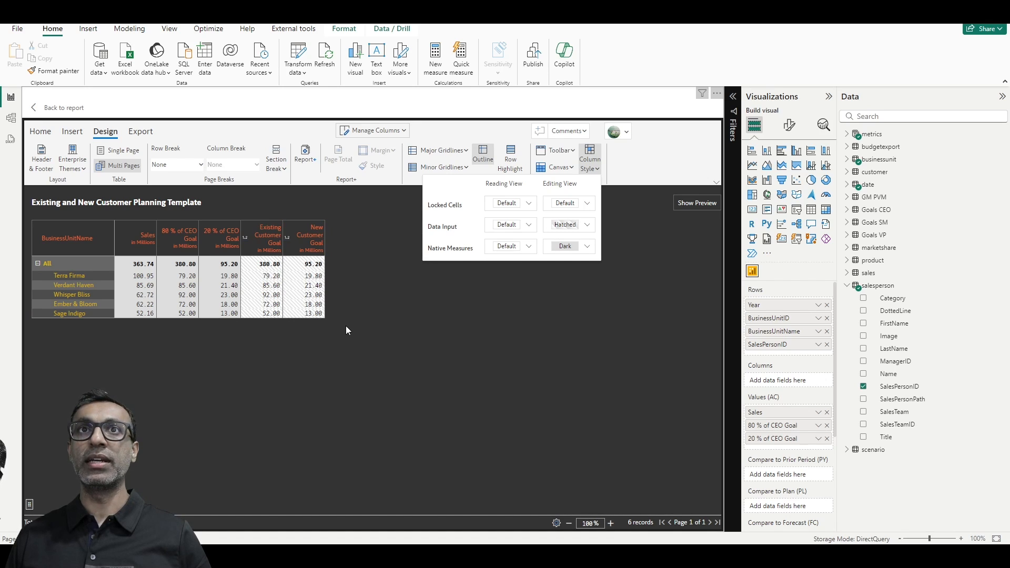
mouse_move(436, 302)
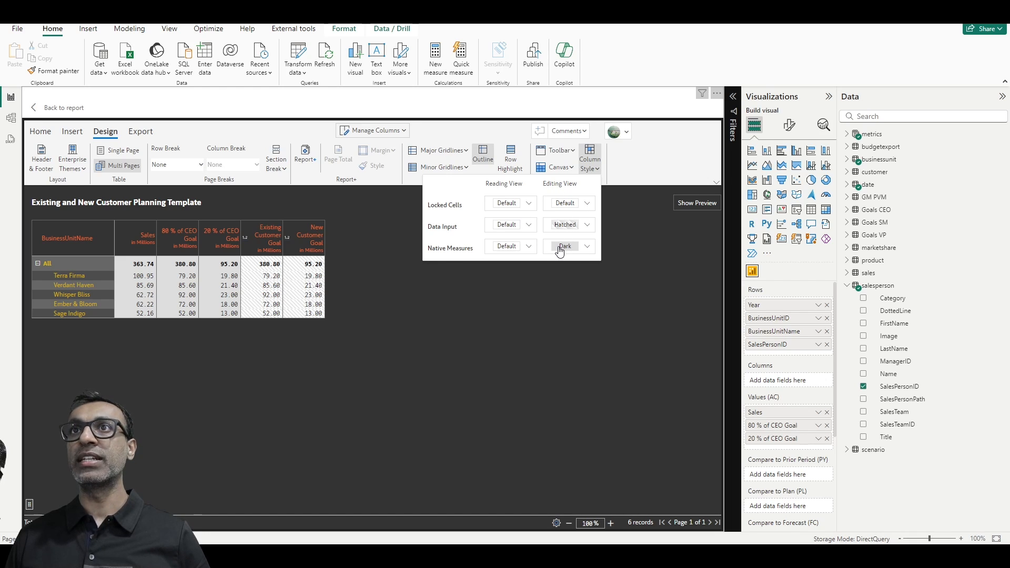
mouse_move(530, 232)
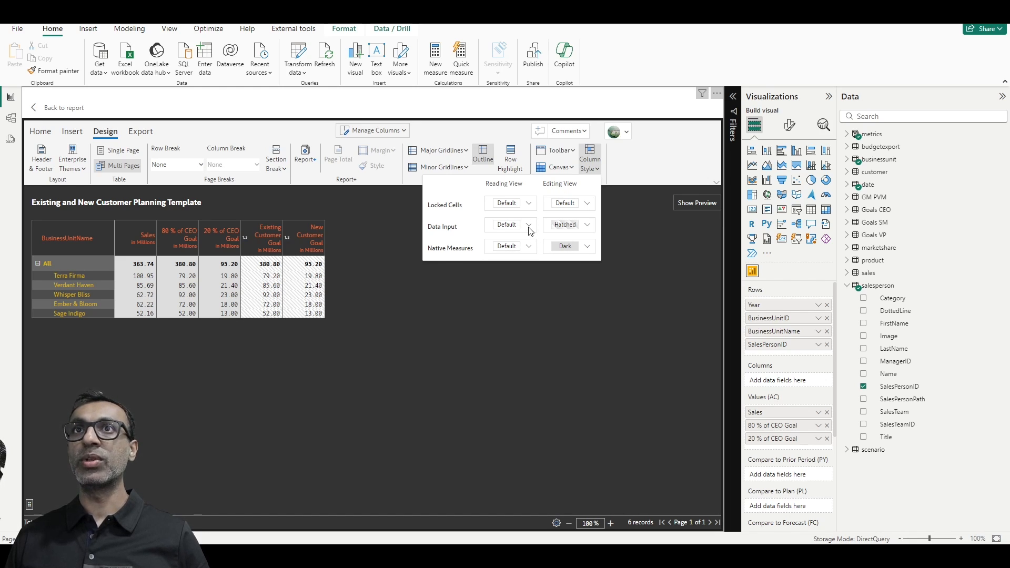
mouse_move(521, 234)
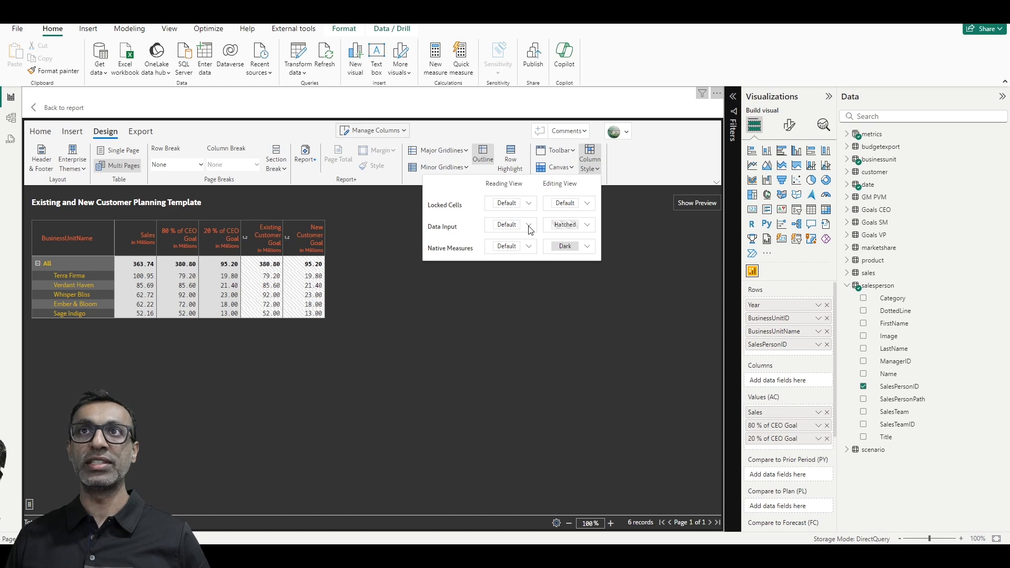
click(510, 225)
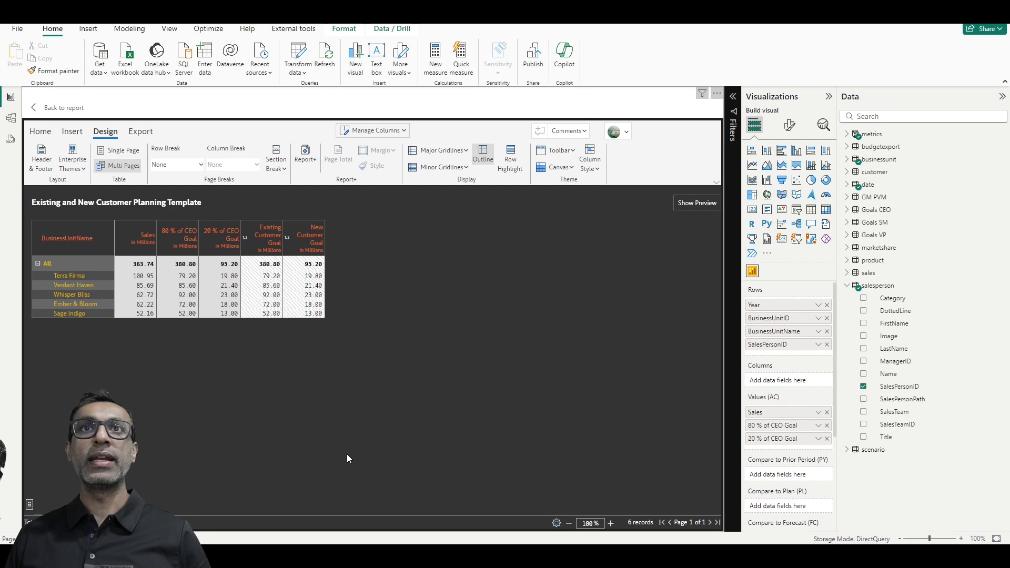
mouse_move(250, 360)
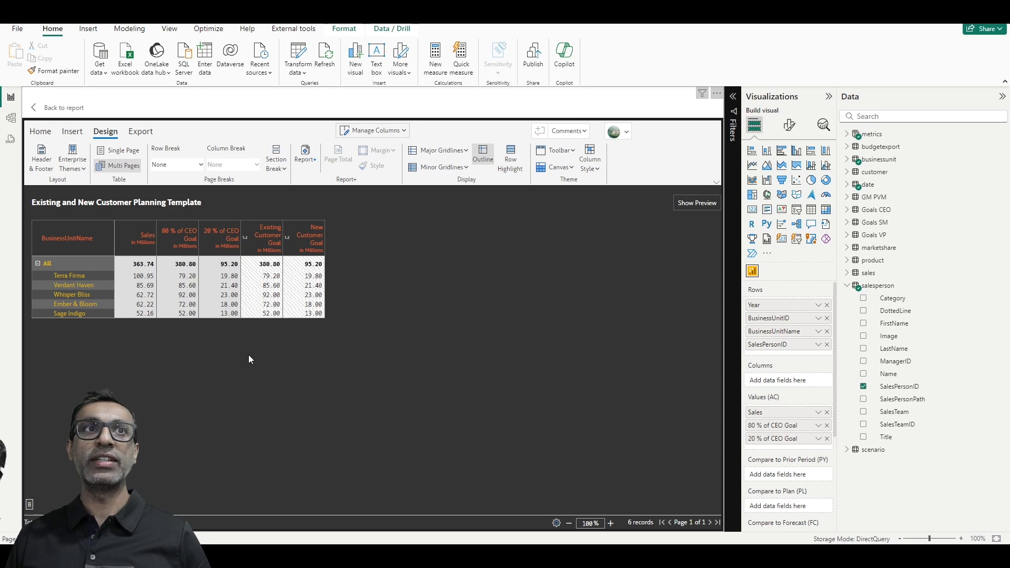
mouse_move(153, 175)
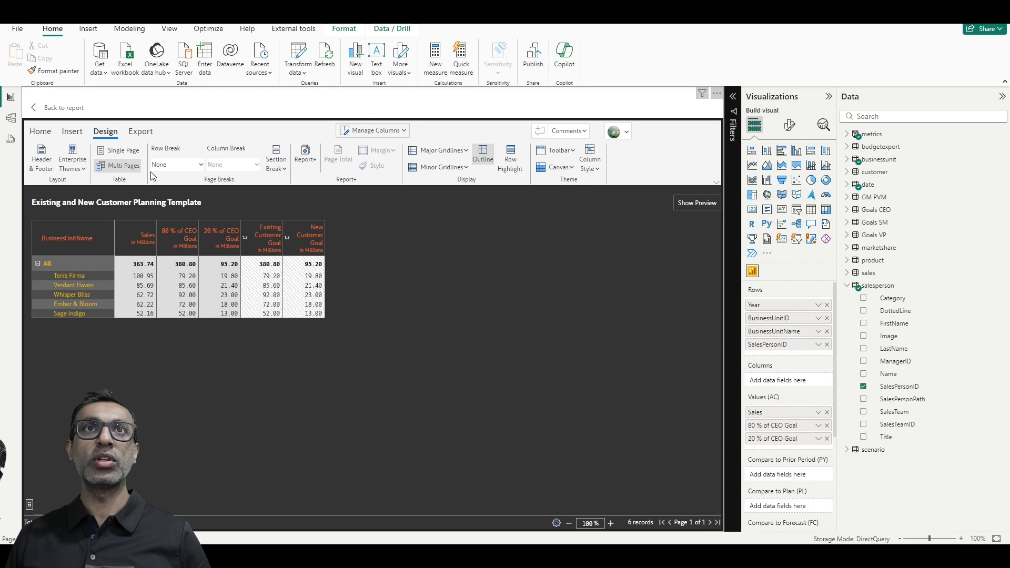
mouse_move(60, 138)
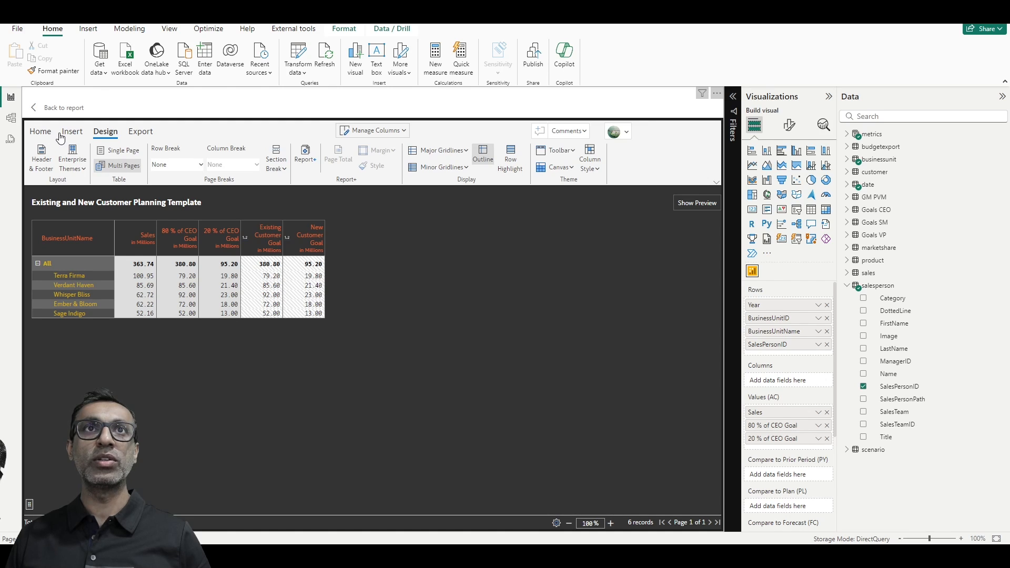
Browse the table layout and export options without changing them
click(37, 157)
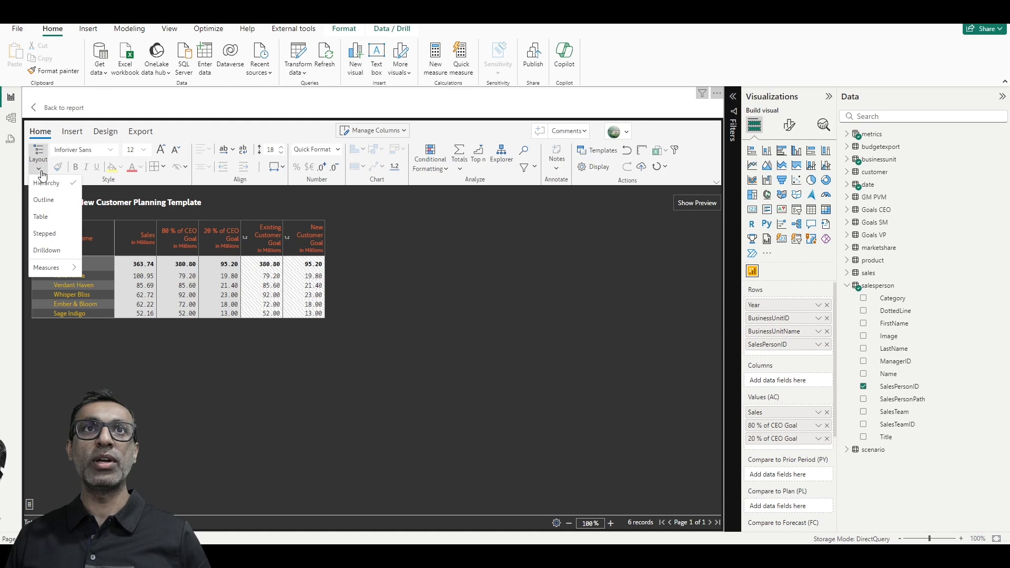
click(40, 217)
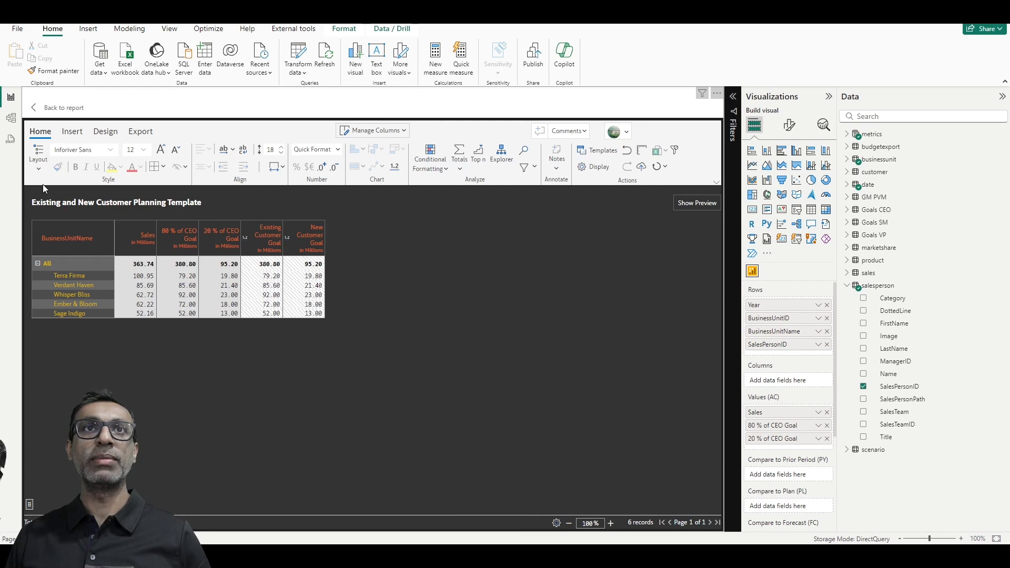
mouse_move(55, 265)
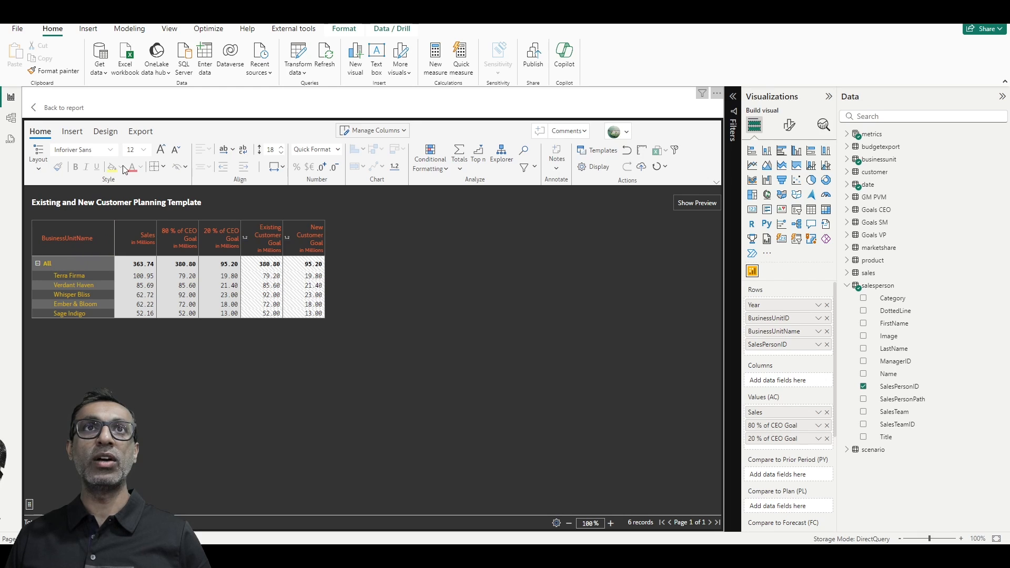
click(140, 130)
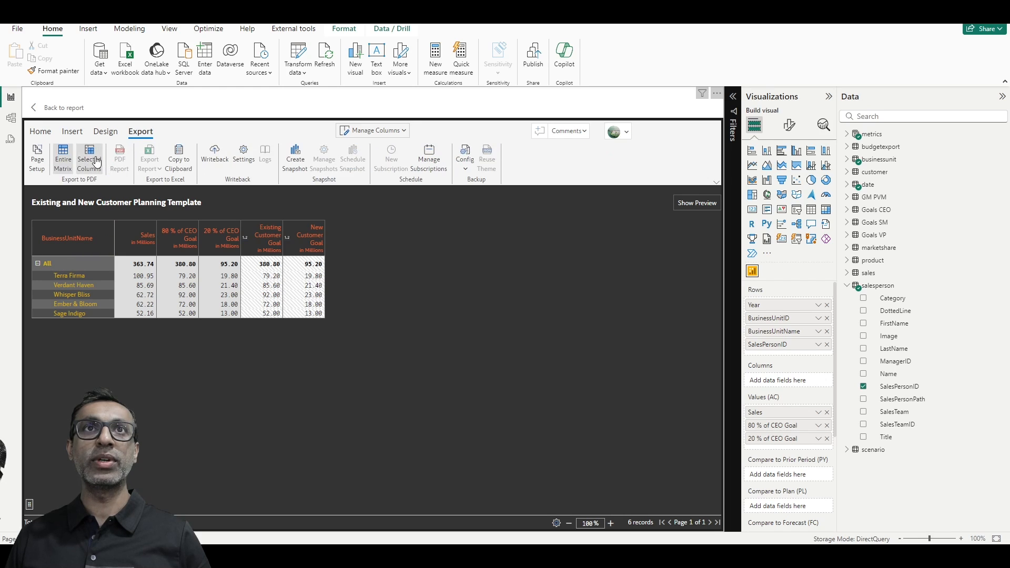
click(89, 161)
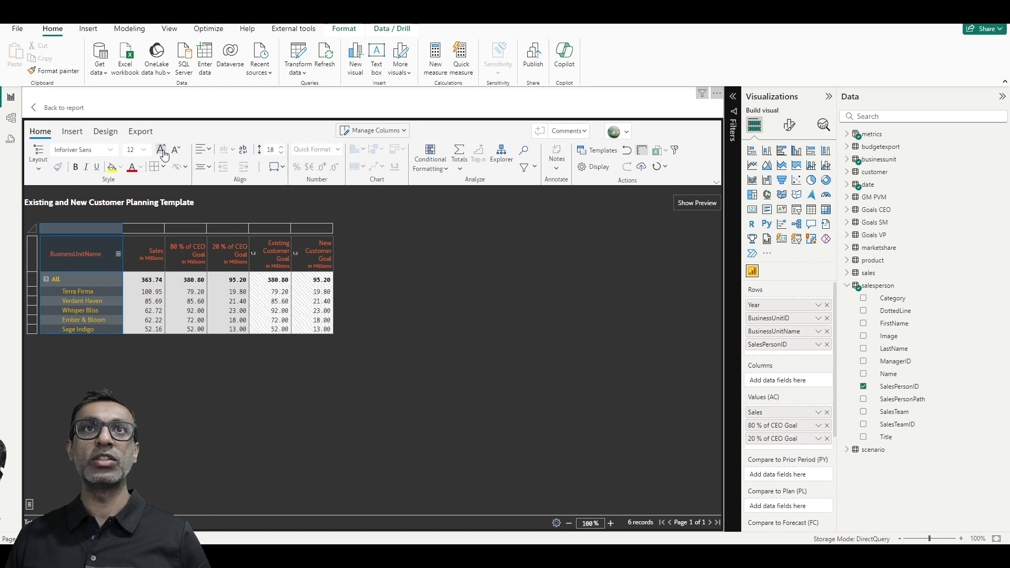
Increase the table font size and select the Sales column header
click(159, 150)
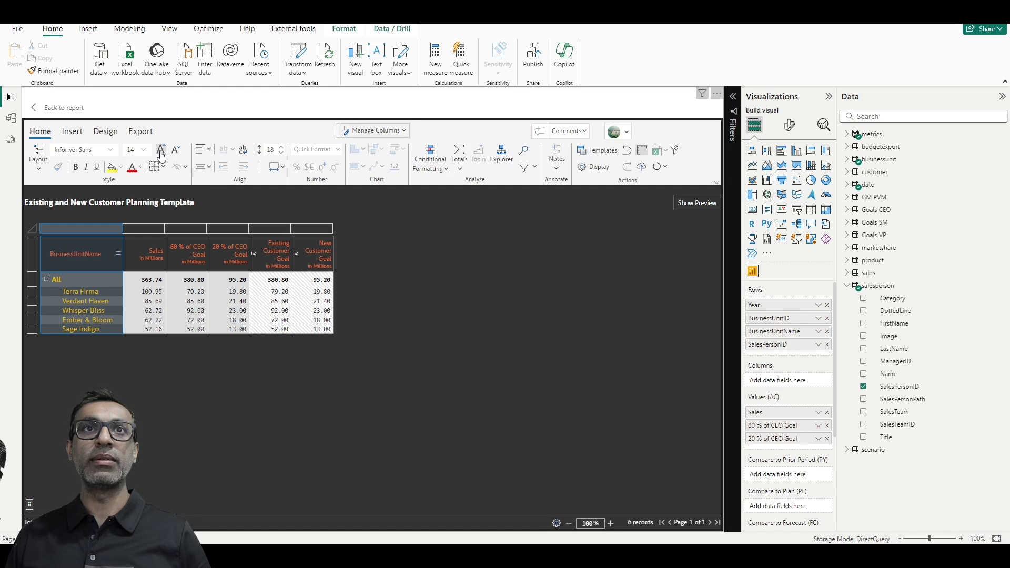
click(176, 150)
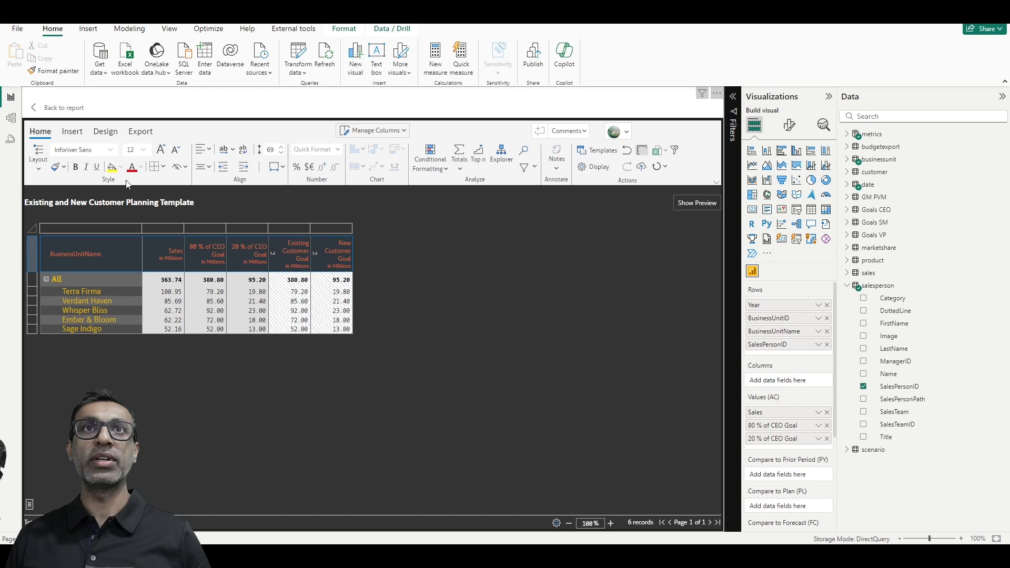
click(160, 148)
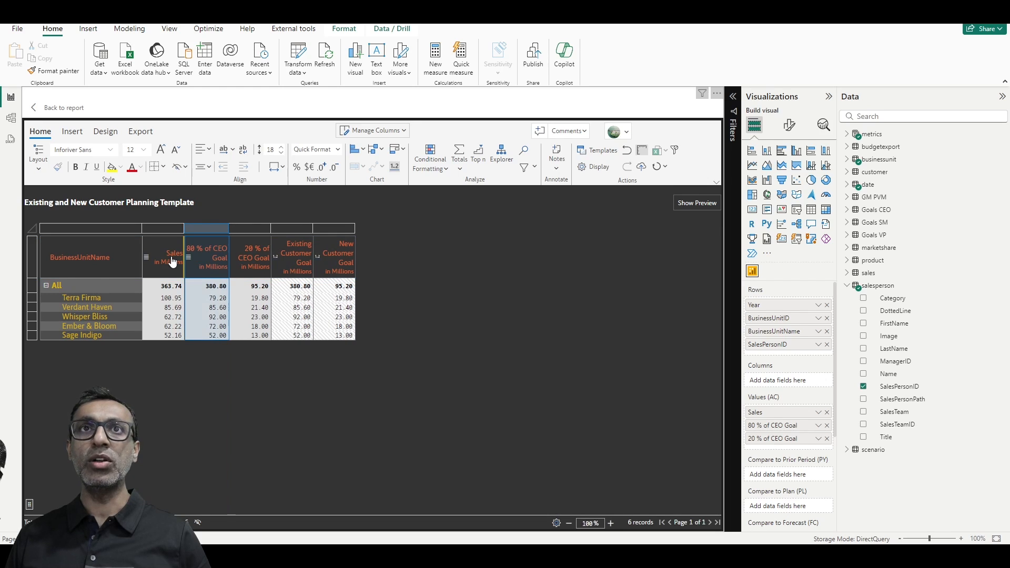
click(150, 150)
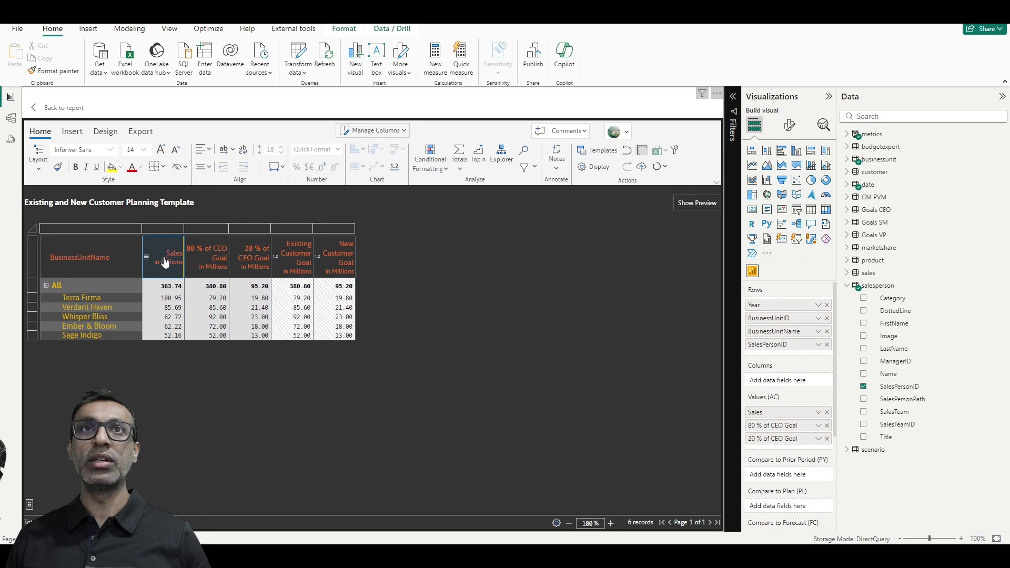
mouse_move(170, 261)
text( (M))
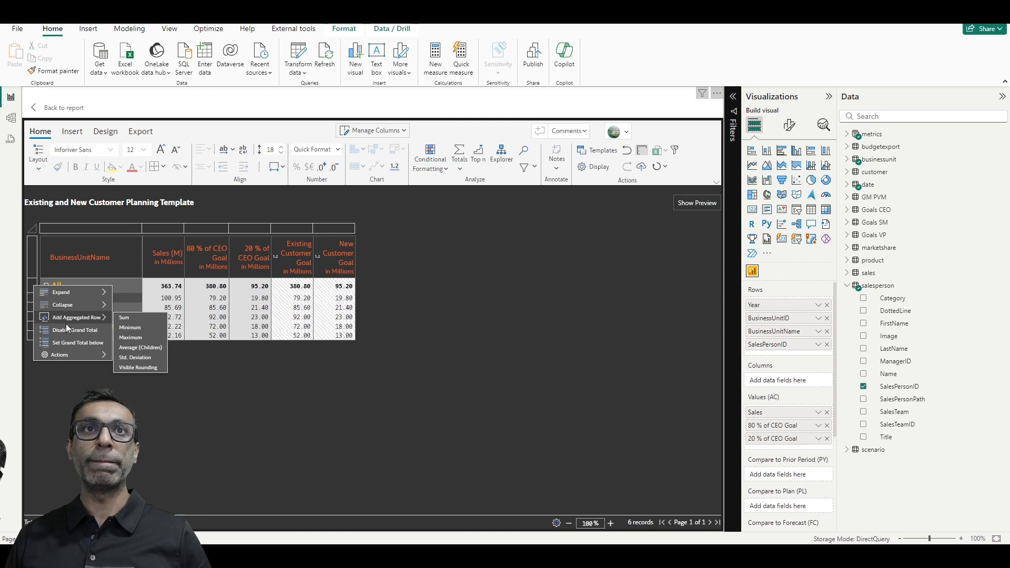
click(76, 330)
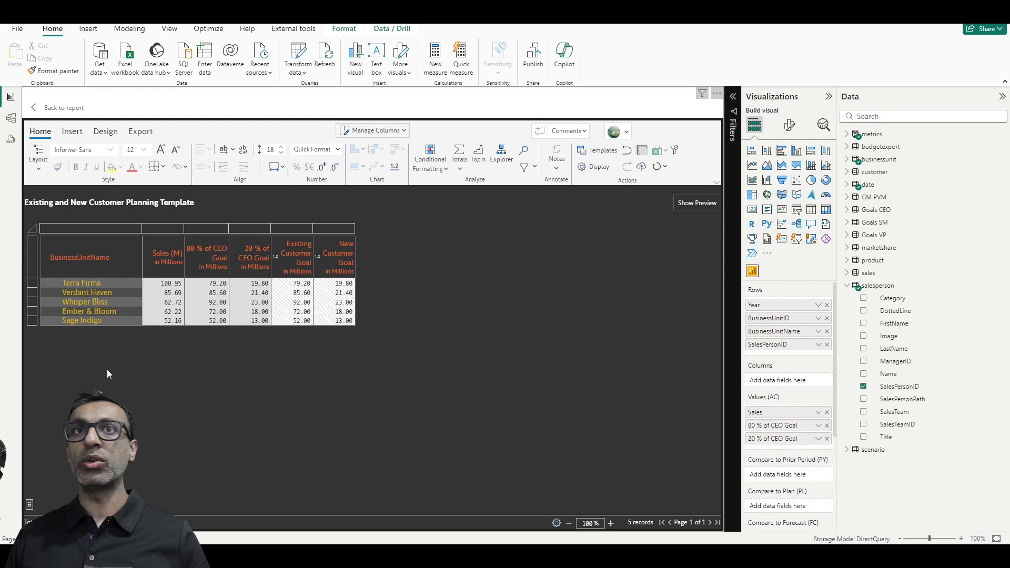
mouse_move(375, 168)
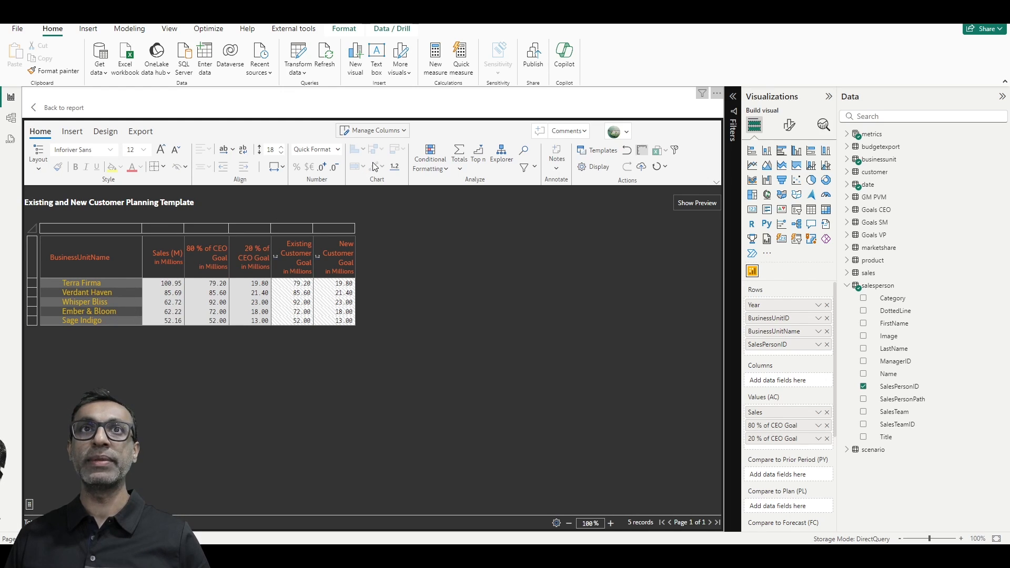
click(372, 131)
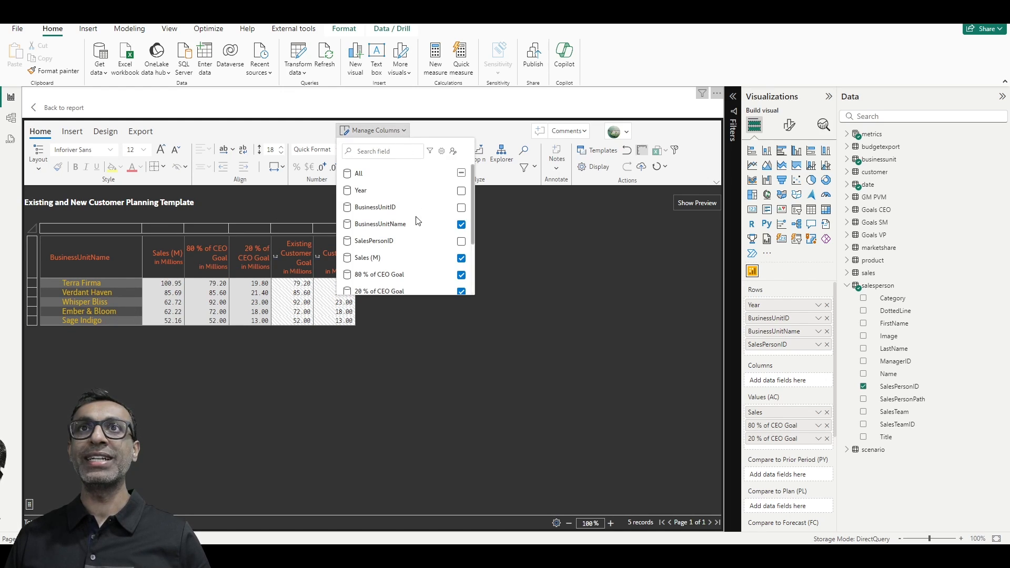
click(461, 258)
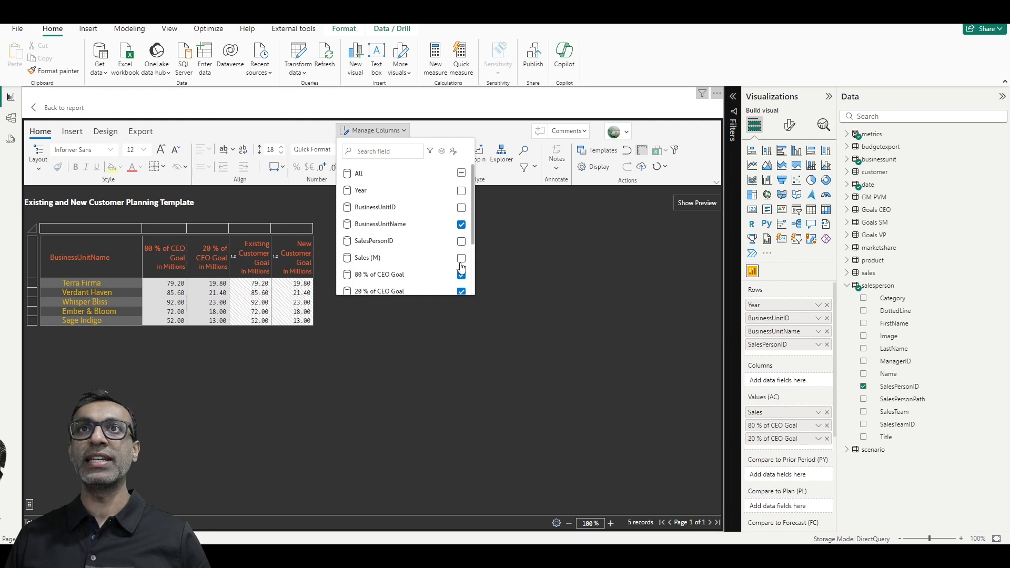
click(461, 275)
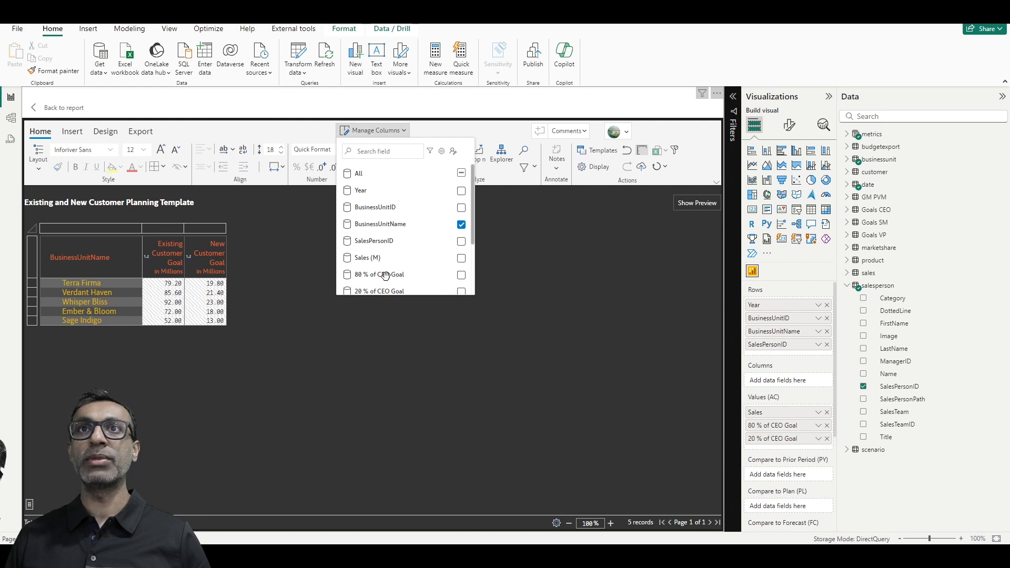
mouse_move(388, 269)
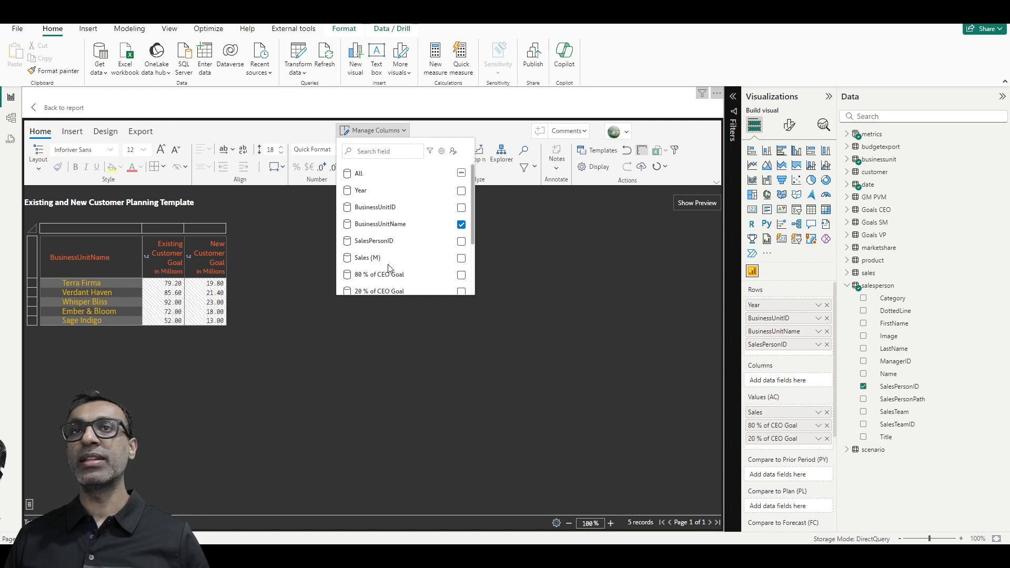
mouse_move(393, 290)
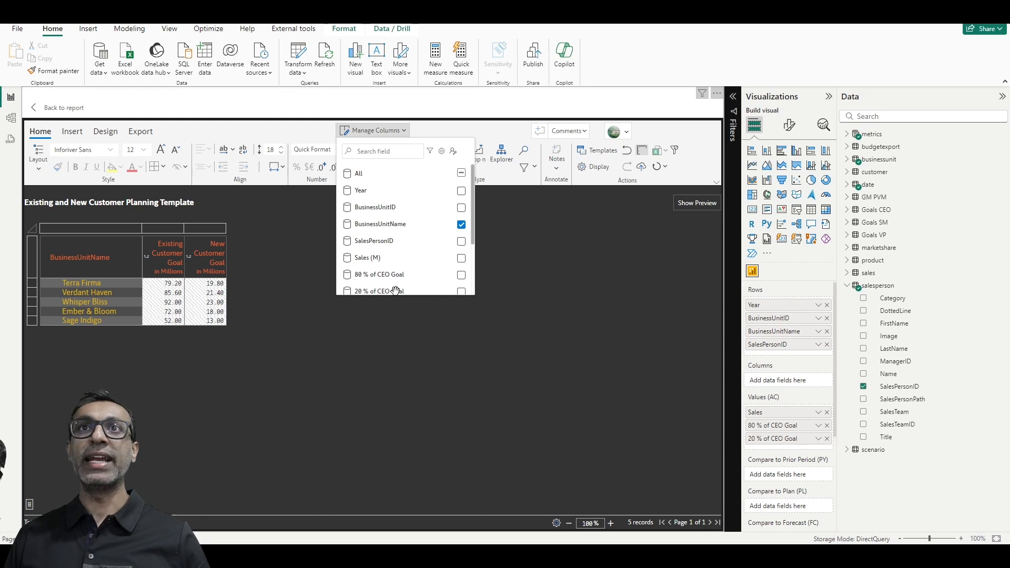
mouse_move(404, 298)
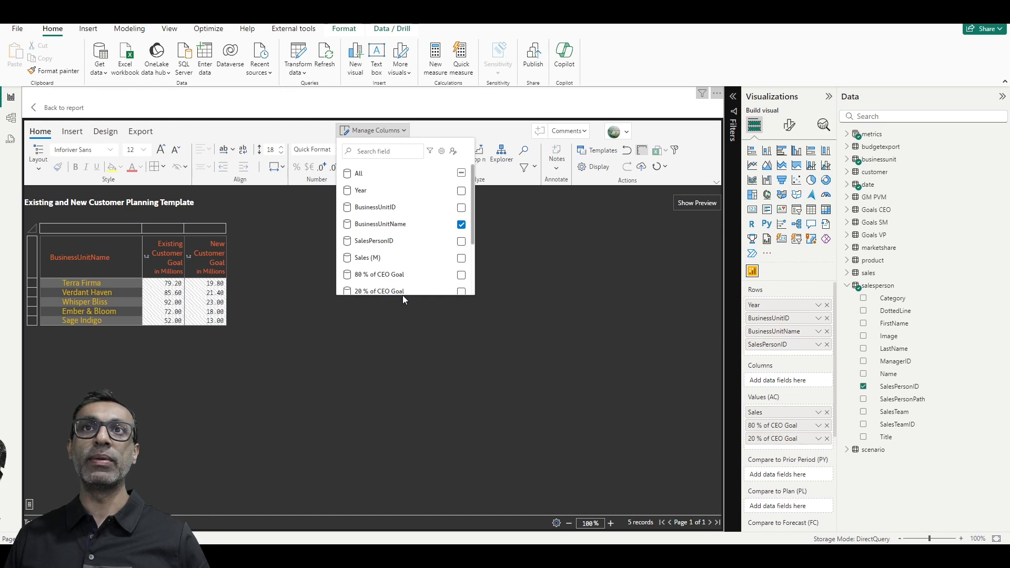
mouse_move(515, 314)
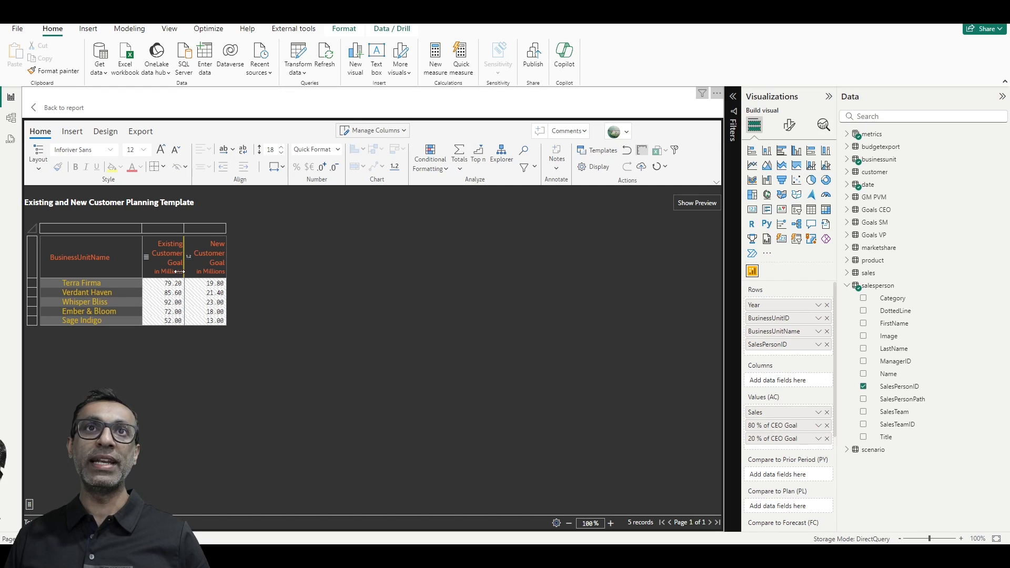
mouse_move(288, 320)
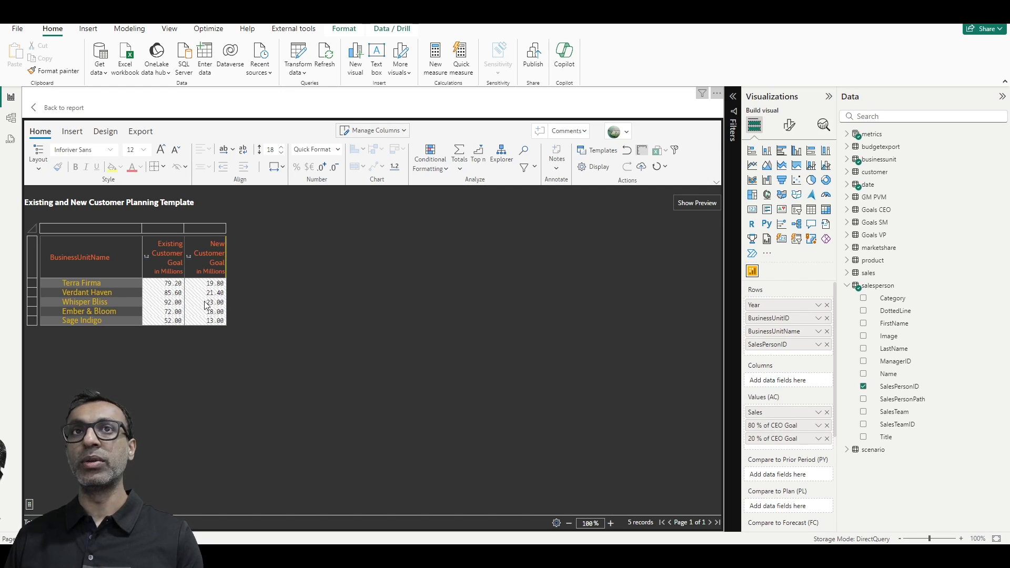
mouse_move(209, 309)
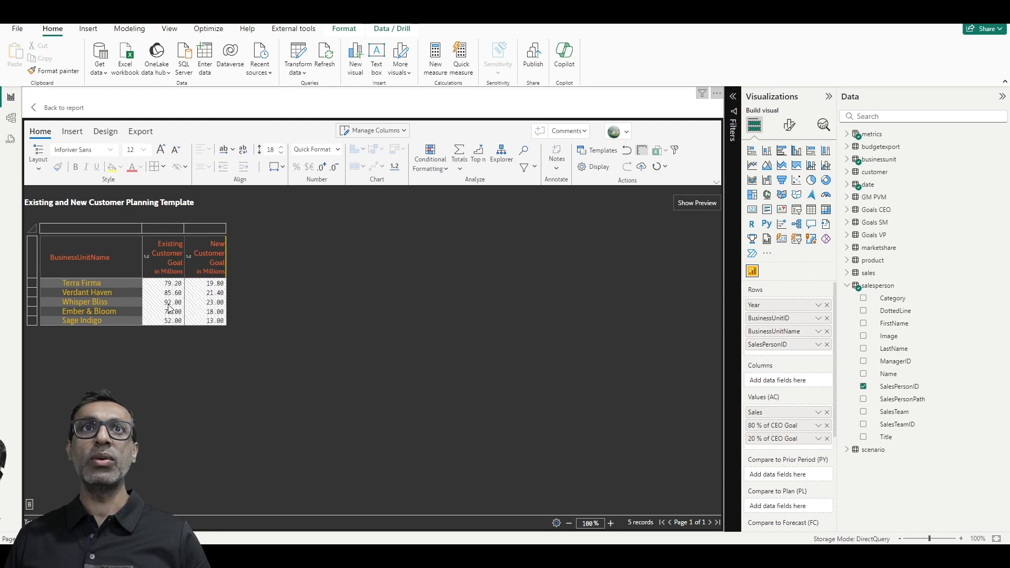
Show the Export toolbar and widen the goal columns so headers fit on one line
click(140, 131)
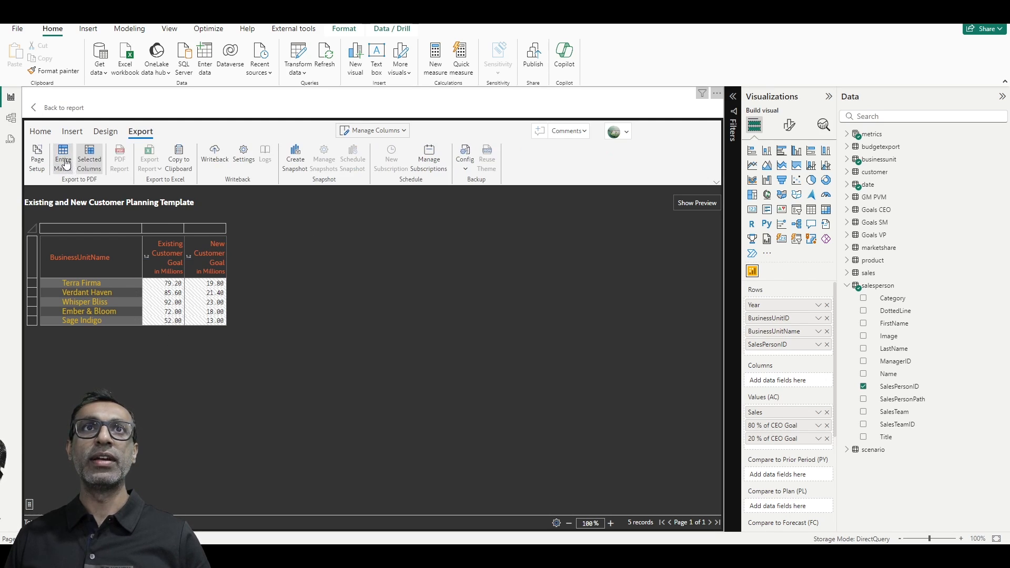
click(62, 160)
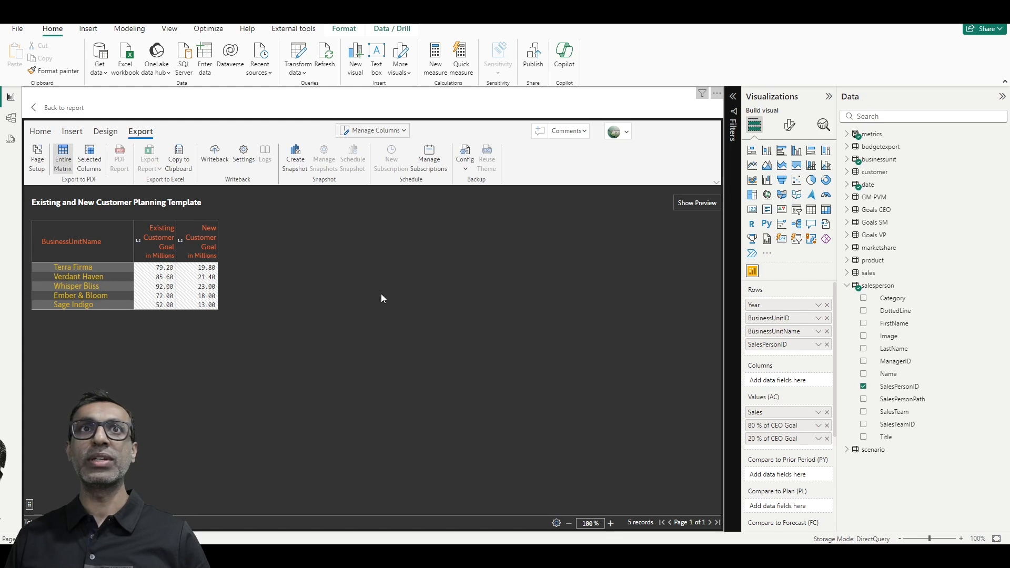
mouse_move(222, 309)
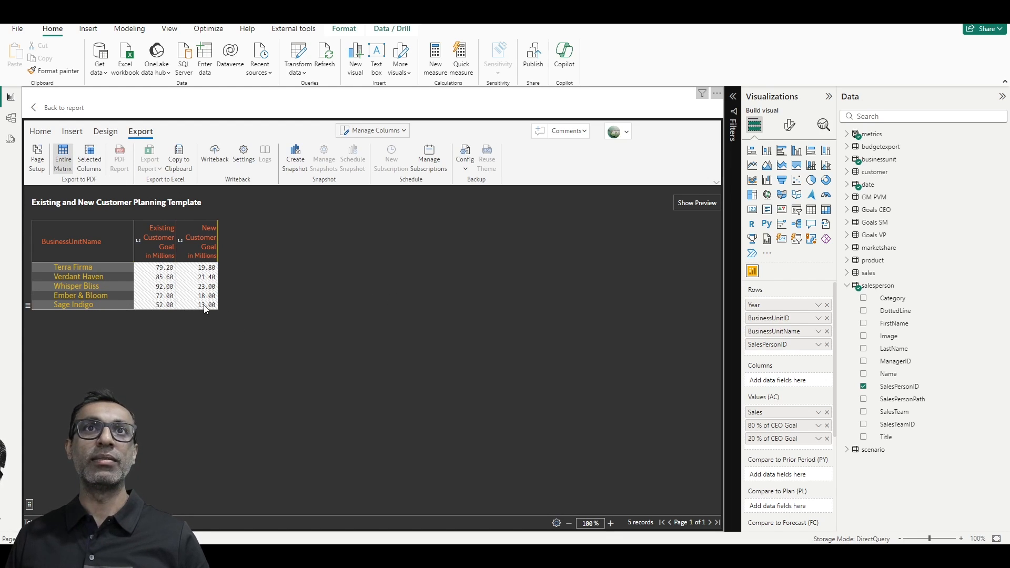
mouse_move(200, 242)
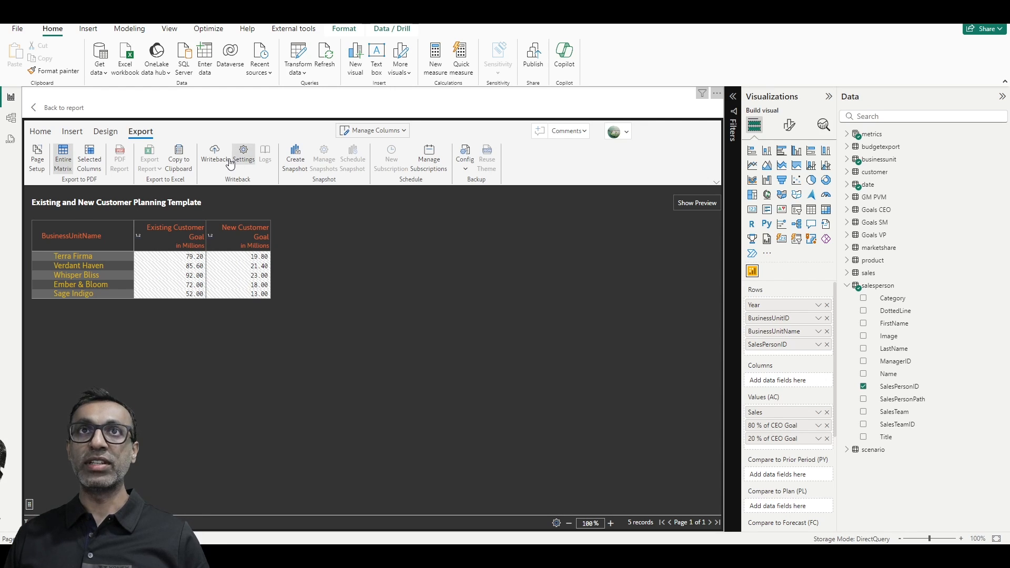
mouse_move(244, 155)
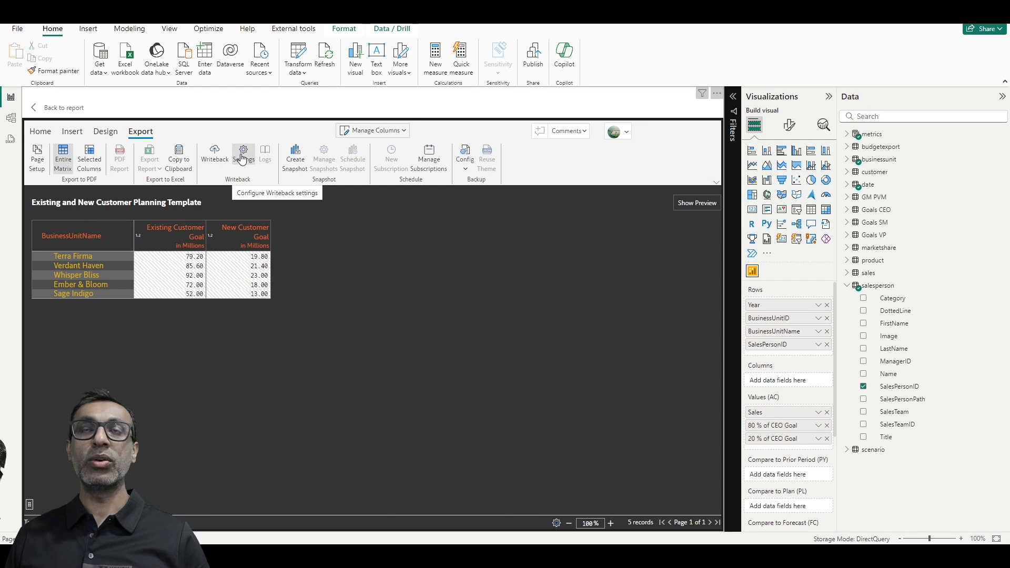
In Writeback Settings choose Long with Changes with a custom filter excluding totals and subtotals
click(243, 155)
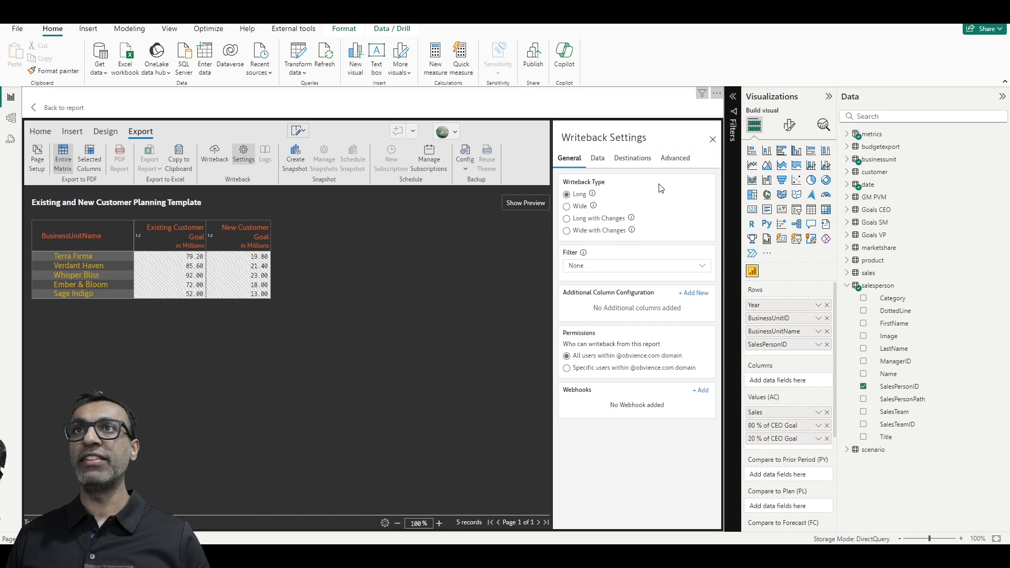
mouse_move(625, 216)
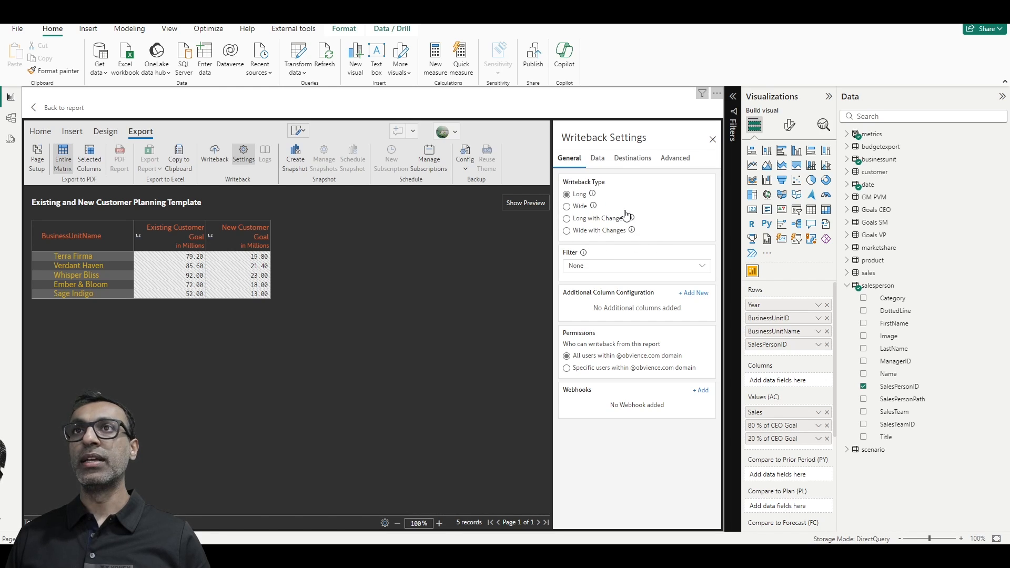
mouse_move(595, 226)
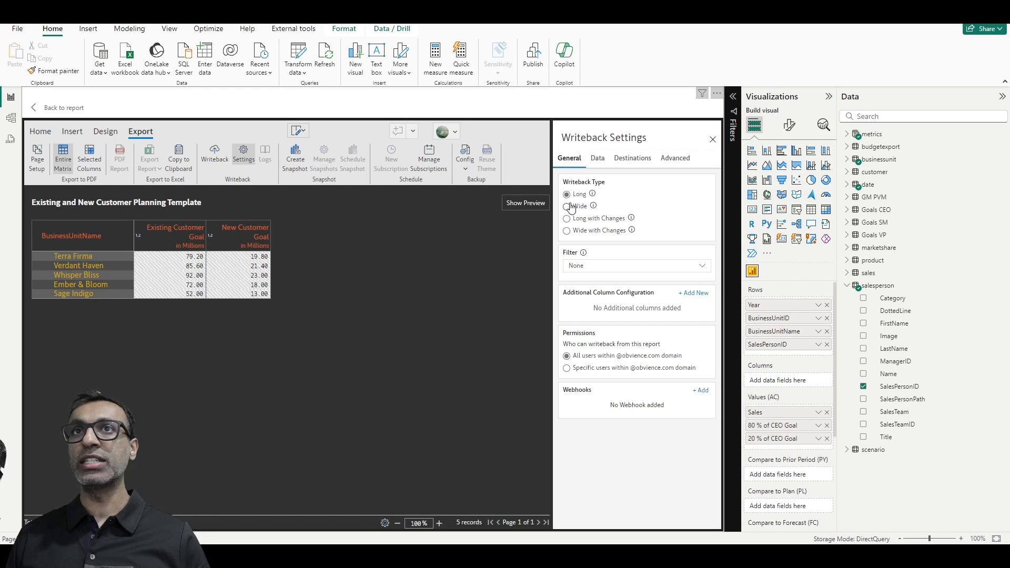
mouse_move(577, 206)
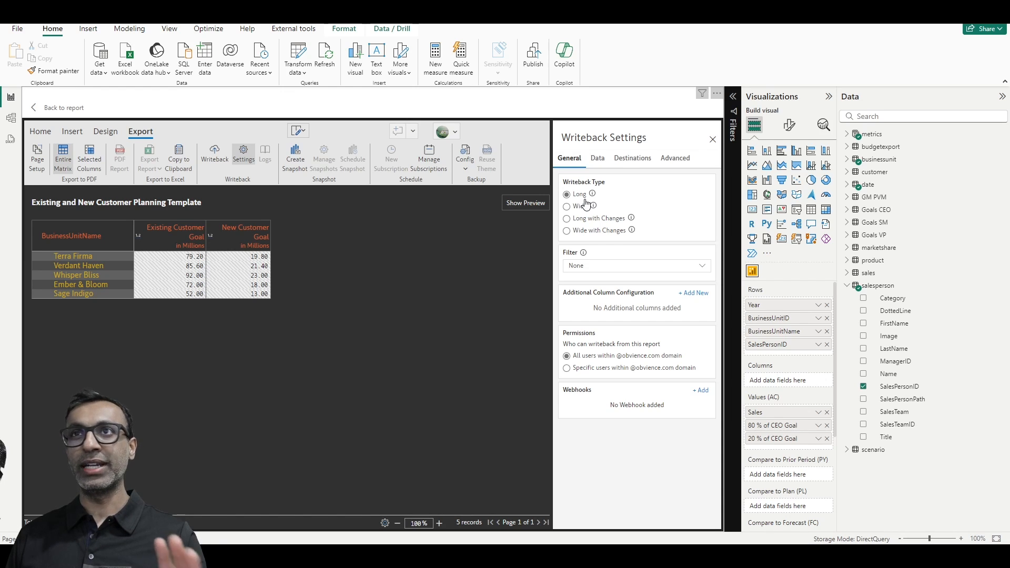
mouse_move(584, 205)
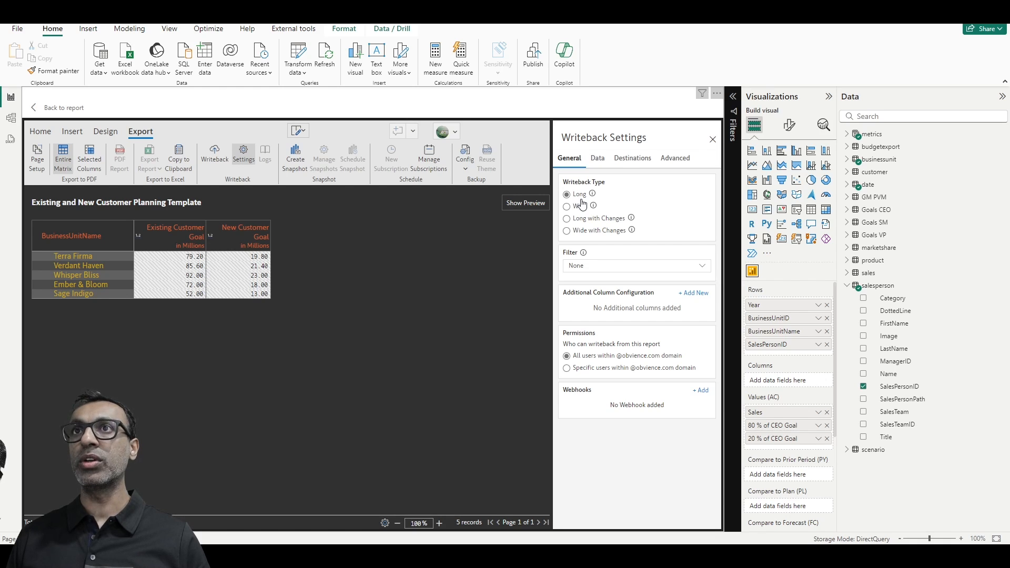
mouse_move(644, 243)
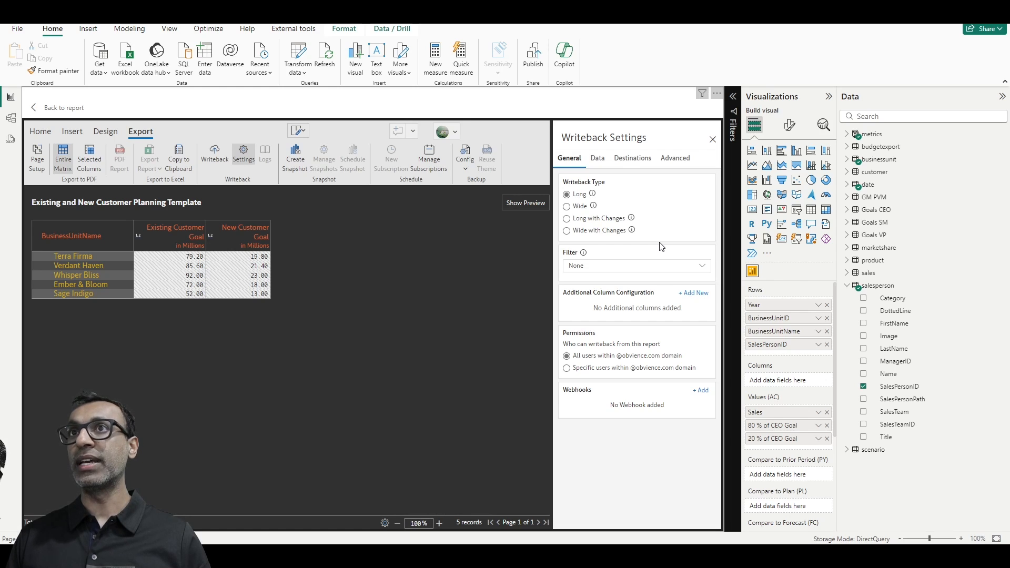
click(566, 219)
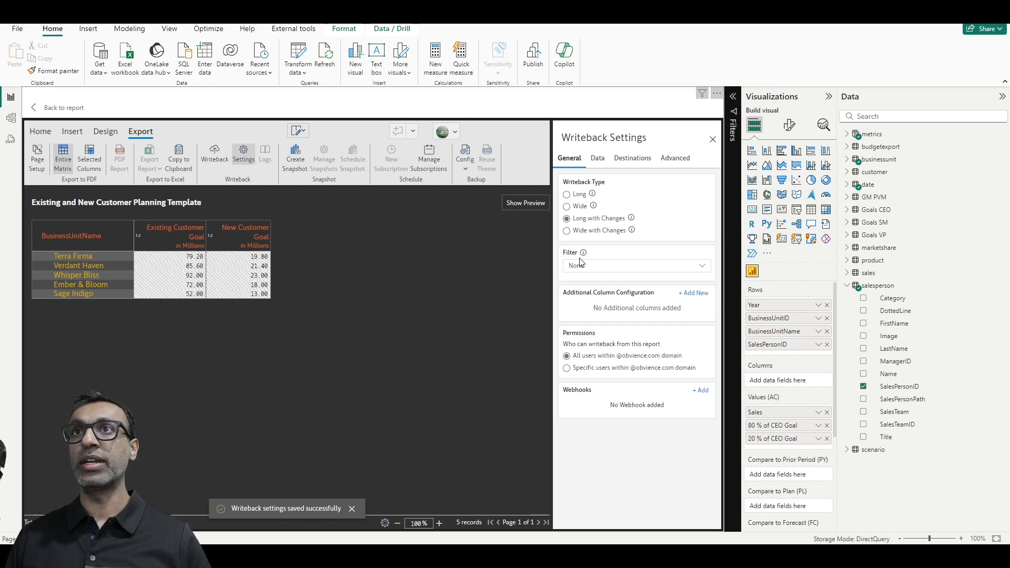
mouse_move(529, 274)
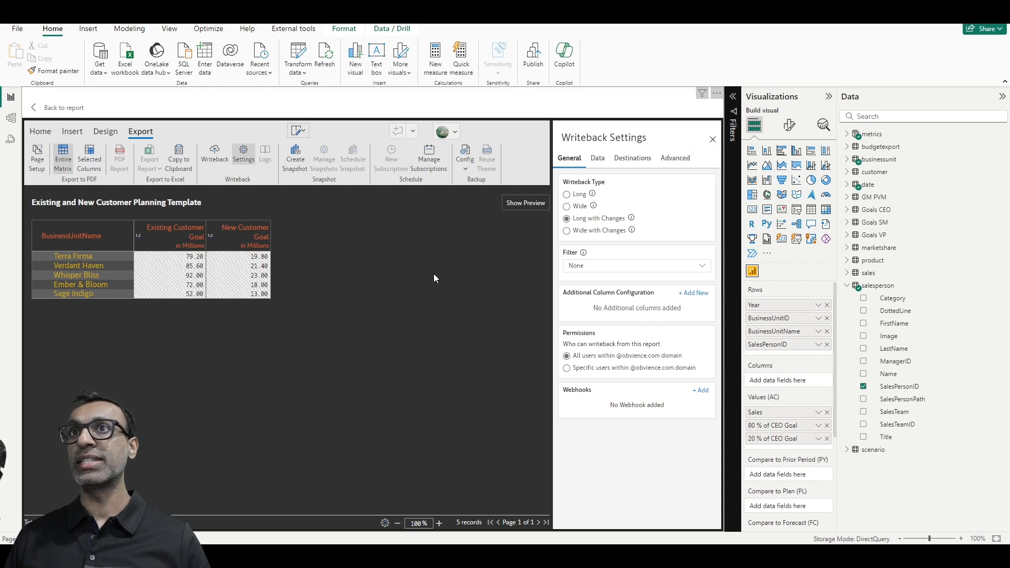
mouse_move(470, 282)
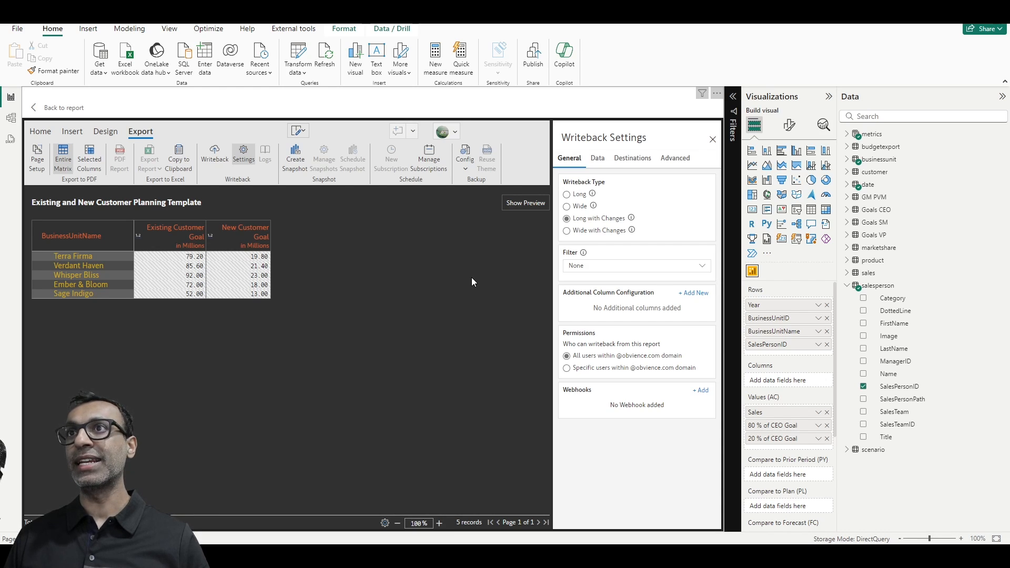
mouse_move(190, 303)
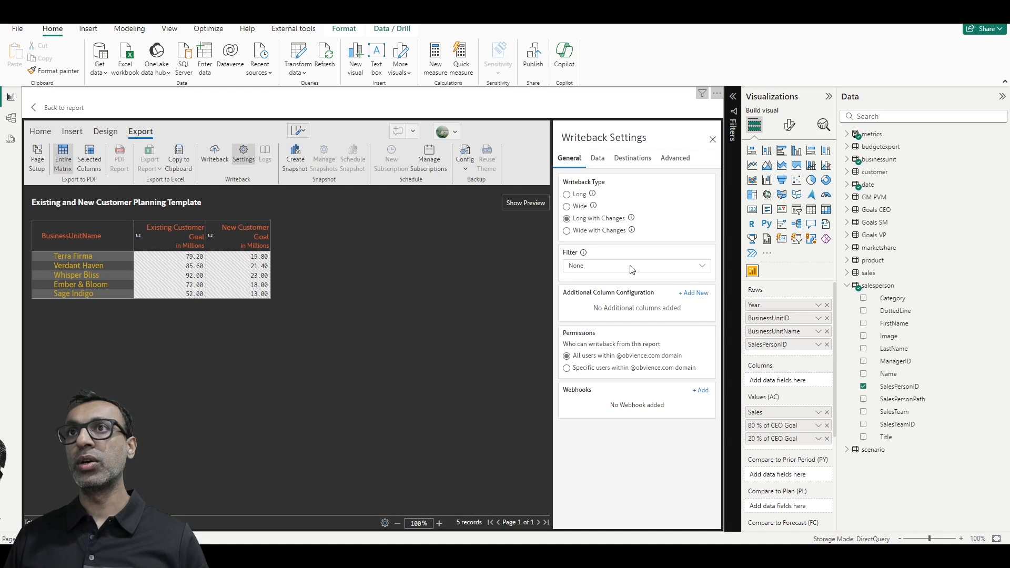
click(635, 265)
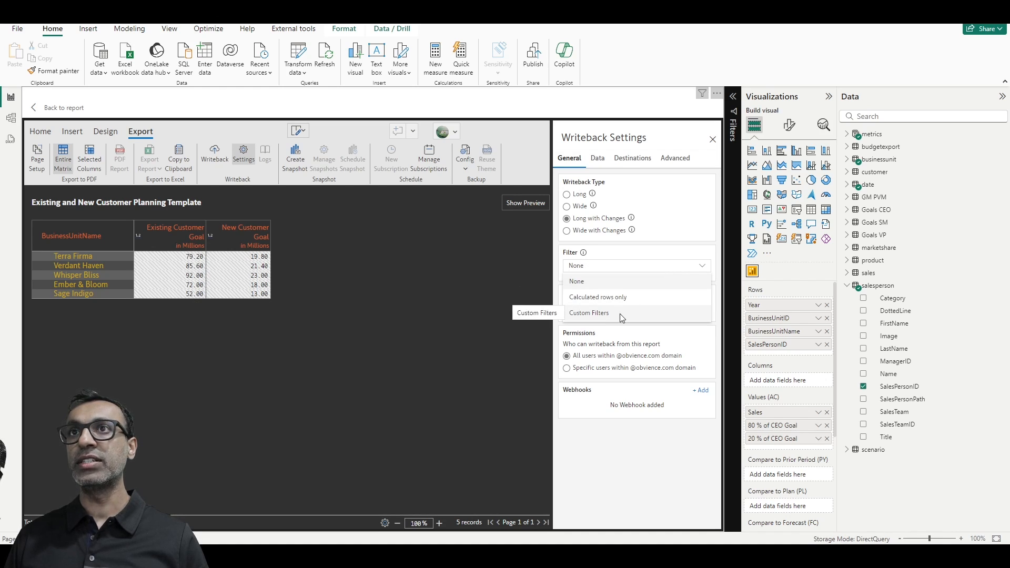
click(588, 312)
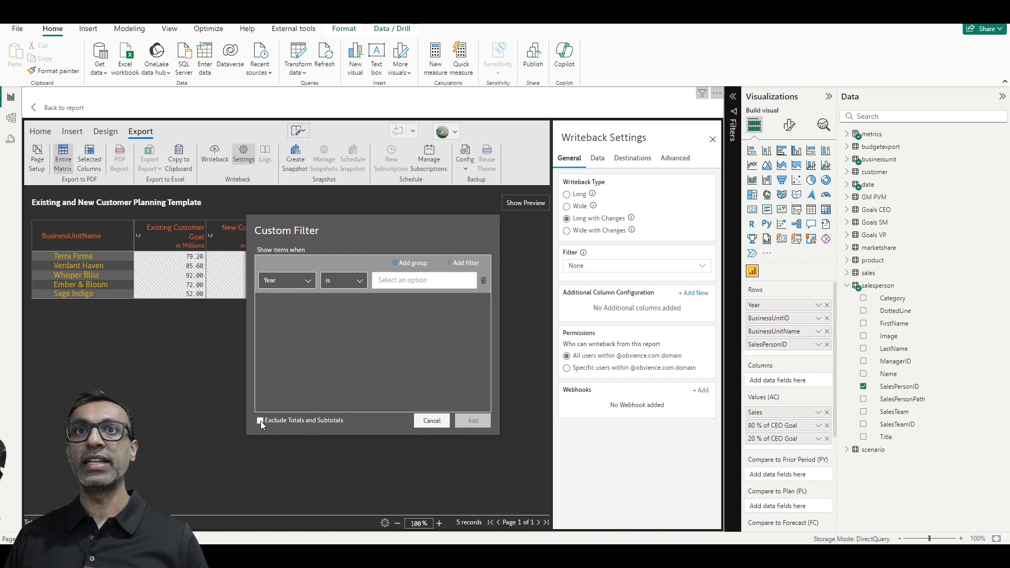
click(473, 420)
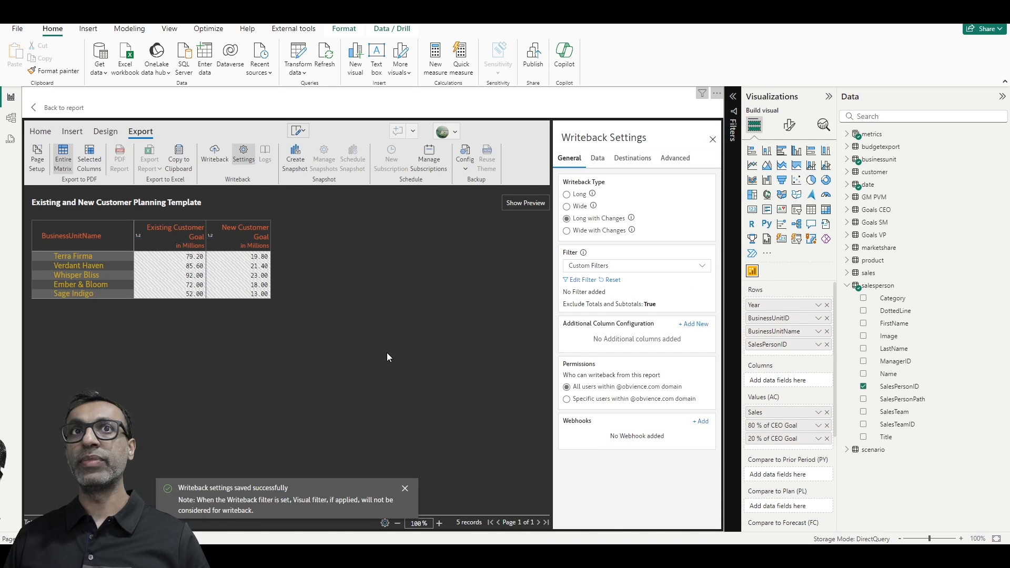
mouse_move(362, 358)
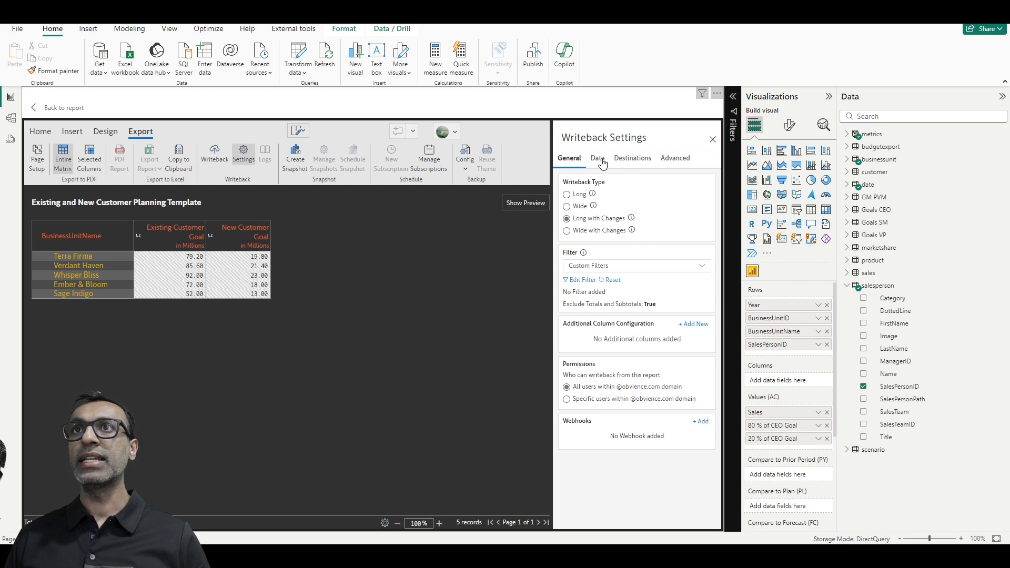
On the Data tab limit writeback to the Existing and New Customer Goal series, dropping 80% of CEO Goal
click(598, 158)
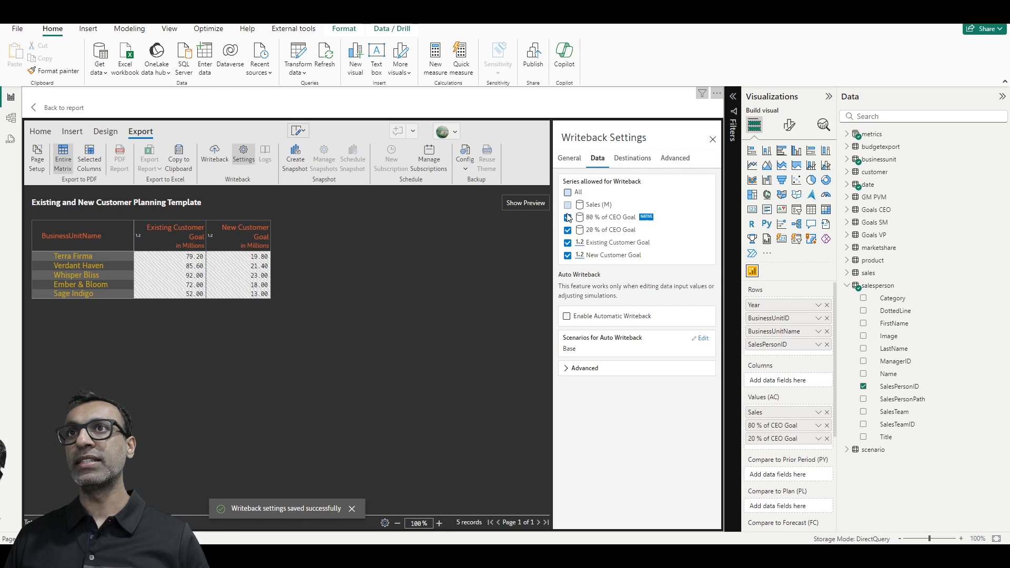
click(567, 217)
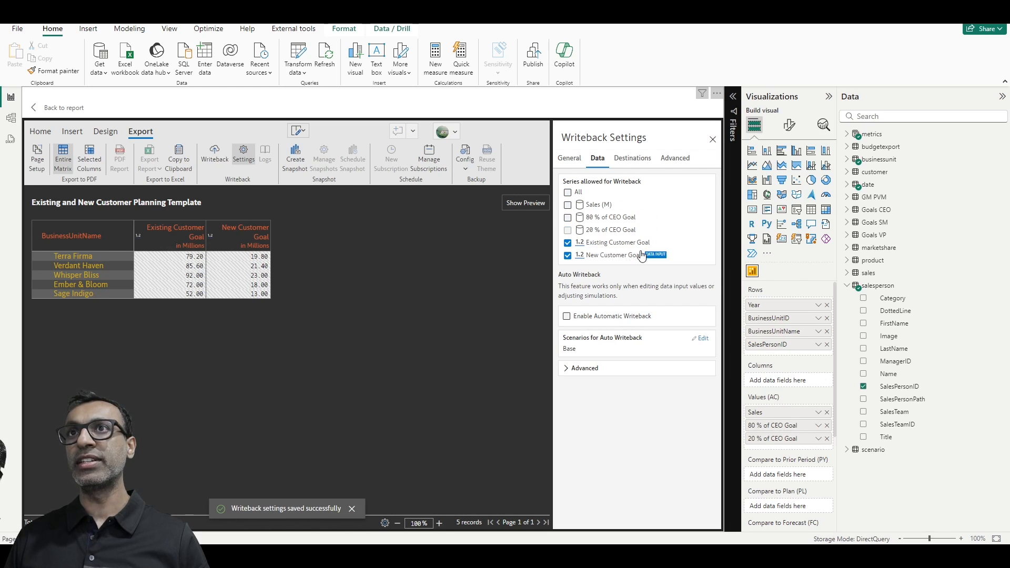
mouse_move(628, 243)
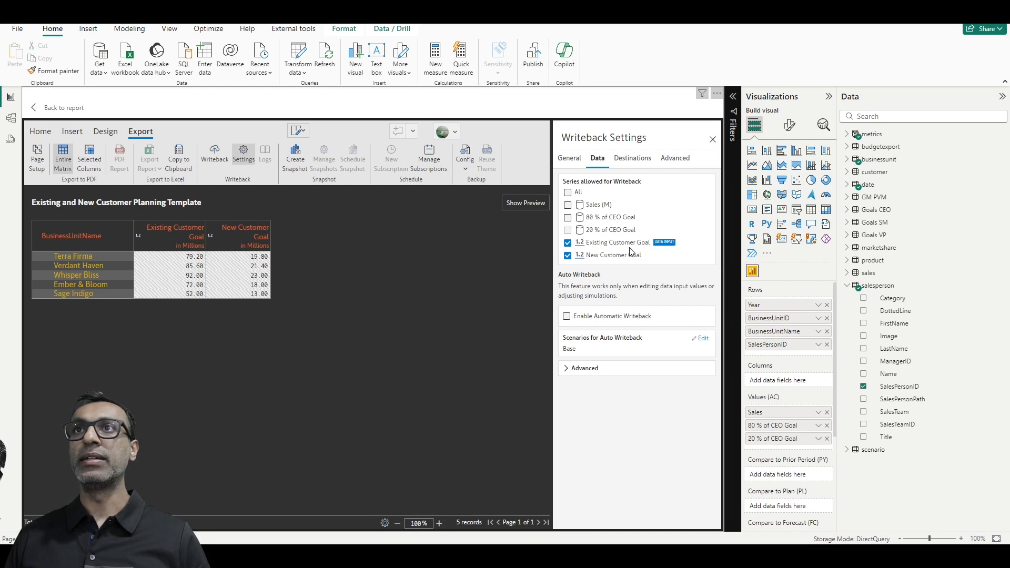
mouse_move(569, 323)
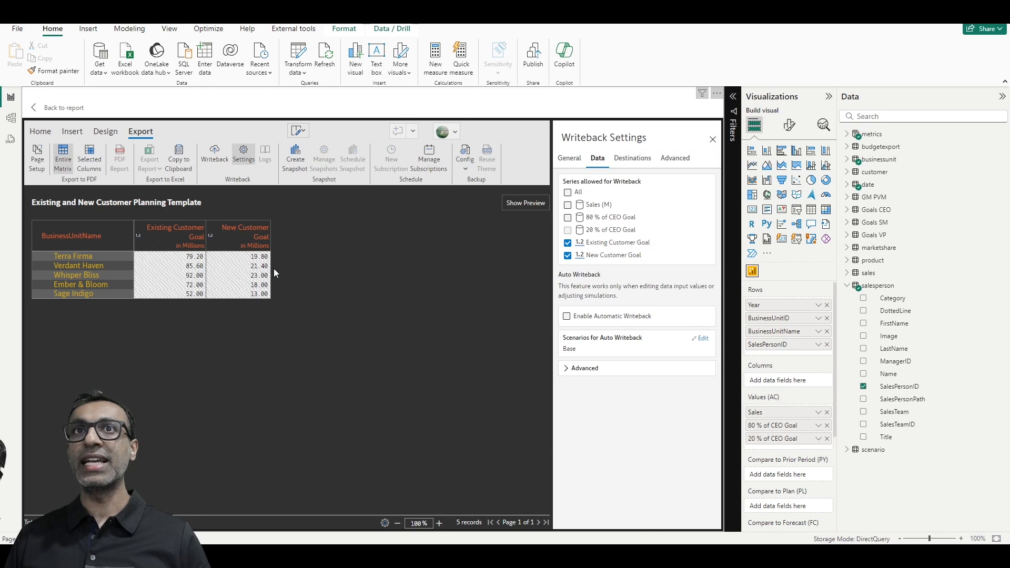
mouse_move(264, 273)
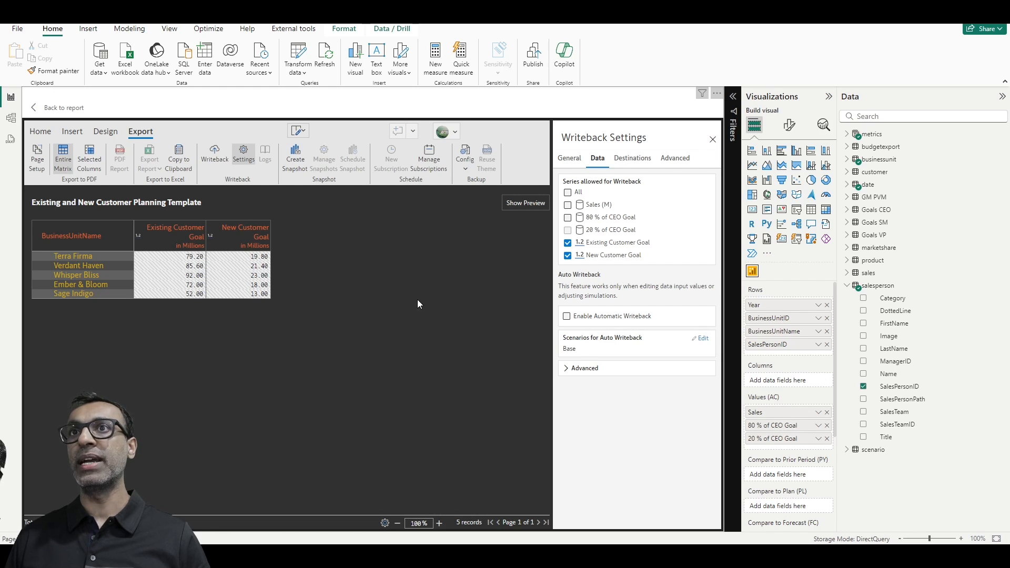
Review the auto writeback delay and permissions, then enable automatic writeback
click(584, 368)
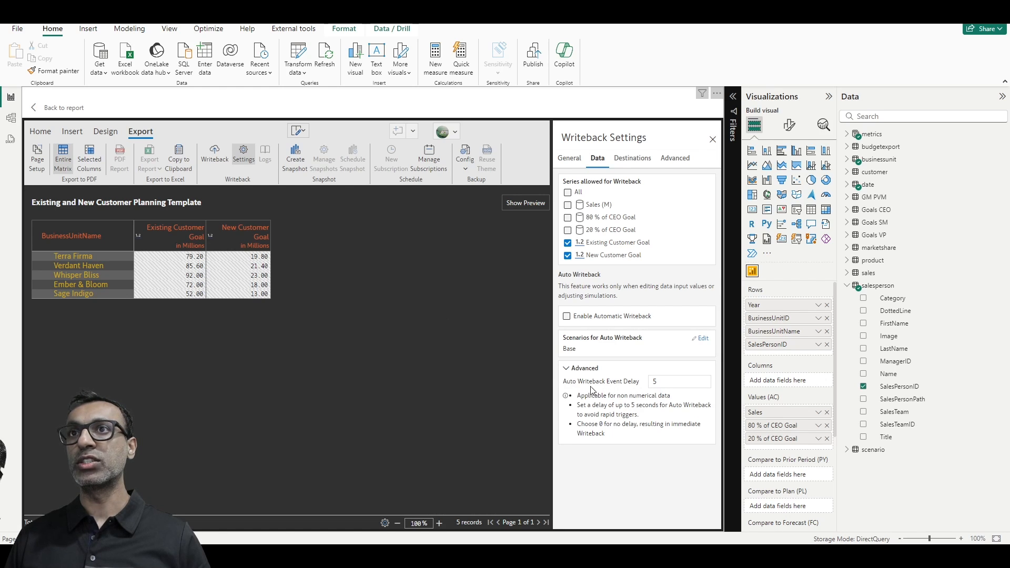
triple_click(677, 381)
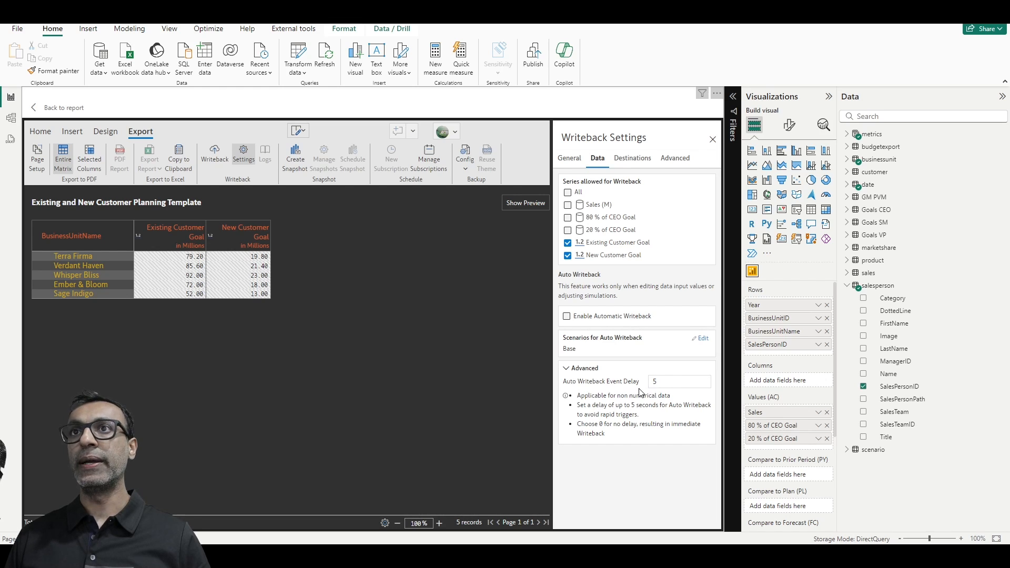
mouse_move(579, 357)
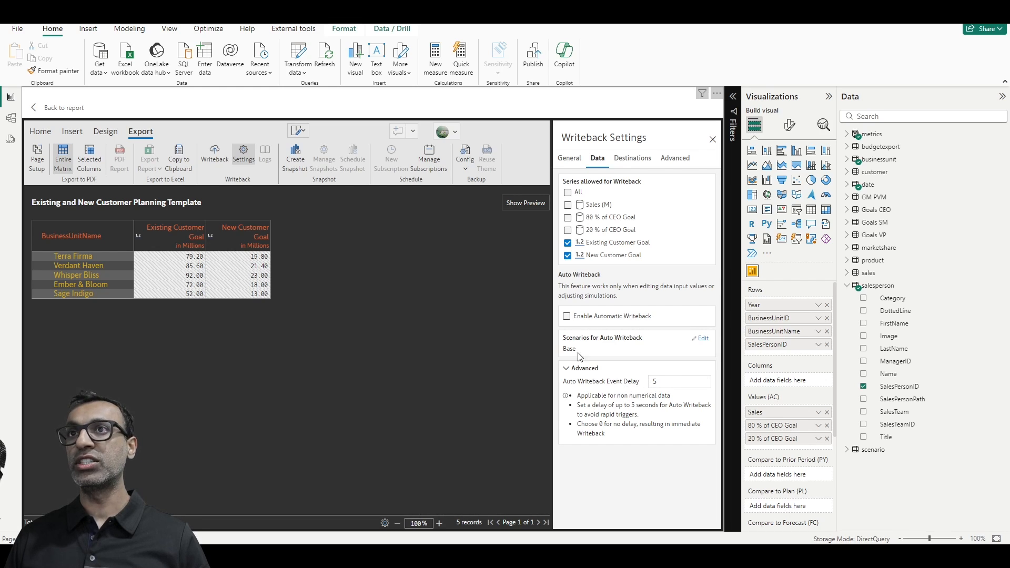
mouse_move(343, 222)
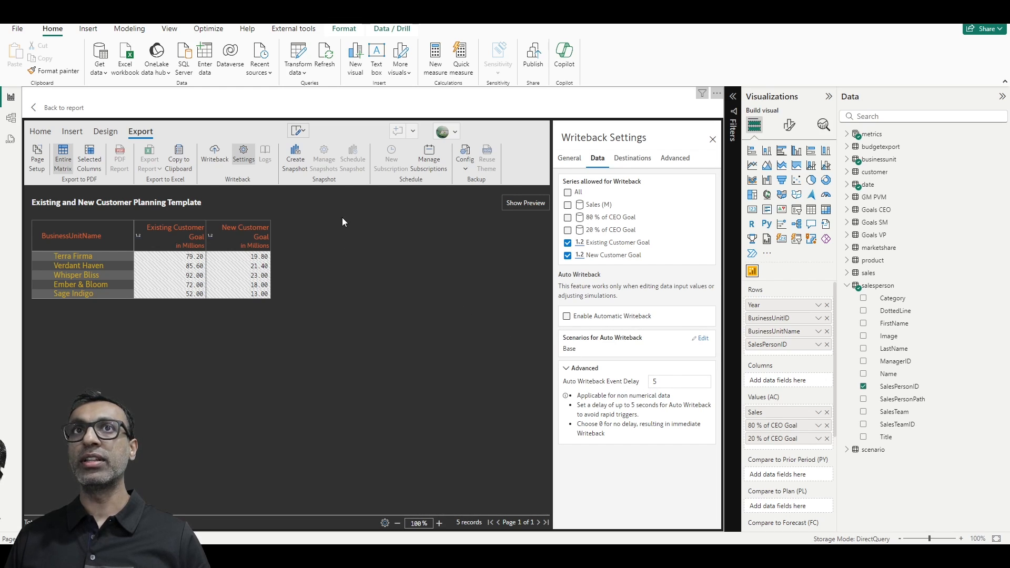
mouse_move(285, 274)
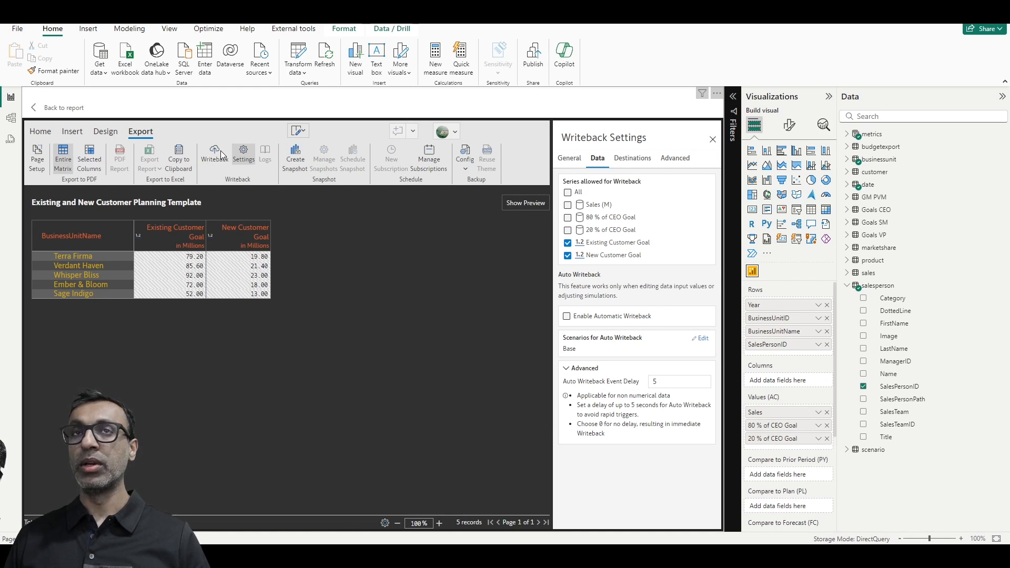
mouse_move(625, 311)
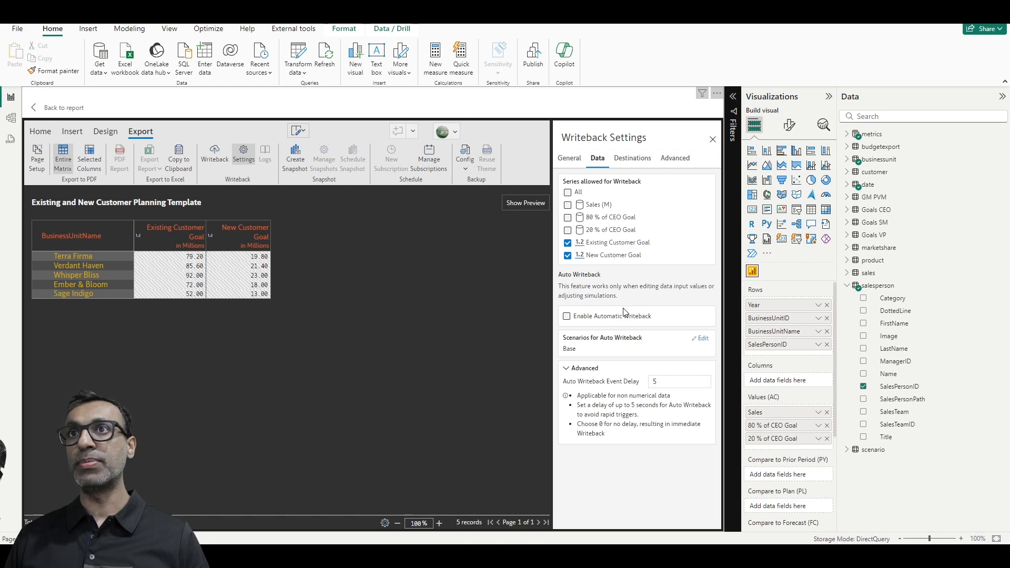
mouse_move(583, 265)
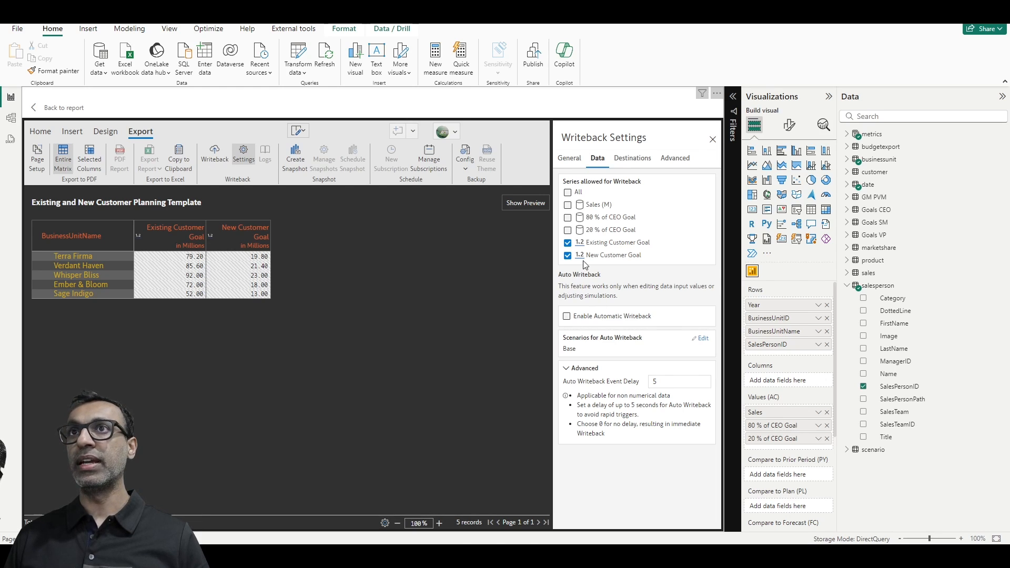
click(569, 158)
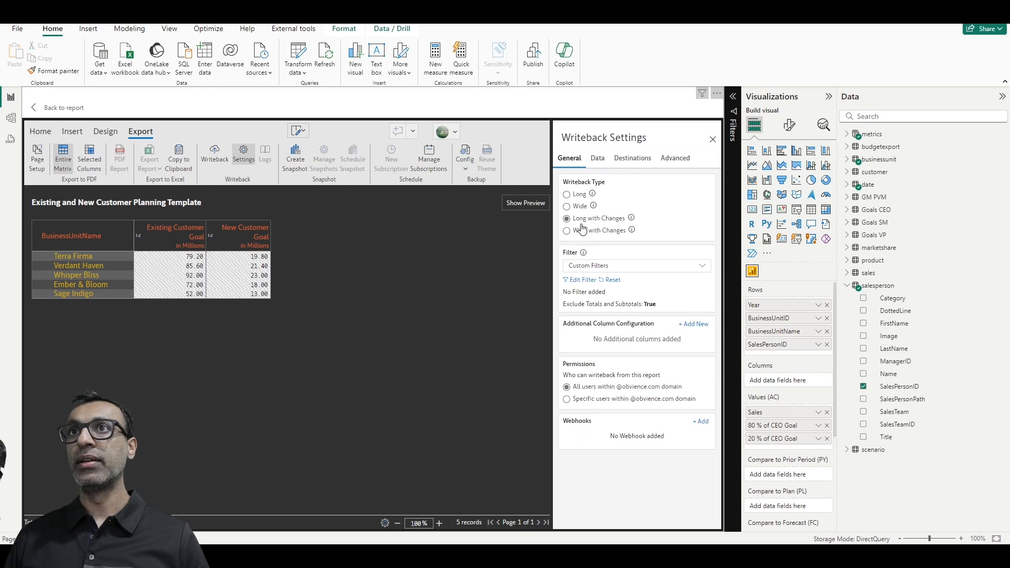
mouse_move(601, 162)
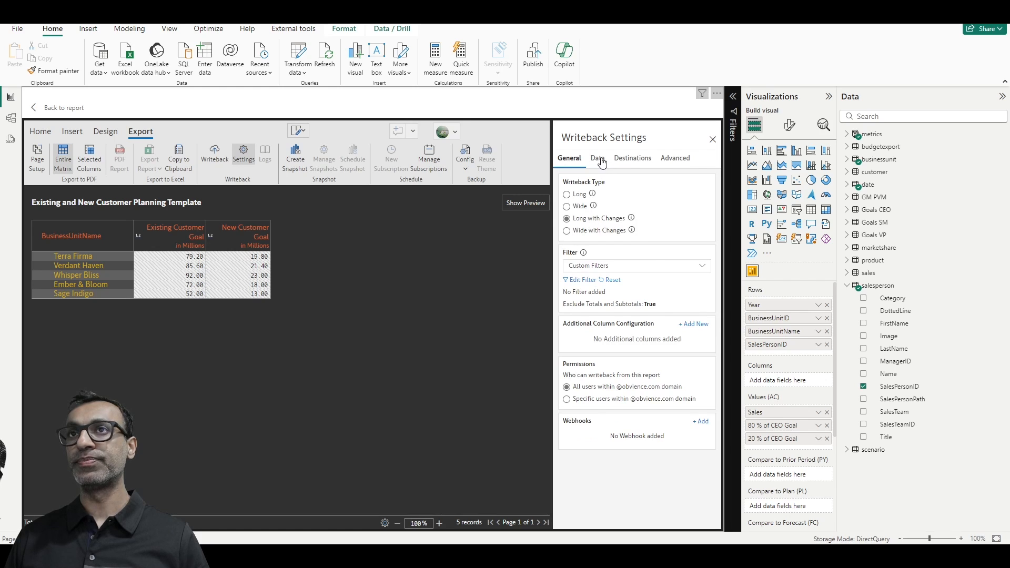
click(596, 158)
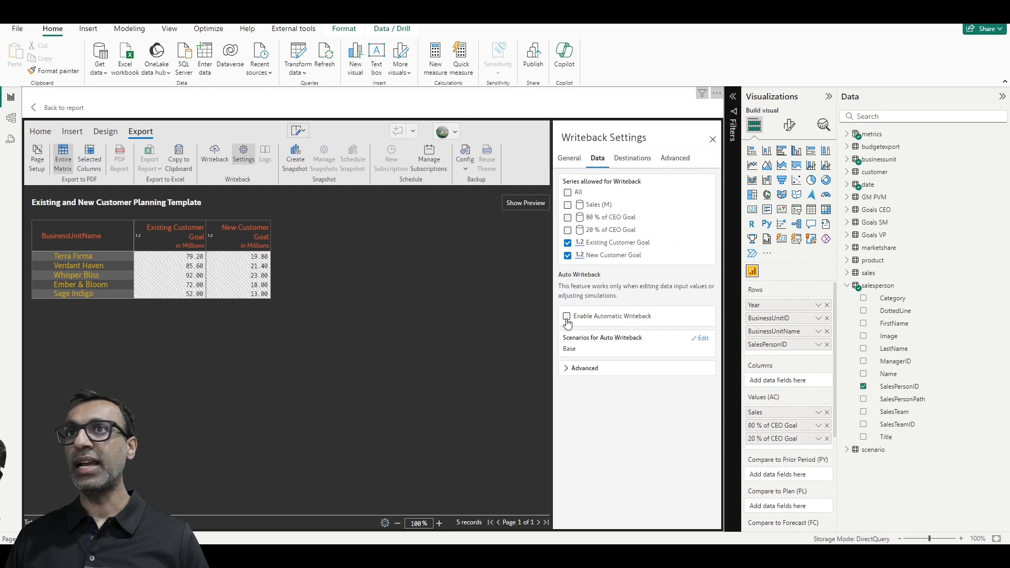
click(566, 316)
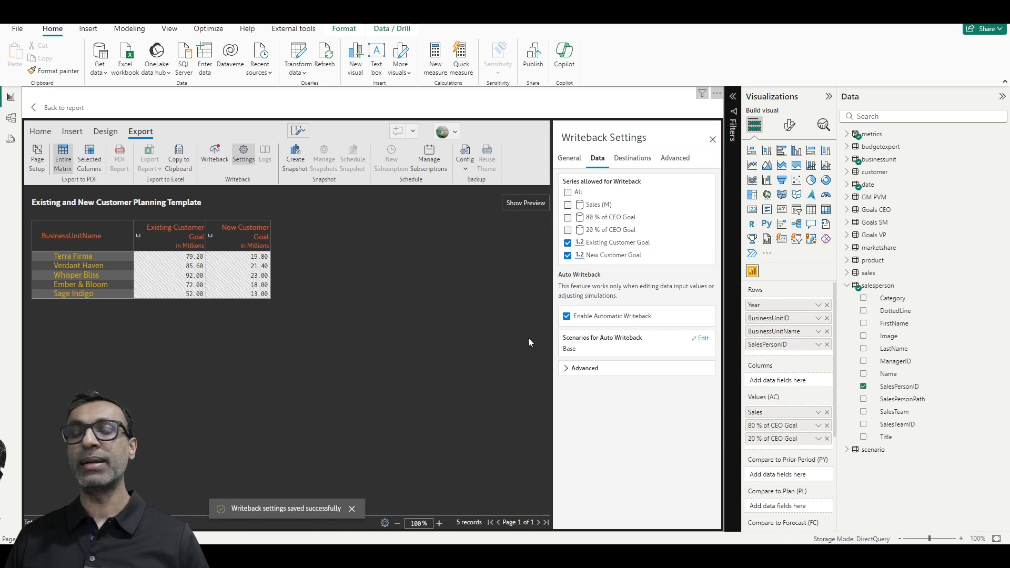
mouse_move(260, 289)
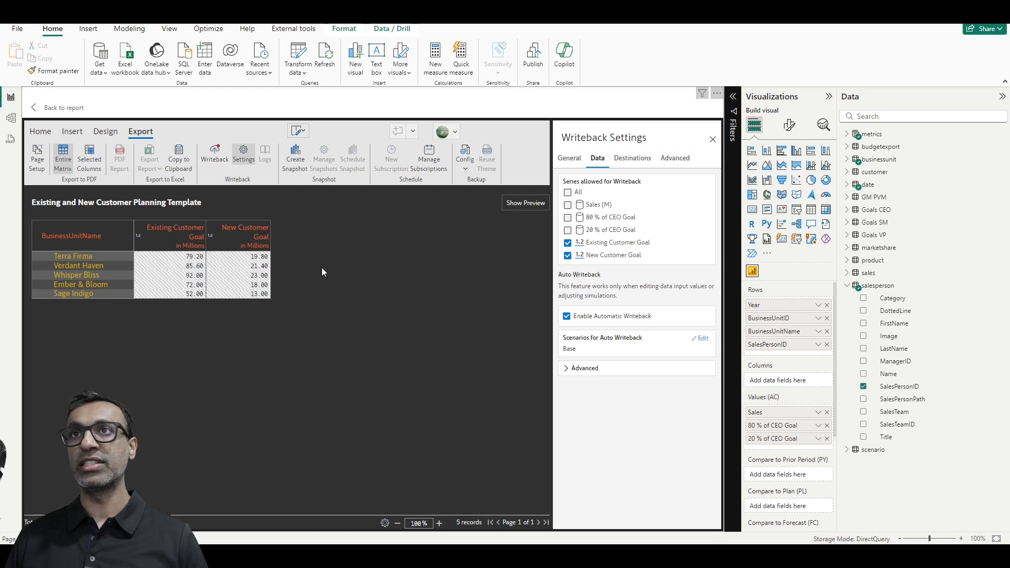
On the Destinations tab, with none configured, start adding a writeback destination
click(632, 158)
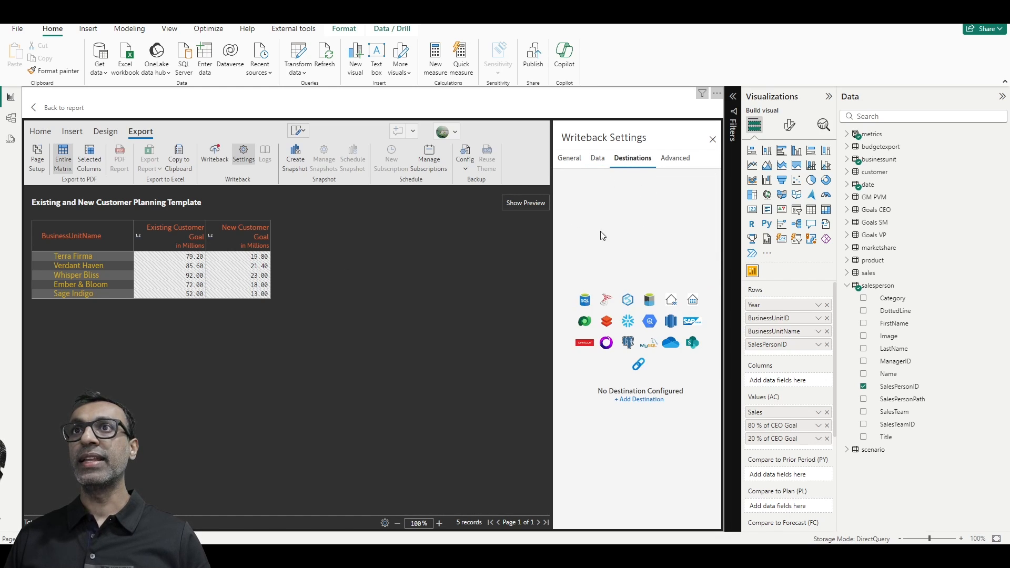
mouse_move(633, 392)
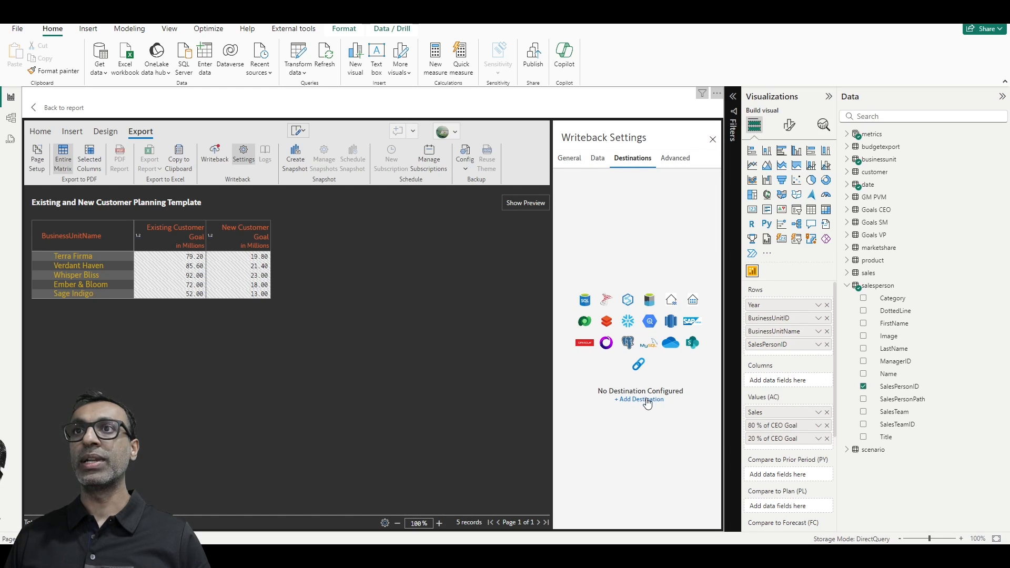
click(639, 399)
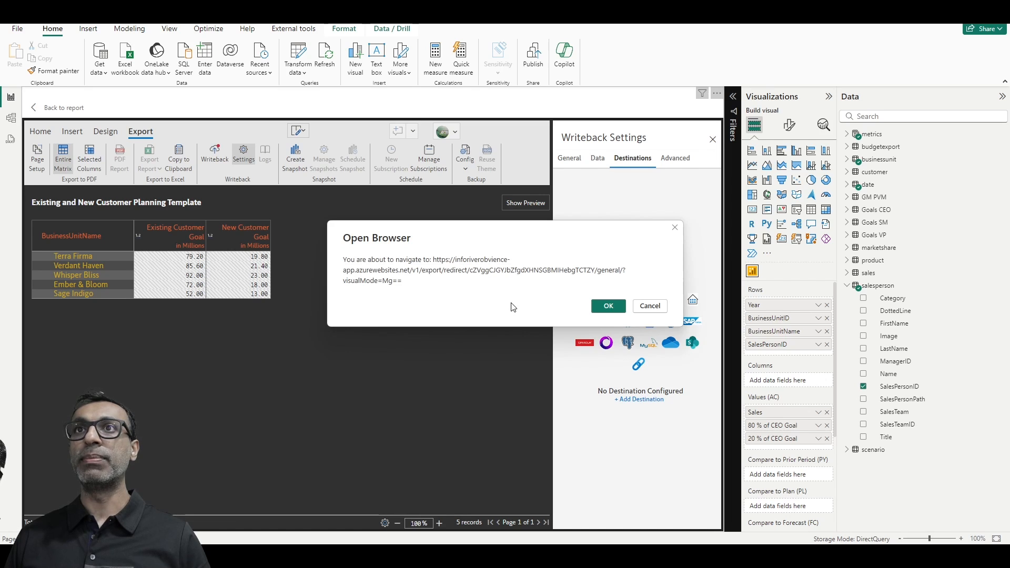
mouse_move(548, 306)
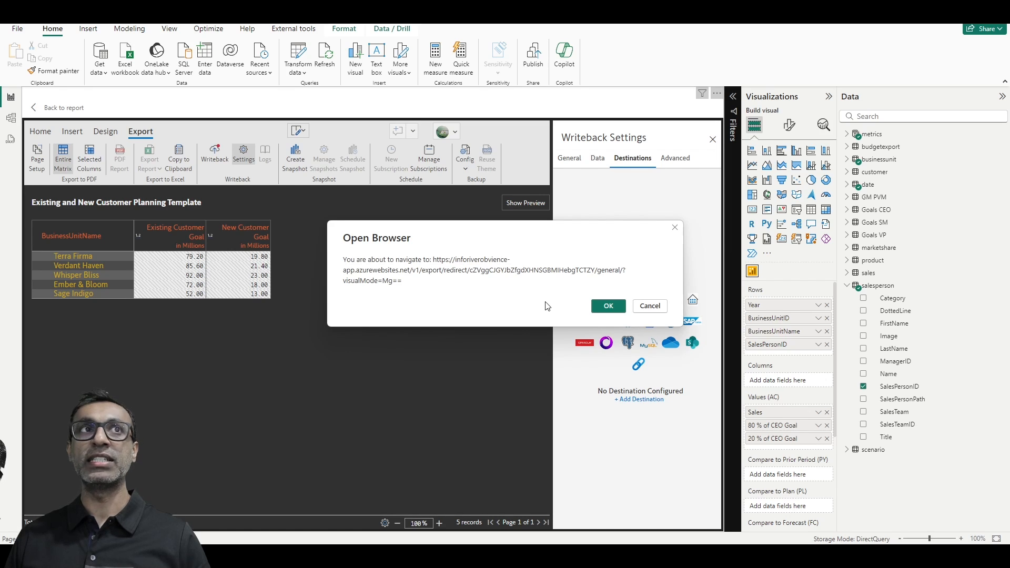
Open InfoRiver in the browser and choose Azure SQL as the new destination type
click(608, 305)
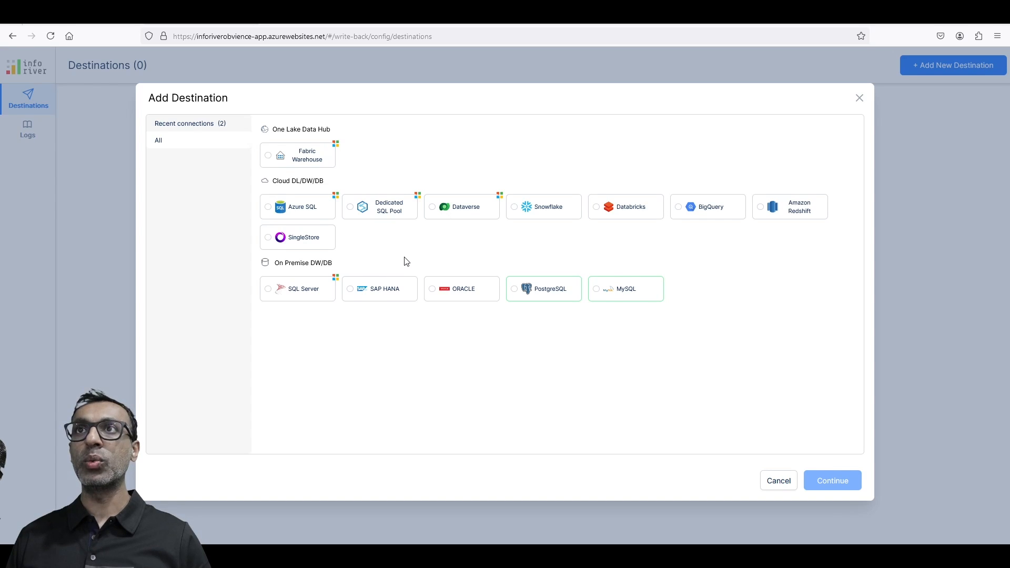
mouse_move(366, 257)
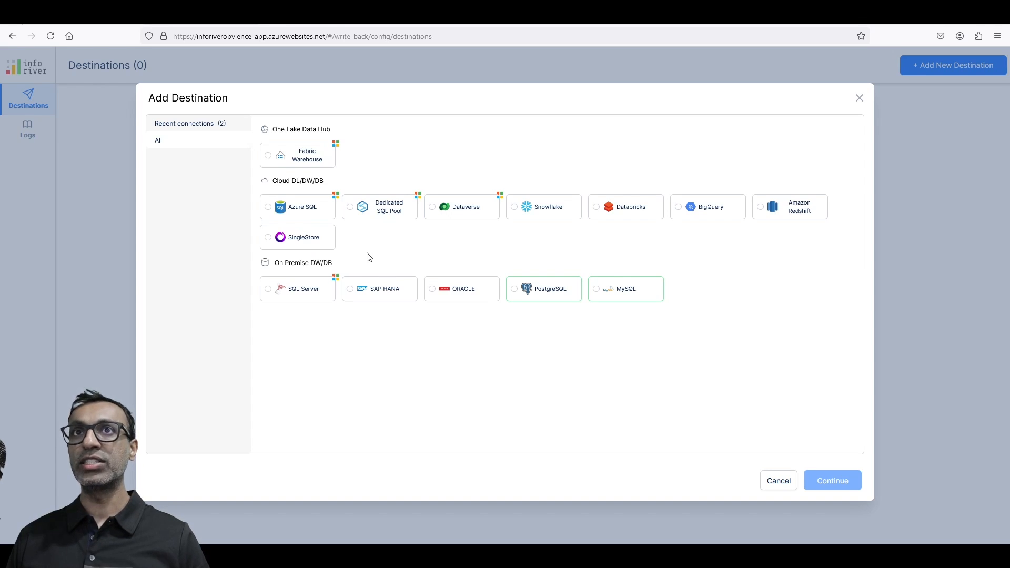
mouse_move(413, 252)
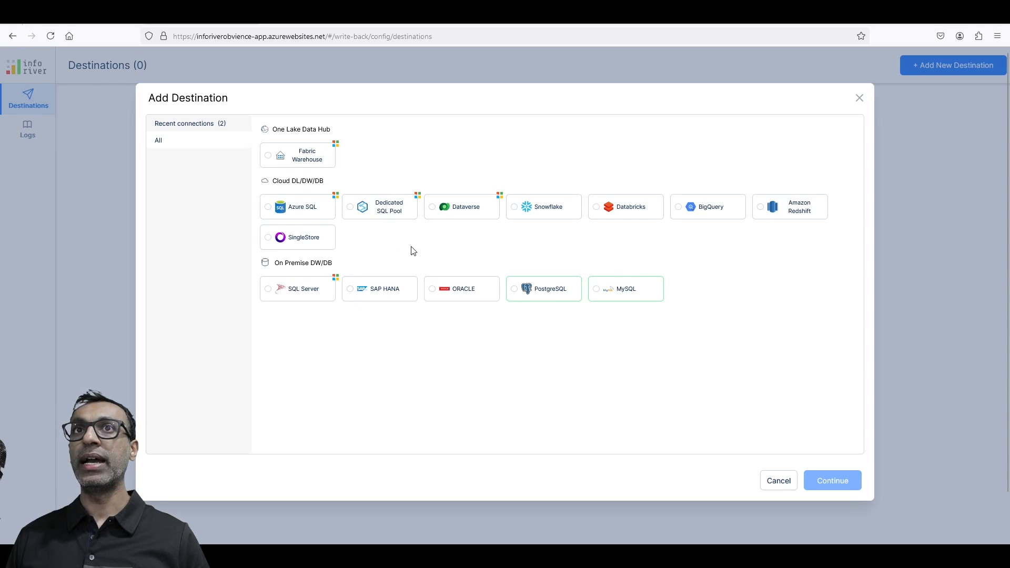
mouse_move(383, 243)
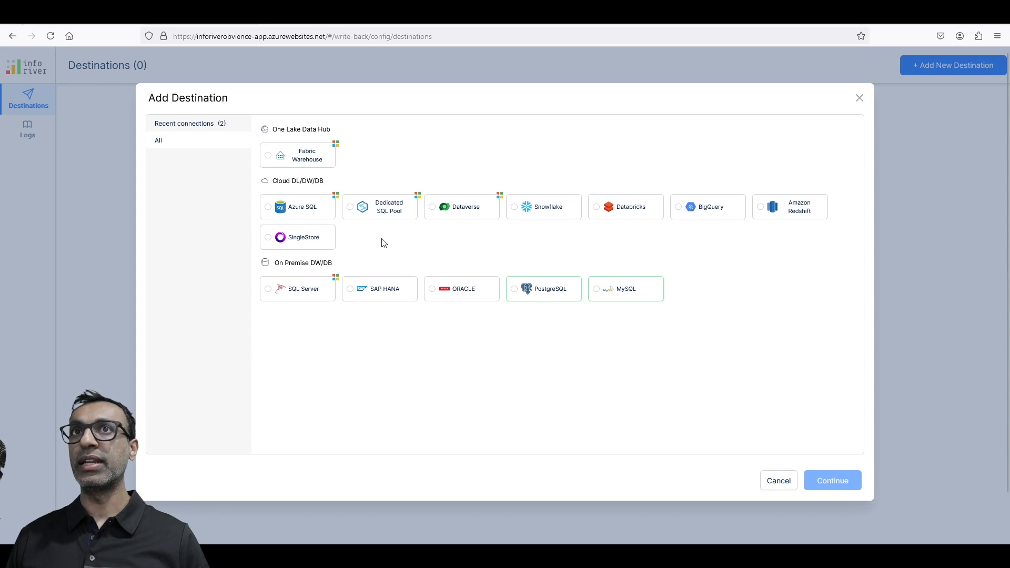
mouse_move(368, 203)
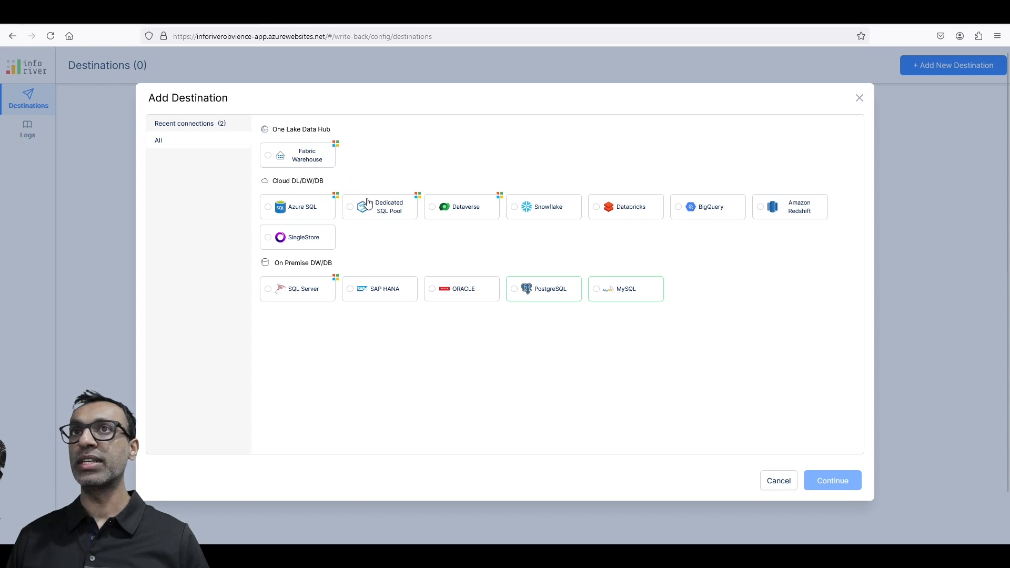
mouse_move(381, 237)
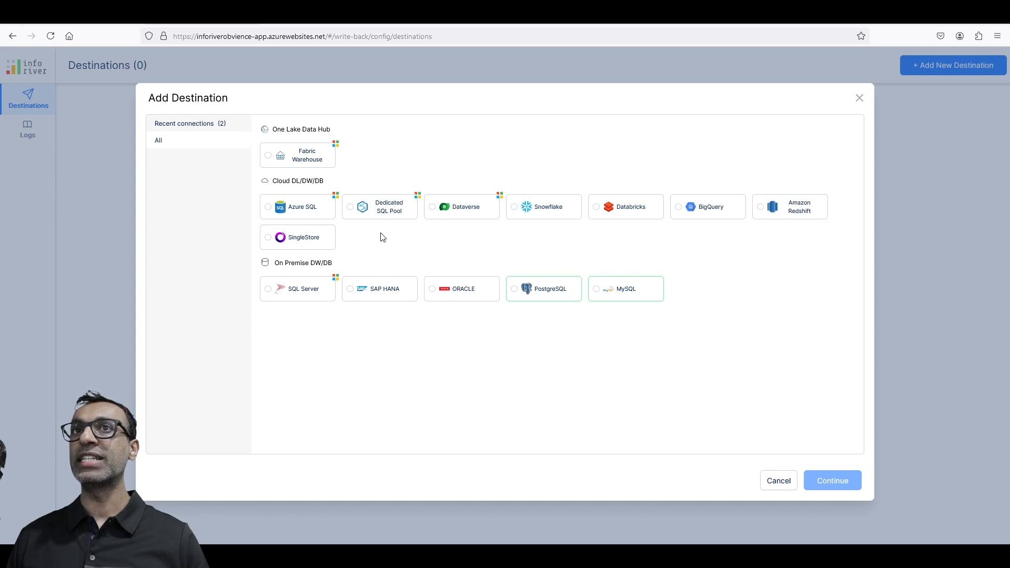
mouse_move(409, 228)
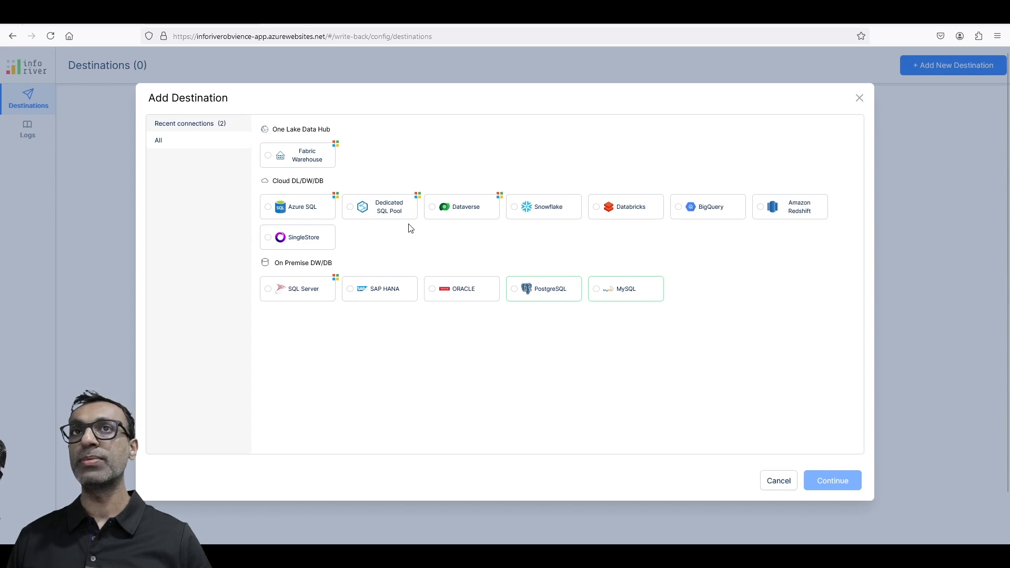
mouse_move(294, 157)
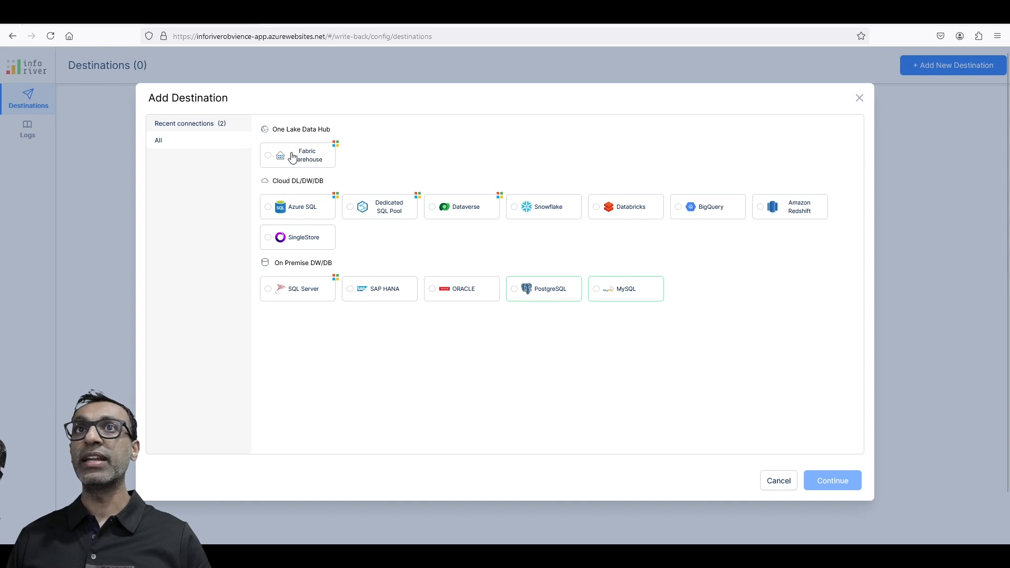
mouse_move(353, 337)
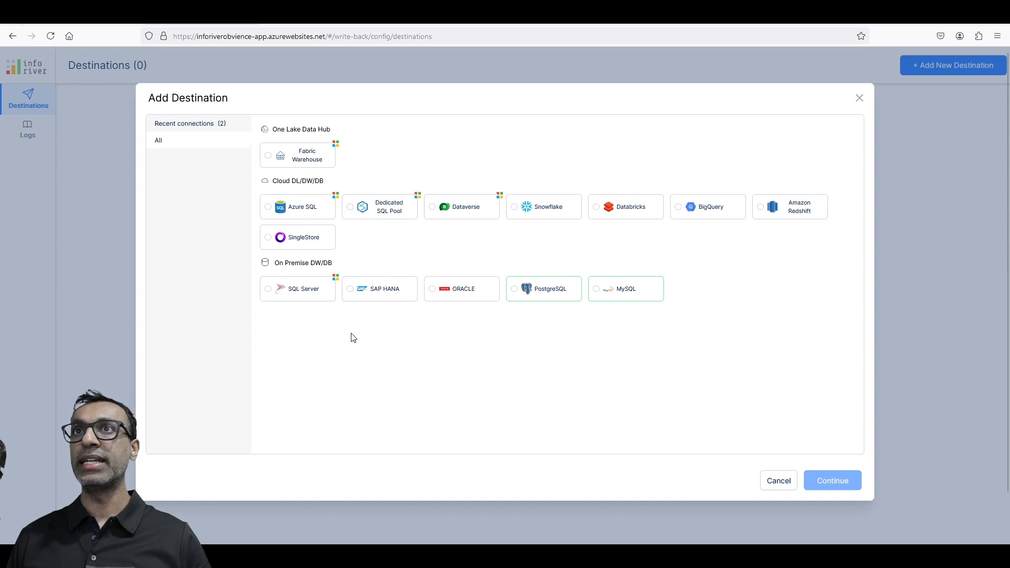
mouse_move(469, 374)
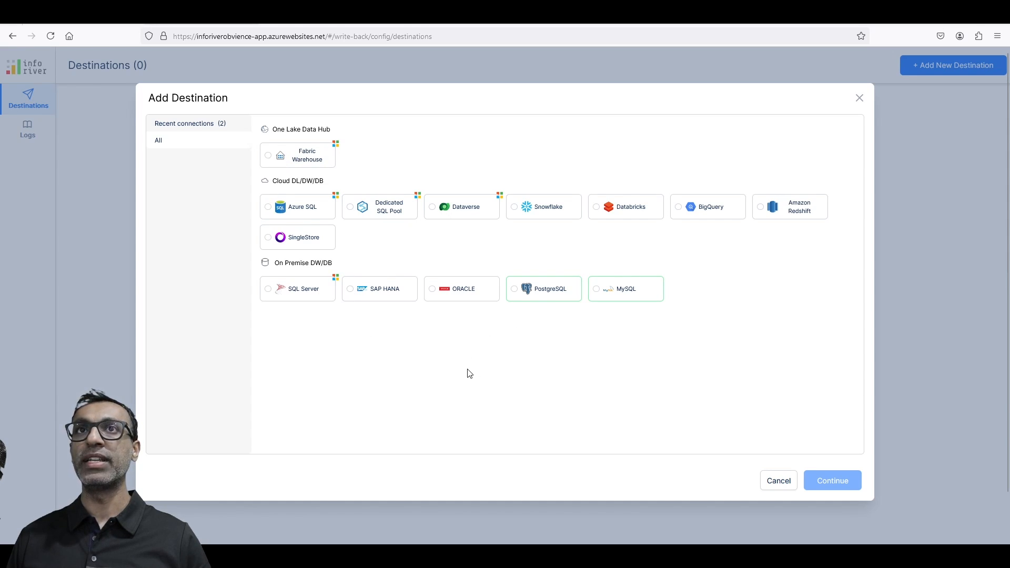
click(297, 207)
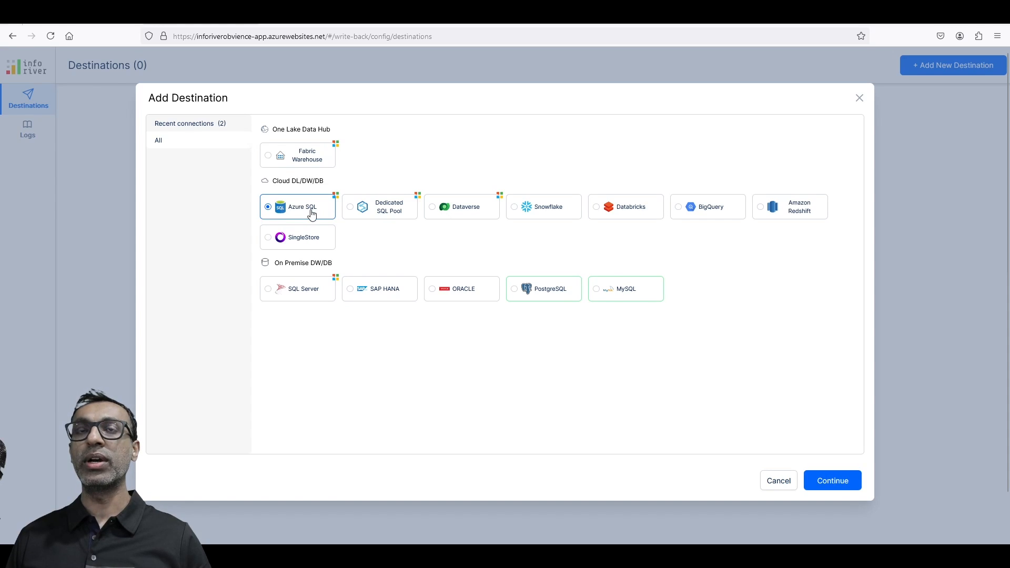
mouse_move(316, 208)
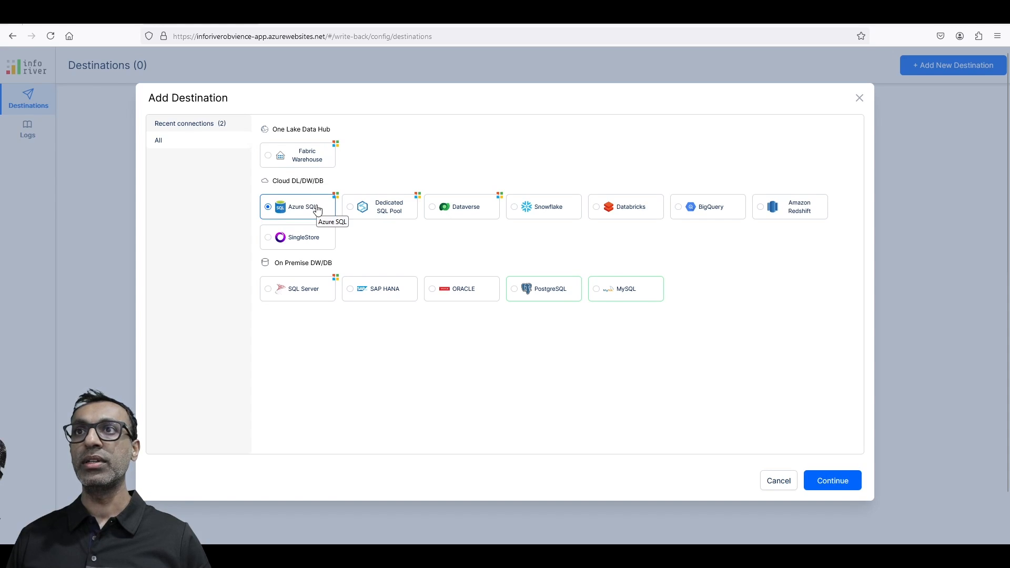
mouse_move(221, 446)
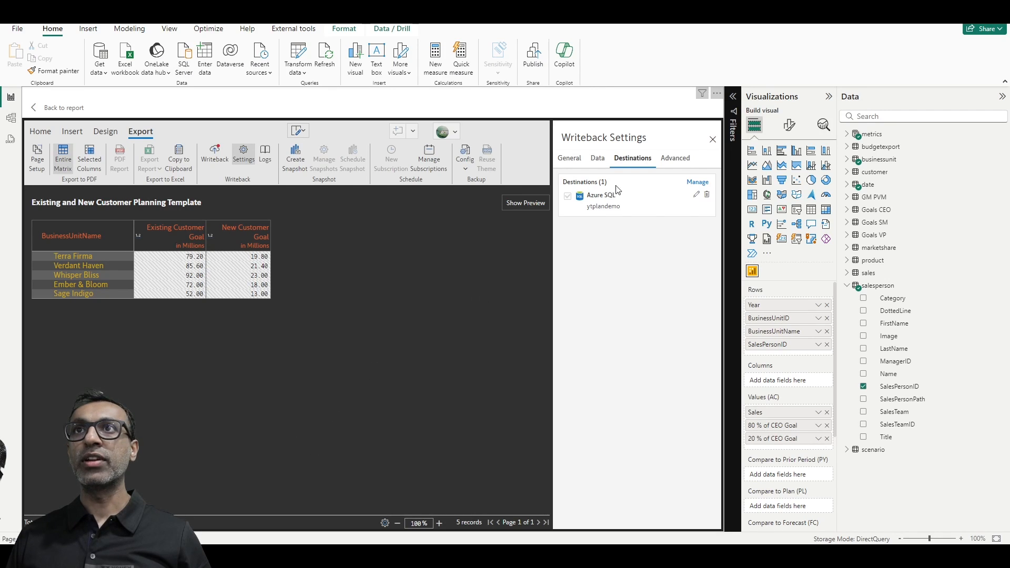
Close Writeback Settings, visit Home formatting, and return to the Export toolbar
click(712, 139)
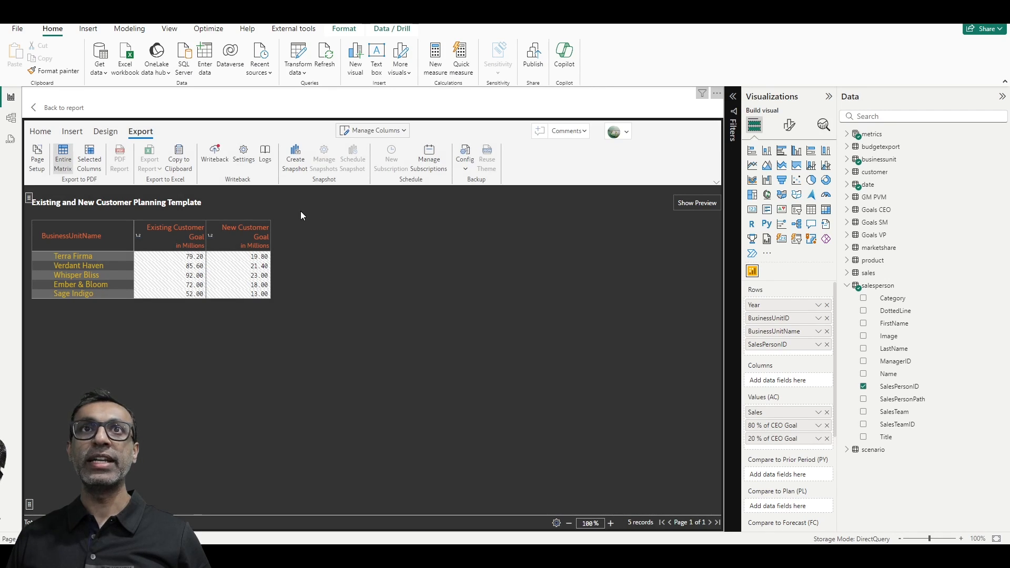
click(464, 158)
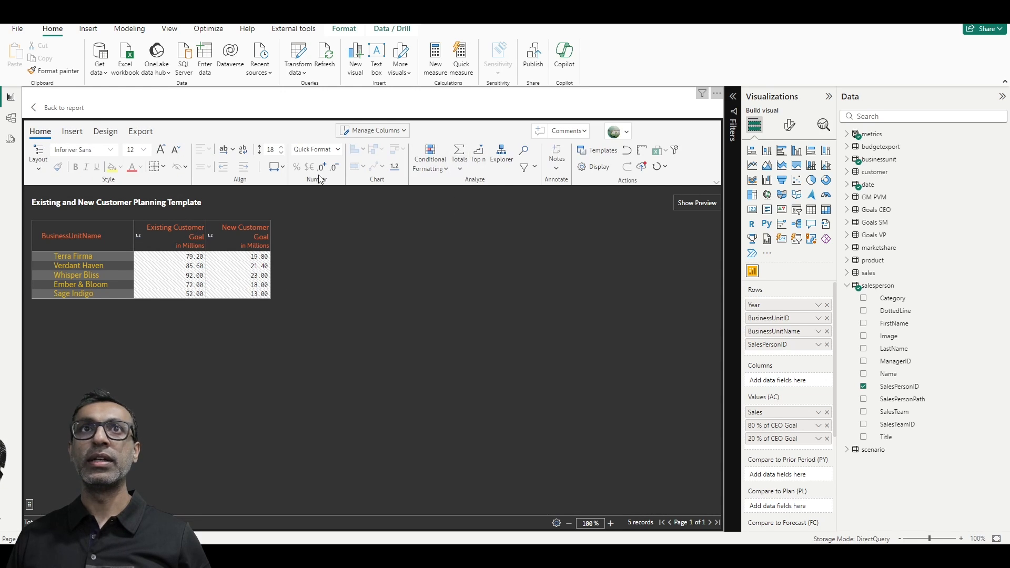
click(140, 131)
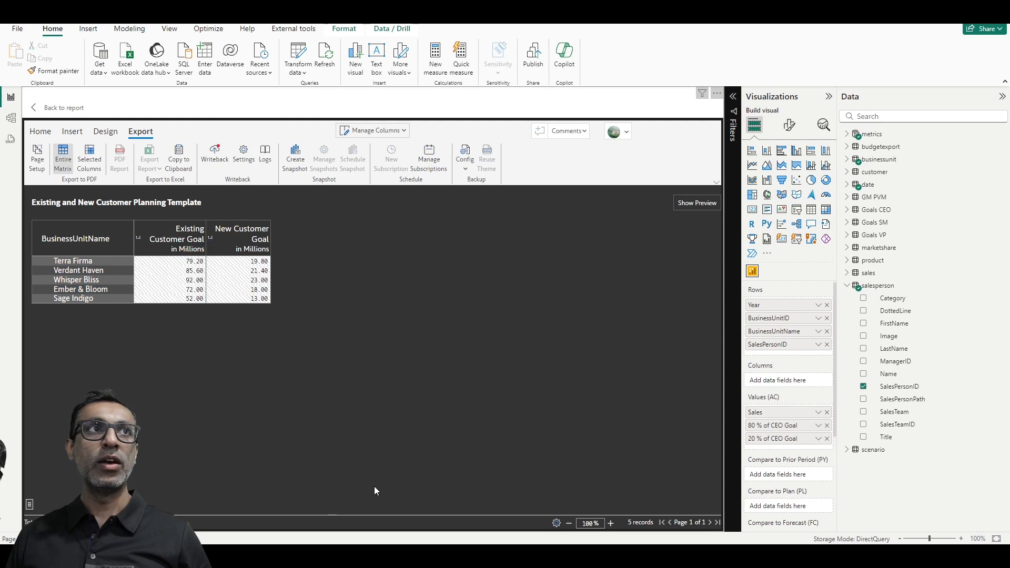
mouse_move(412, 413)
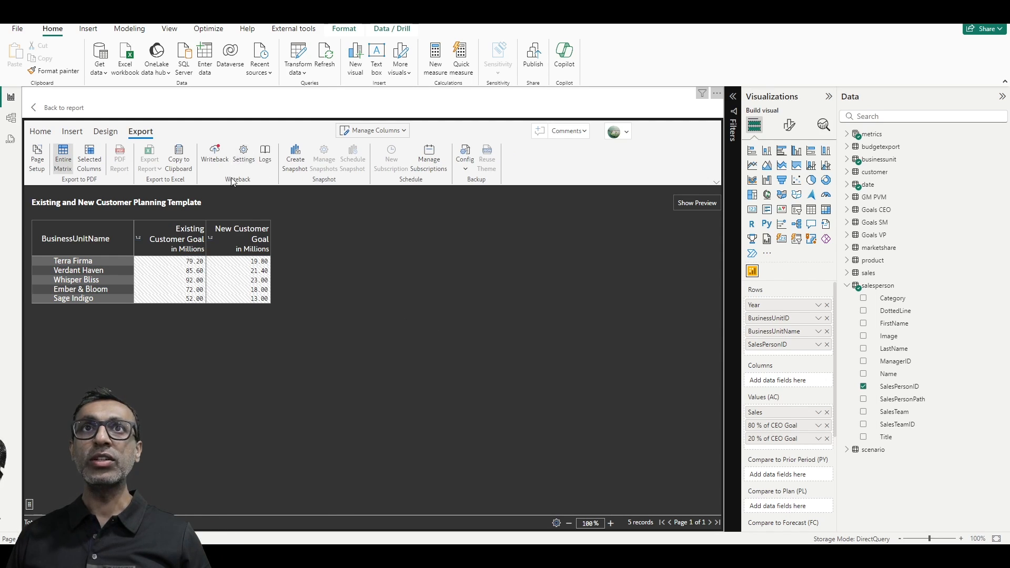
mouse_move(243, 155)
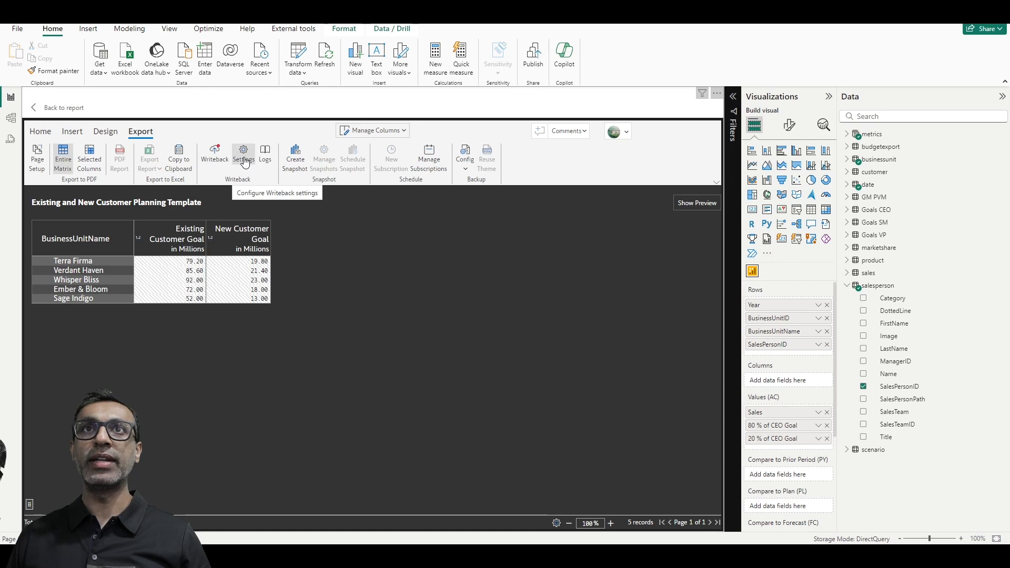
mouse_move(213, 157)
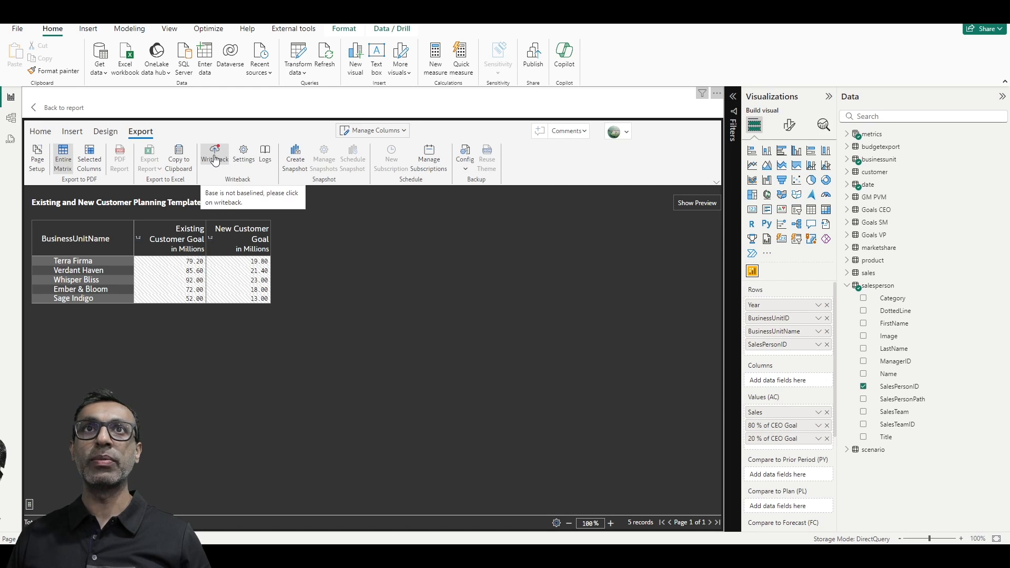
Write the goals back to Azure SQL, dismiss the success message and log prompt, then show Insert options
click(214, 154)
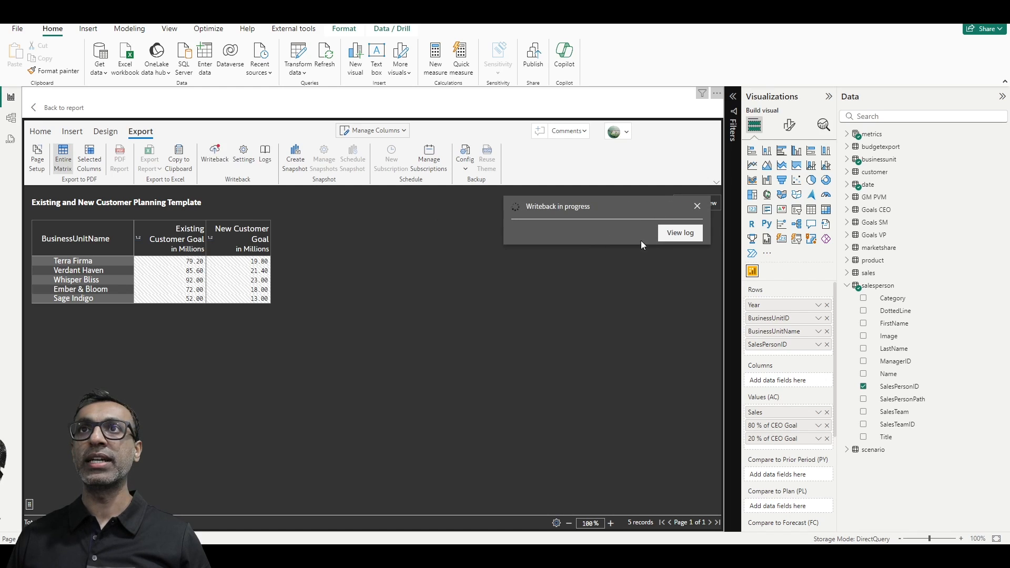
mouse_move(606, 255)
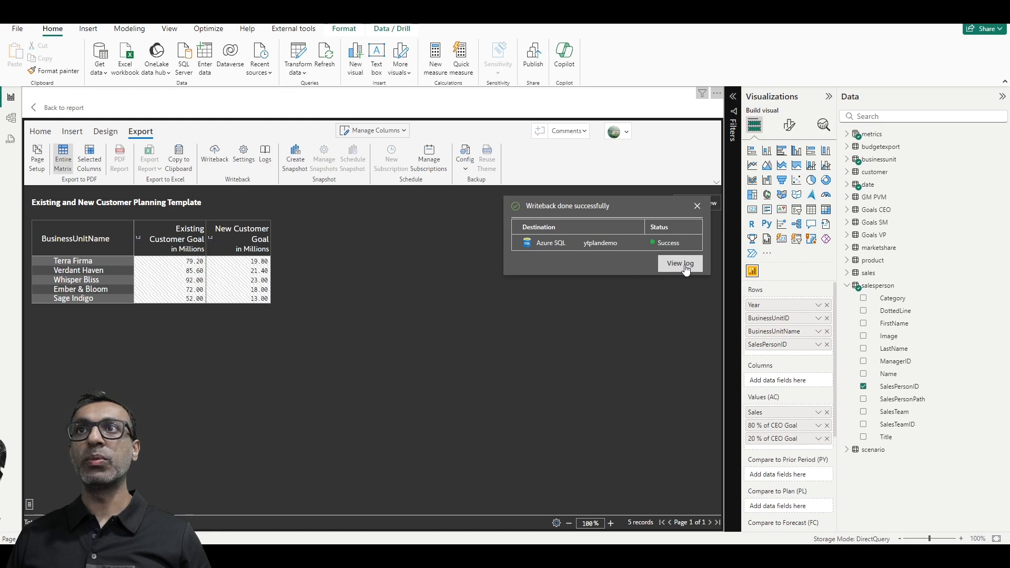
click(679, 263)
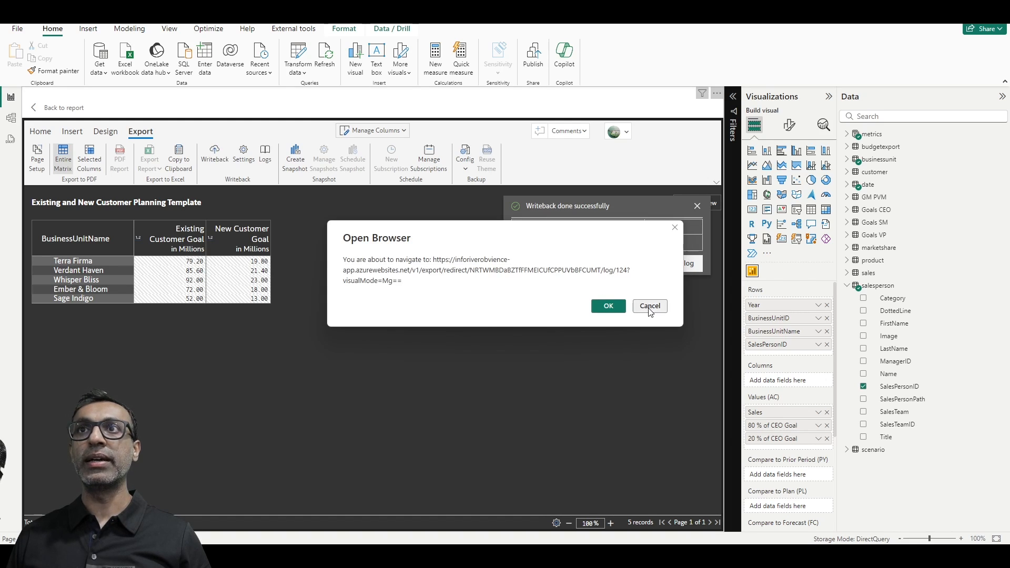
click(649, 306)
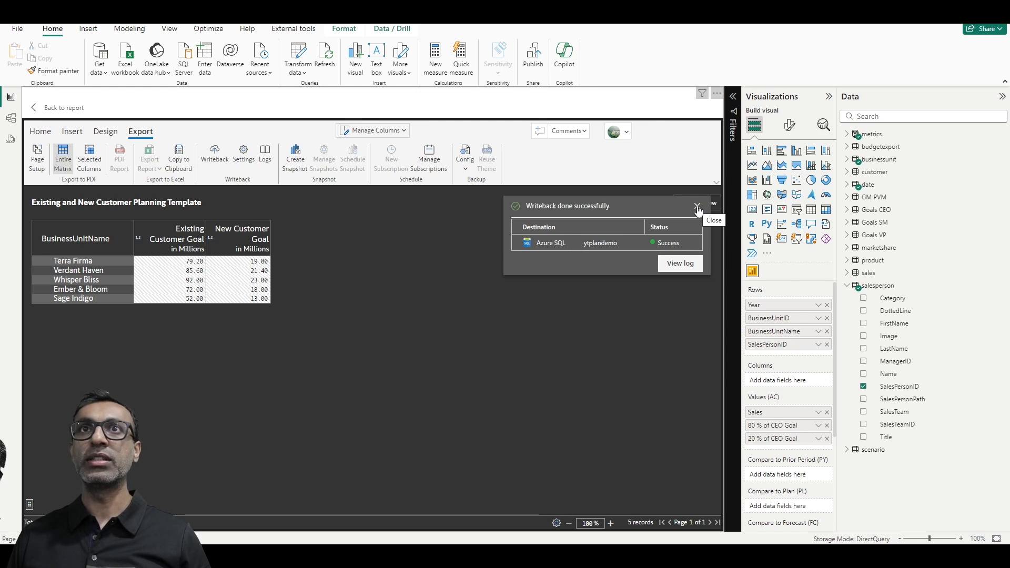
click(697, 206)
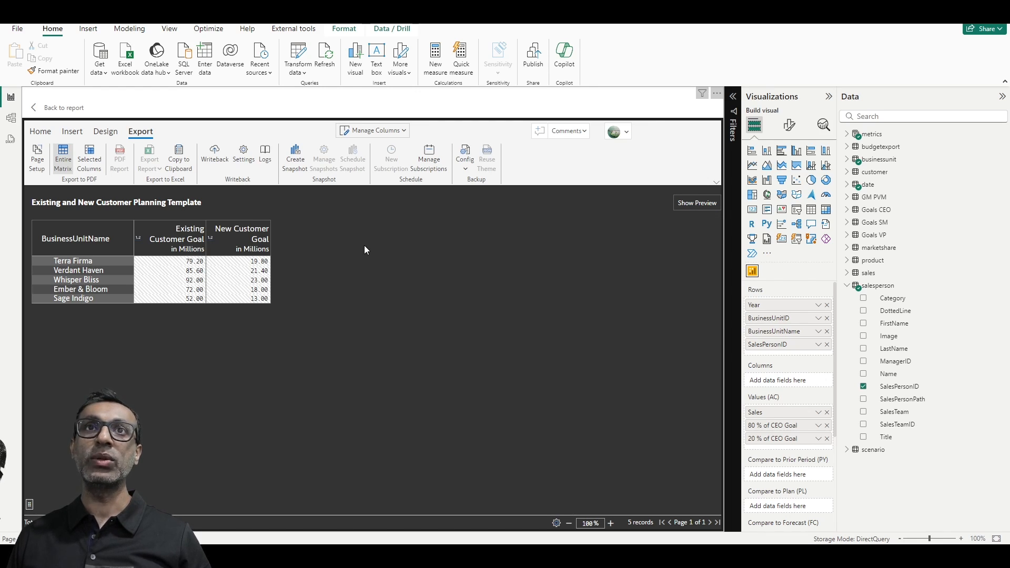
mouse_move(228, 232)
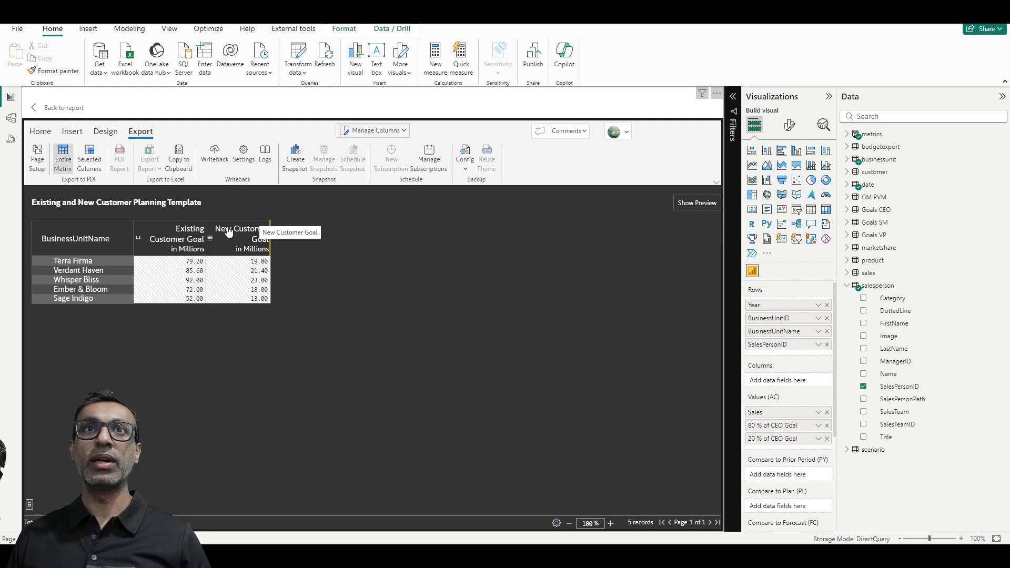
mouse_move(372, 326)
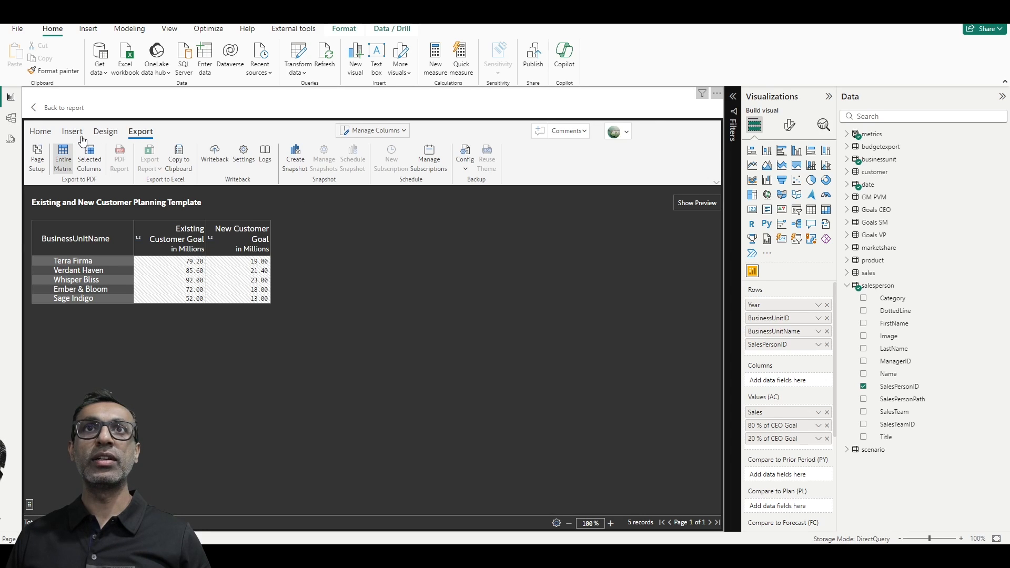
mouse_move(40, 136)
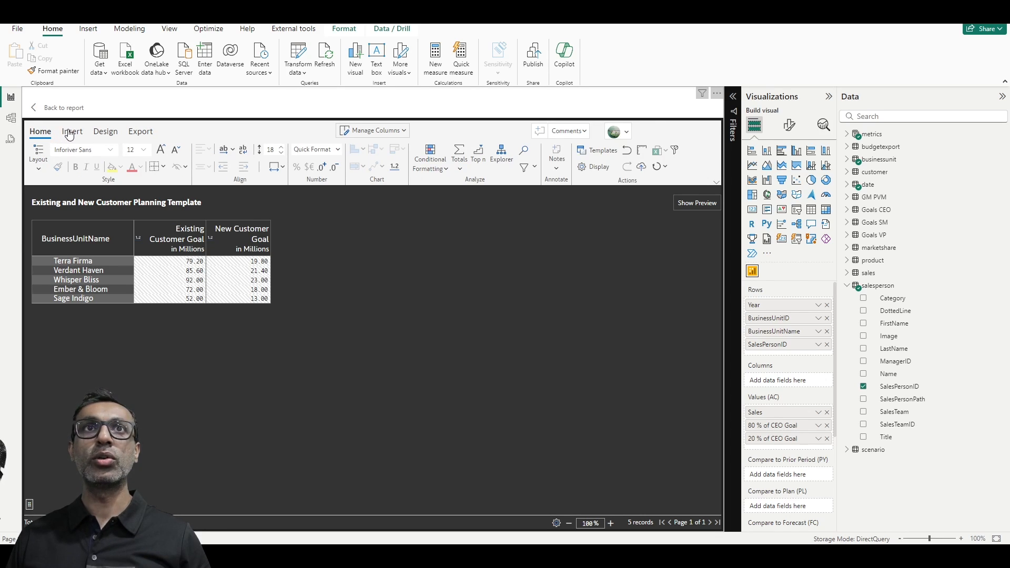
click(72, 132)
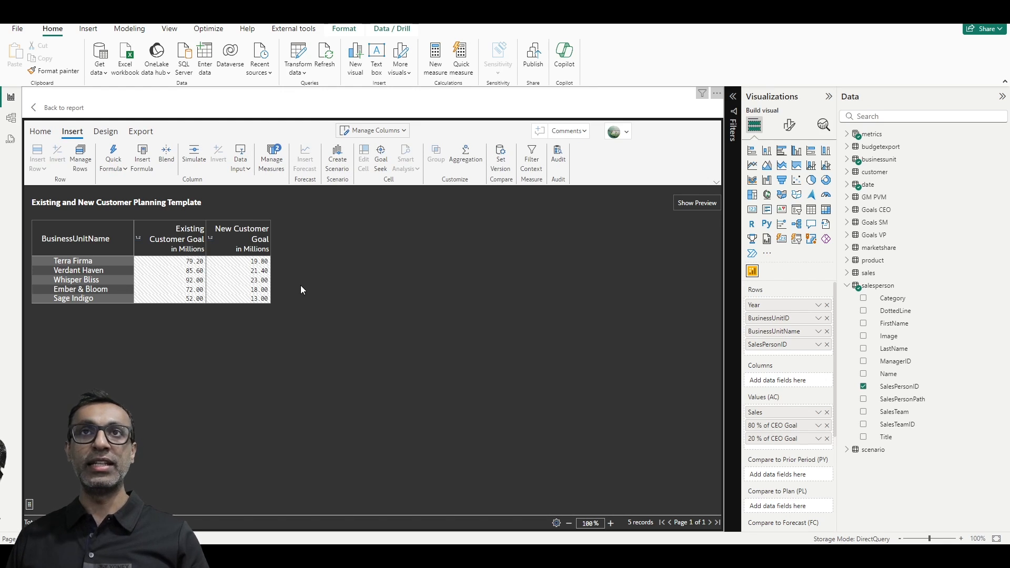
mouse_move(334, 255)
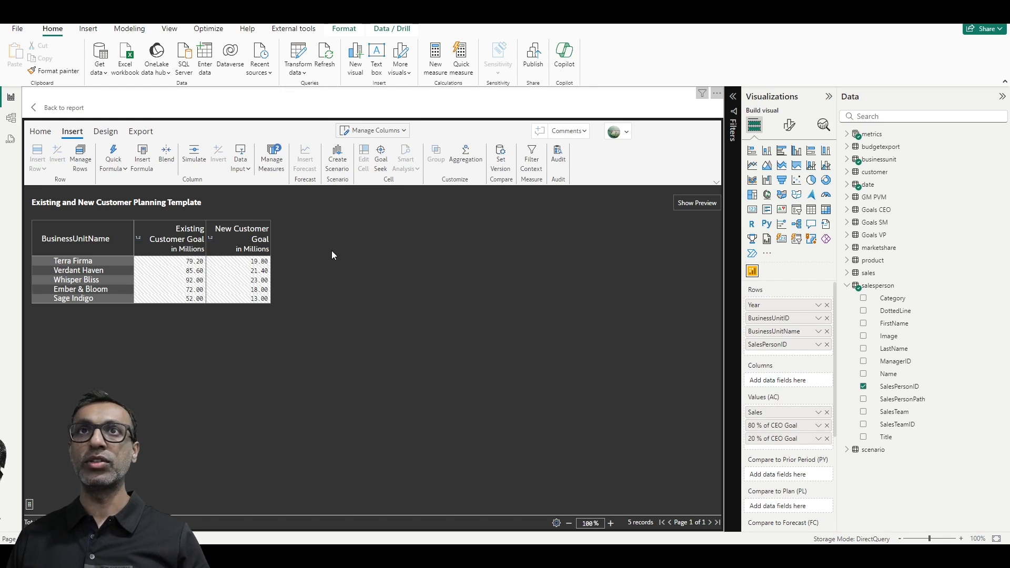
mouse_move(336, 260)
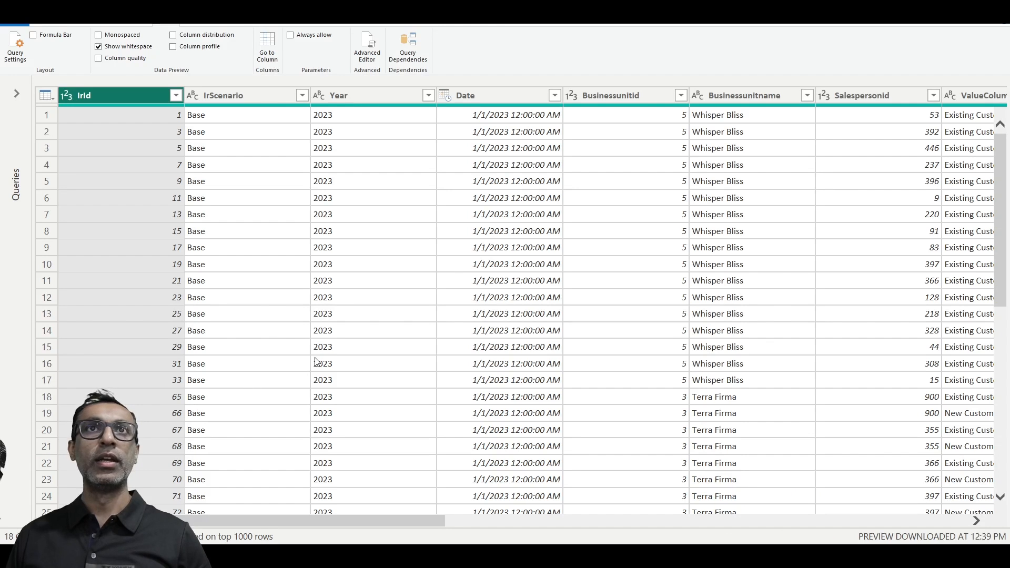
mouse_move(340, 329)
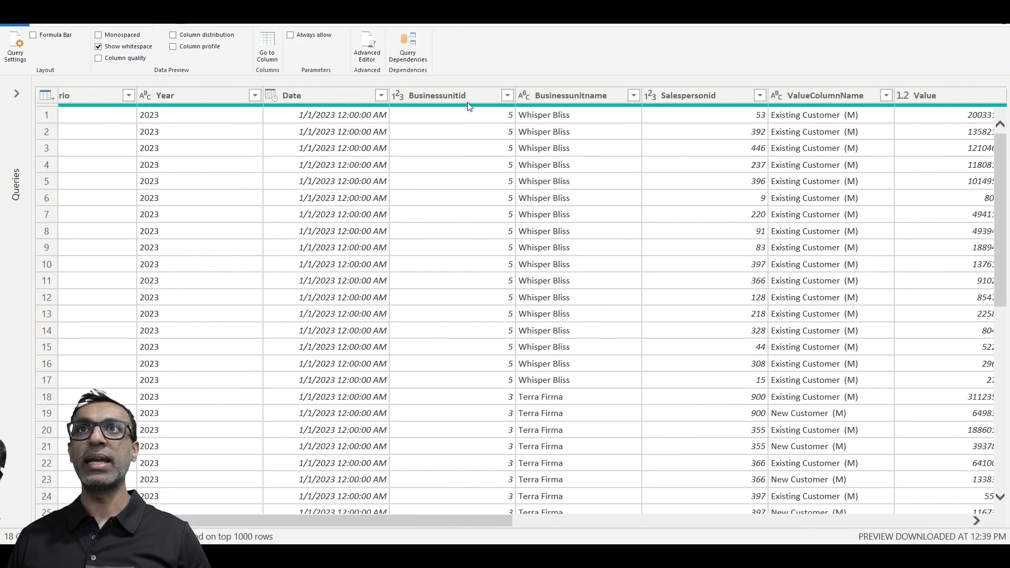
Scroll through the written-back rows' columns: business unit, salesperson, value name, value, latest flag
scroll(right, 3)
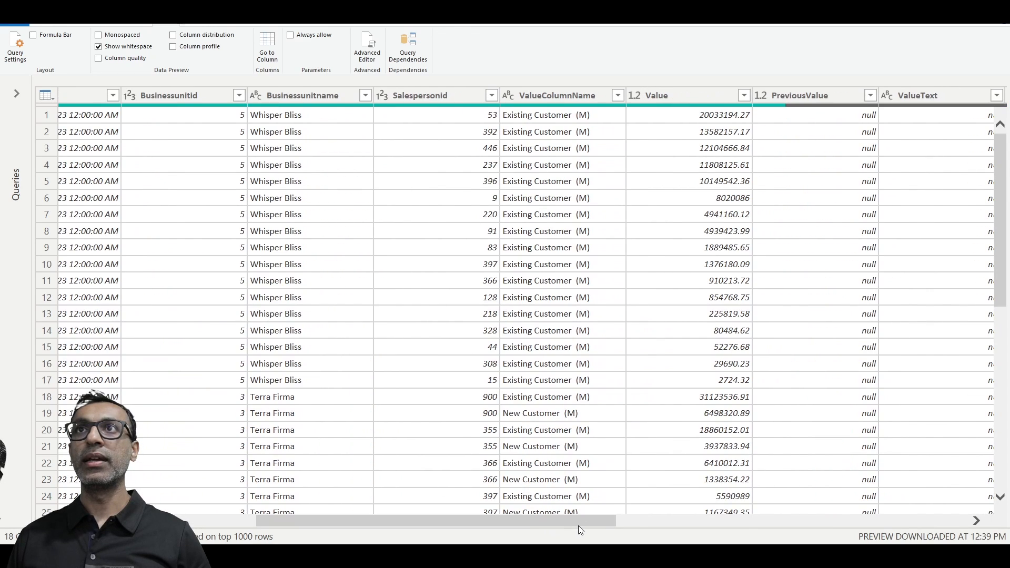
mouse_move(535, 124)
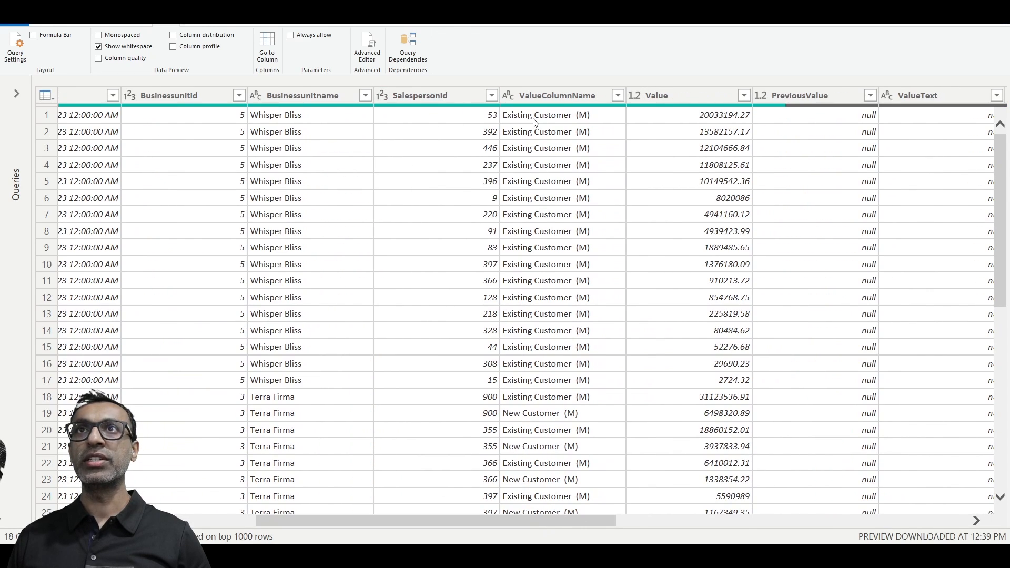
mouse_move(562, 277)
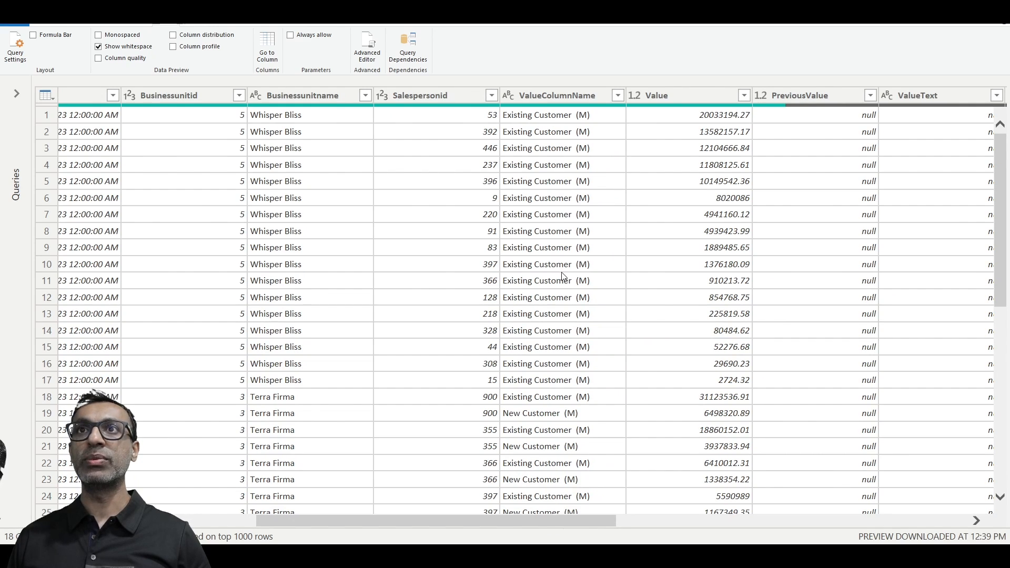
mouse_move(567, 348)
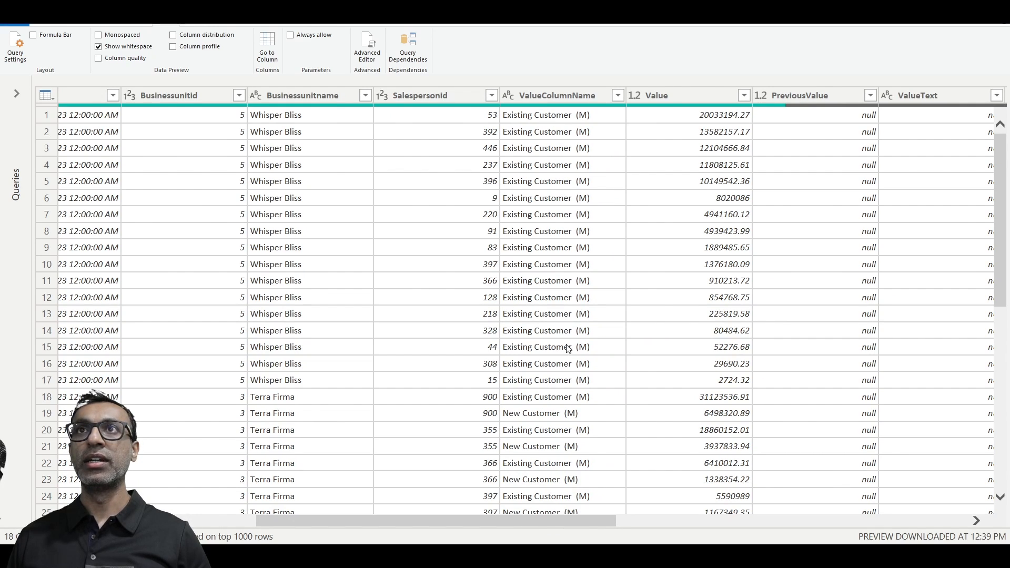
mouse_move(558, 514)
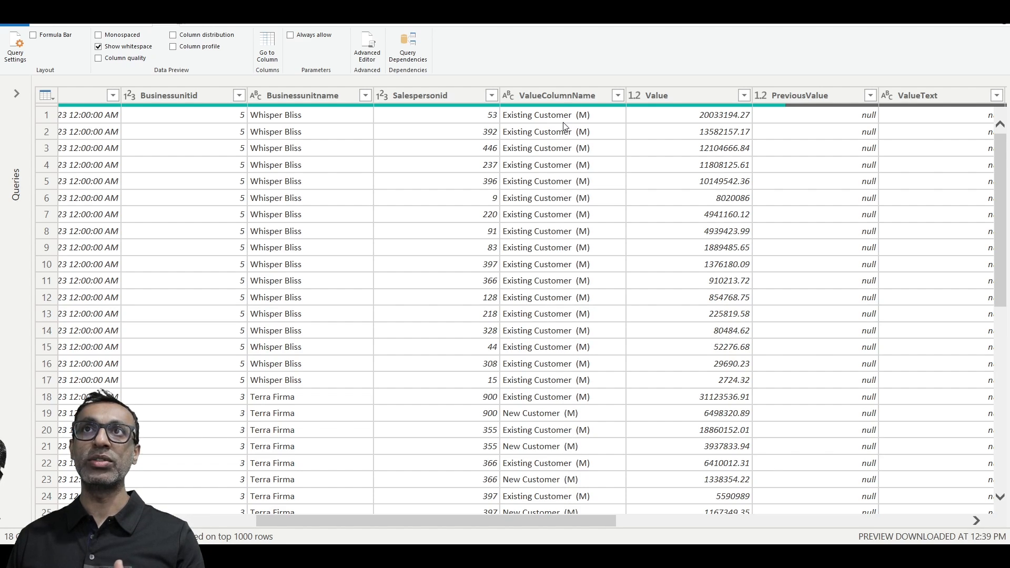
mouse_move(707, 125)
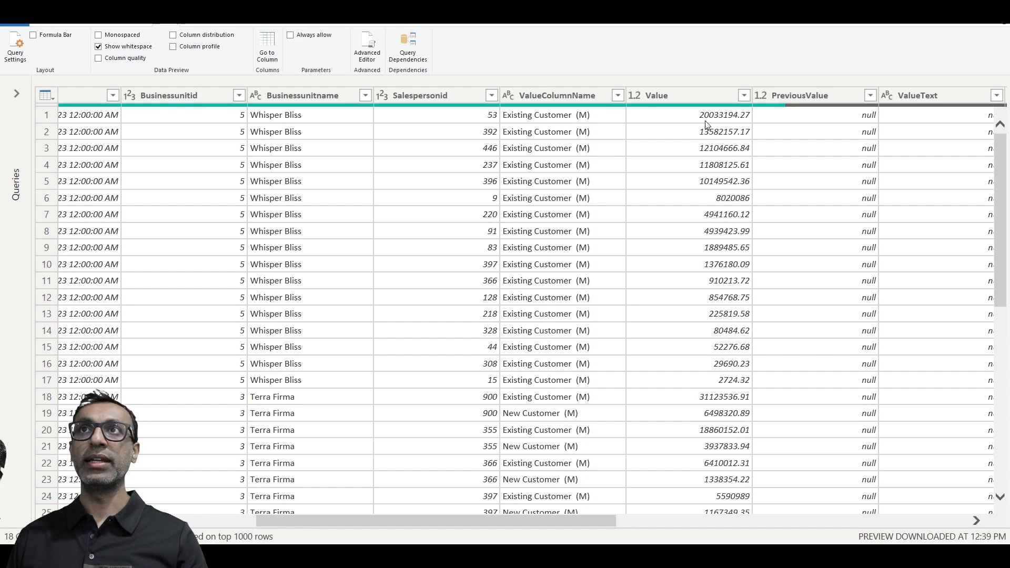
mouse_move(802, 123)
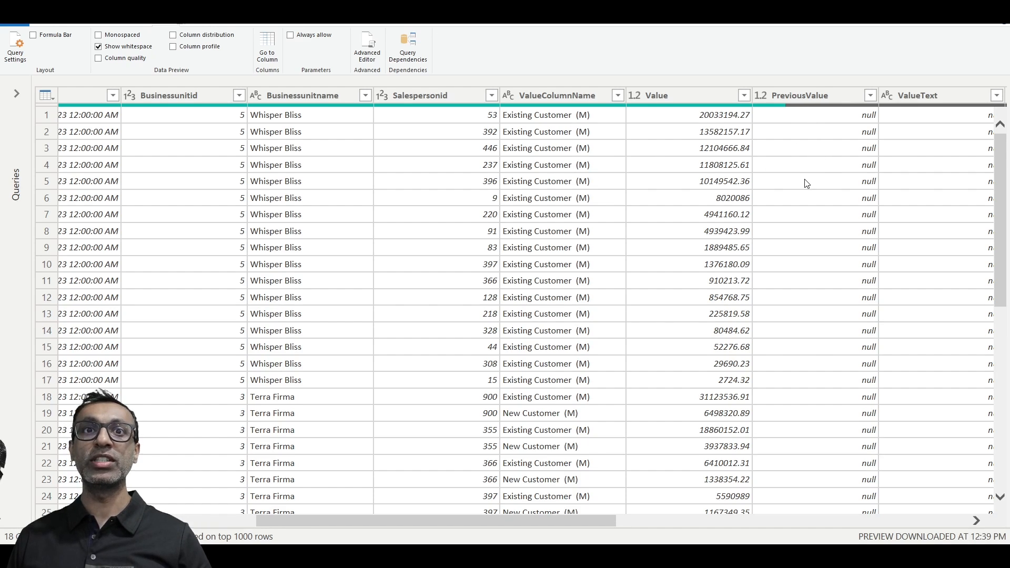
mouse_move(830, 163)
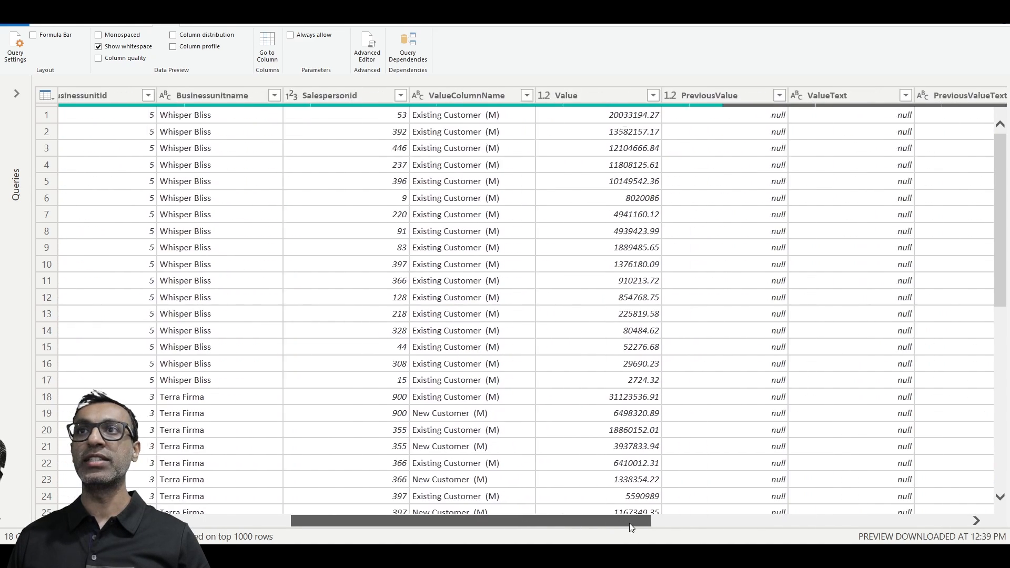
scroll(right, 3)
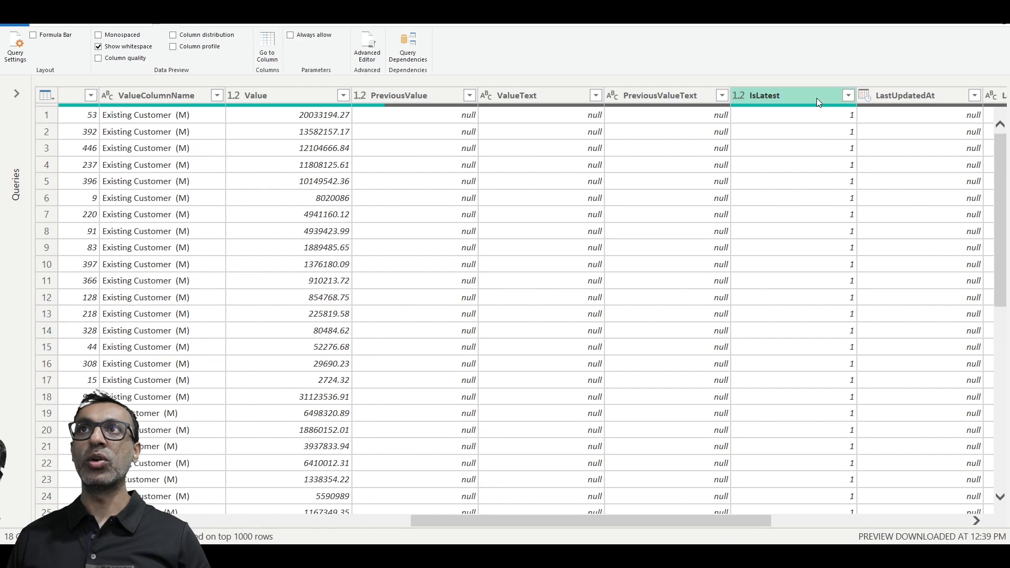
mouse_move(813, 142)
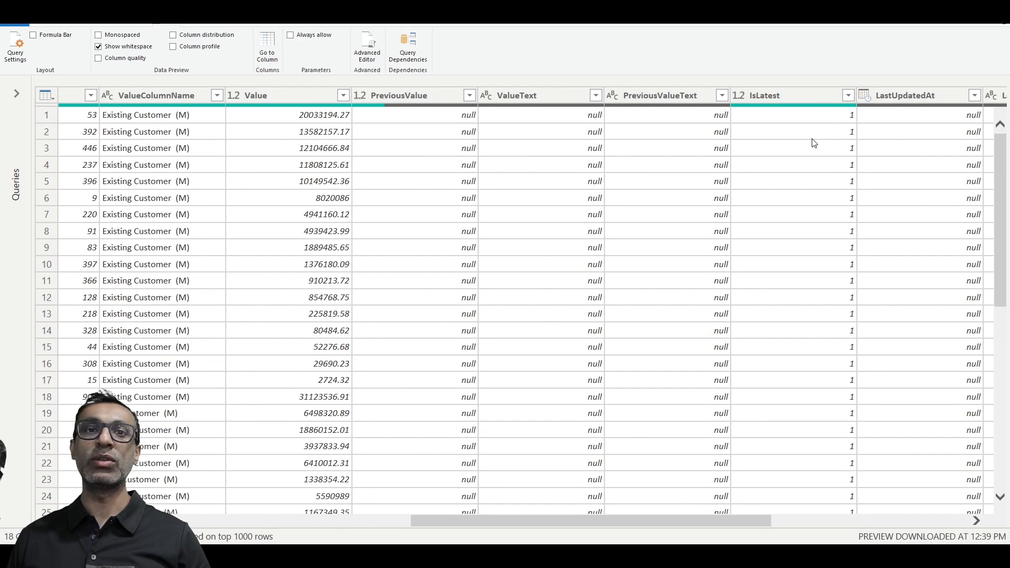
mouse_move(650, 183)
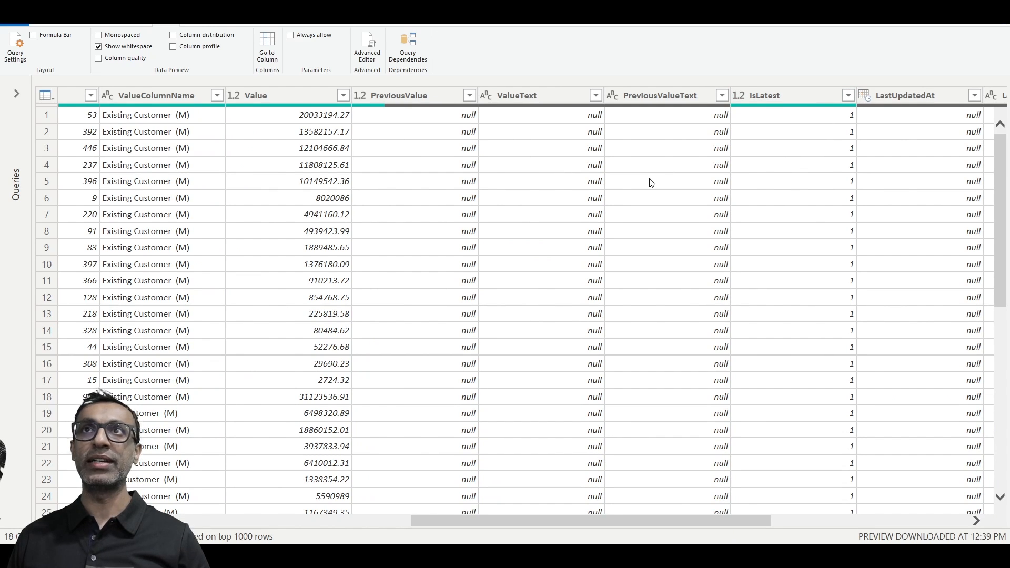
mouse_move(684, 521)
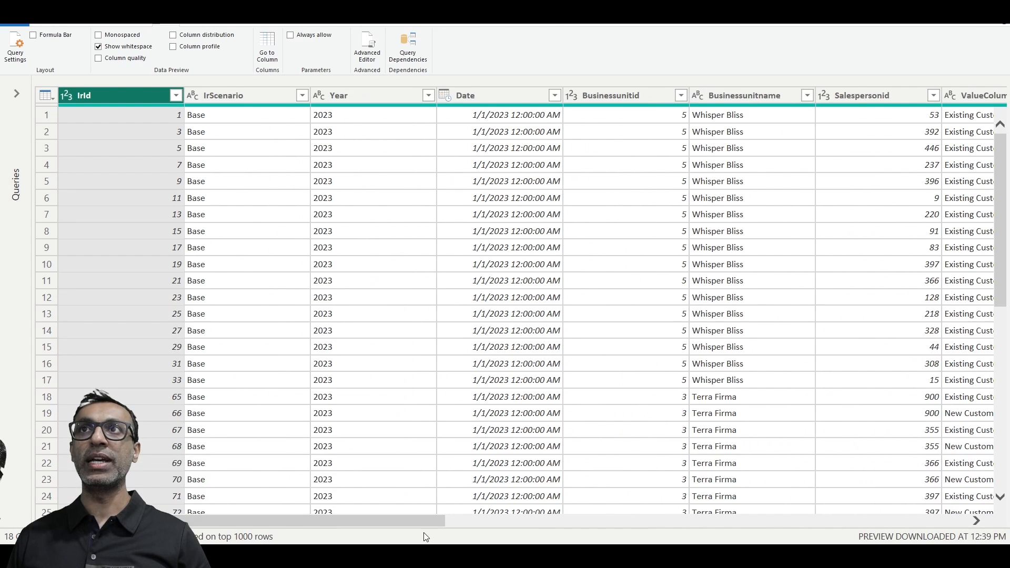
mouse_move(105, 182)
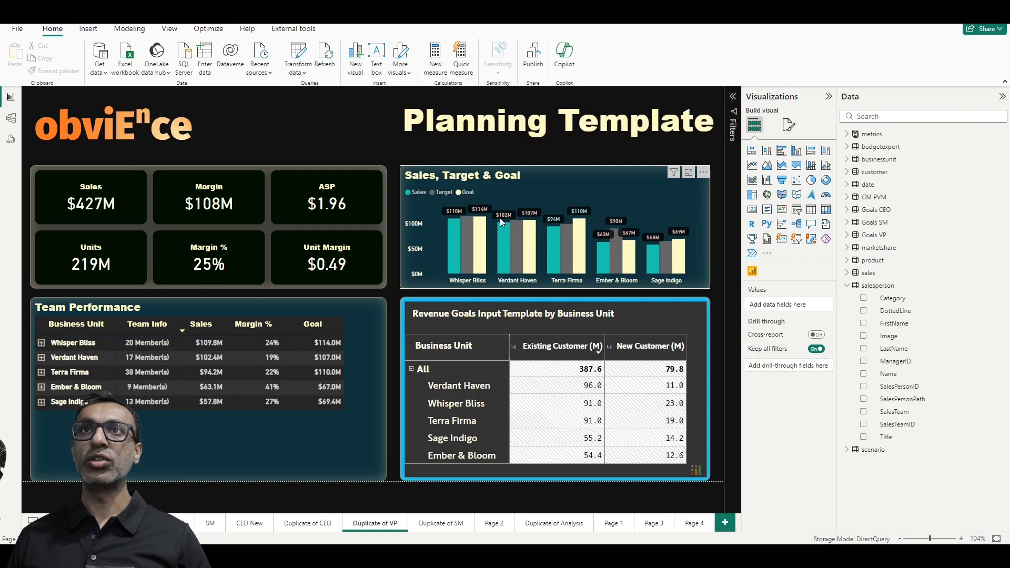
mouse_move(482, 243)
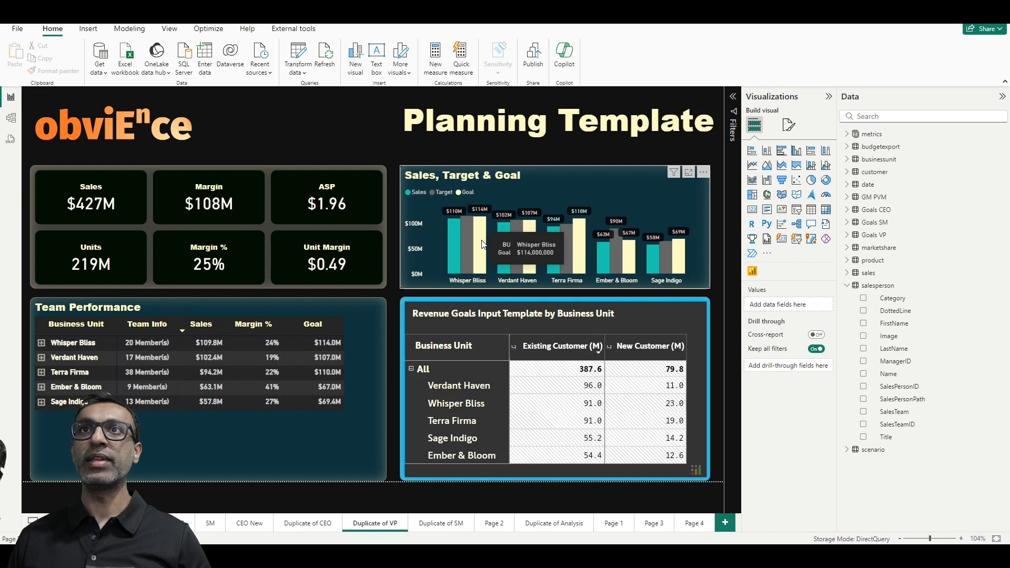
mouse_move(482, 229)
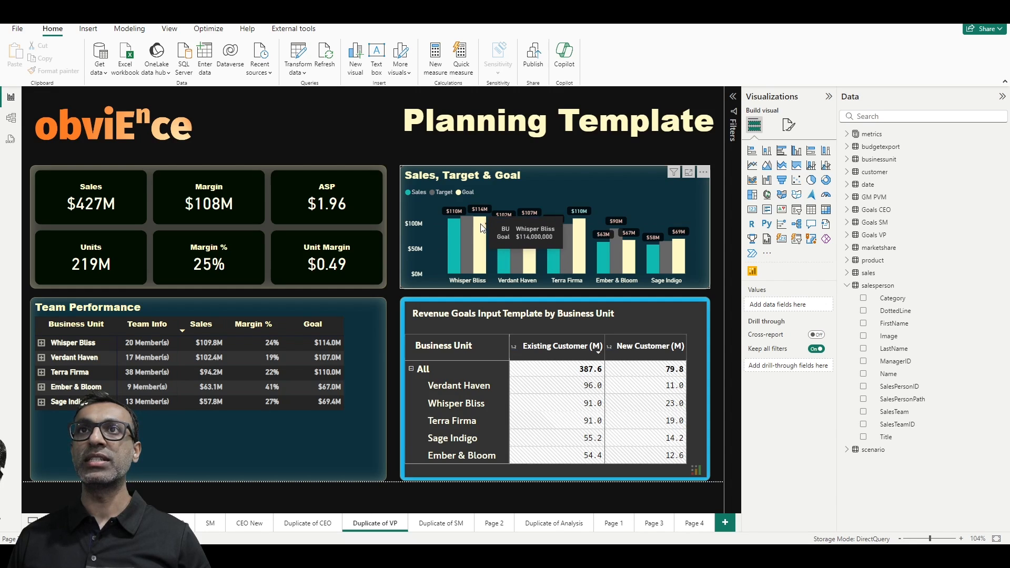
mouse_move(481, 244)
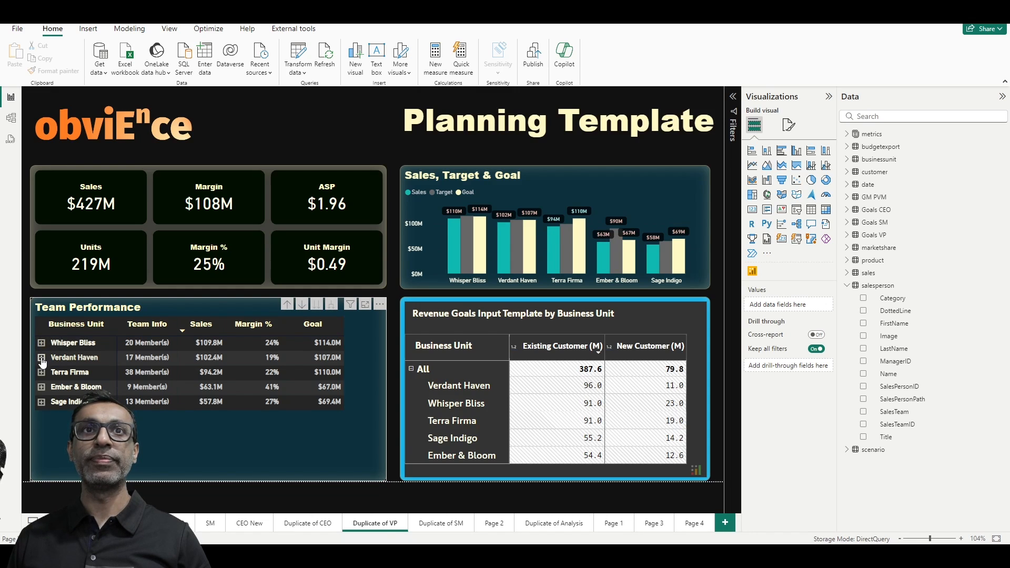
Expand Verdant Haven and set its Existing Customer goal to 100, total now 391.6
click(41, 356)
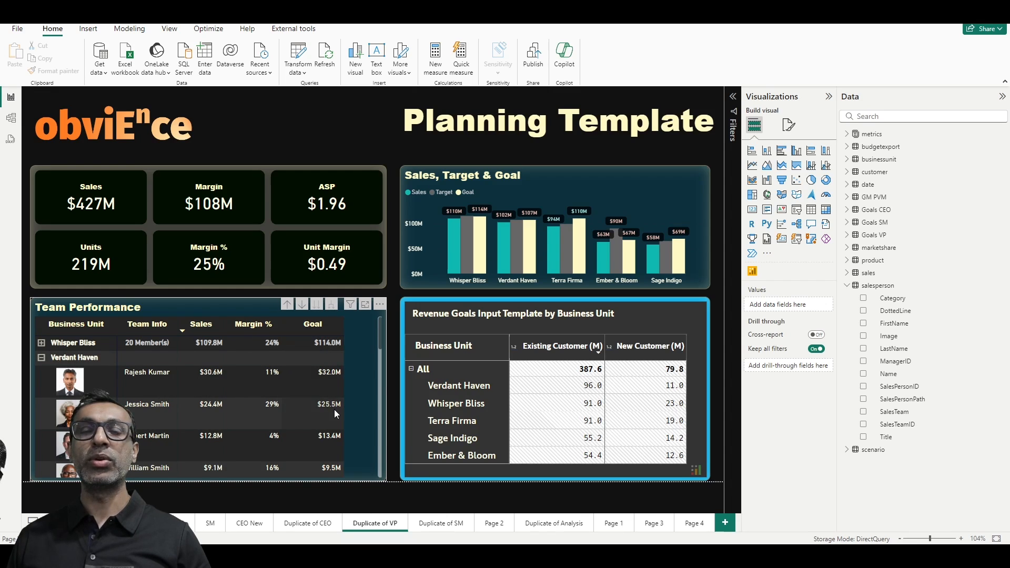
mouse_move(332, 424)
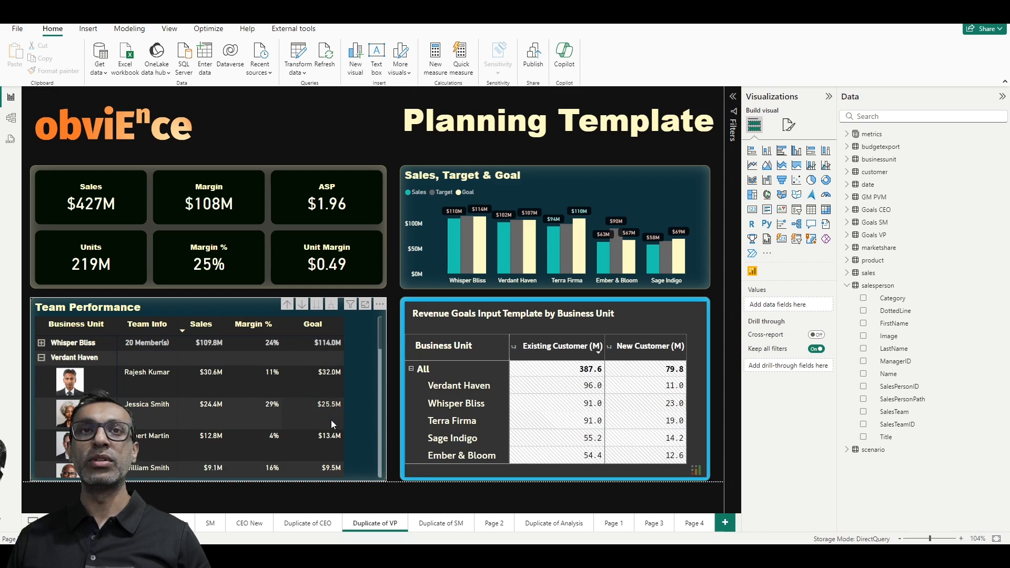
scroll(down, 3)
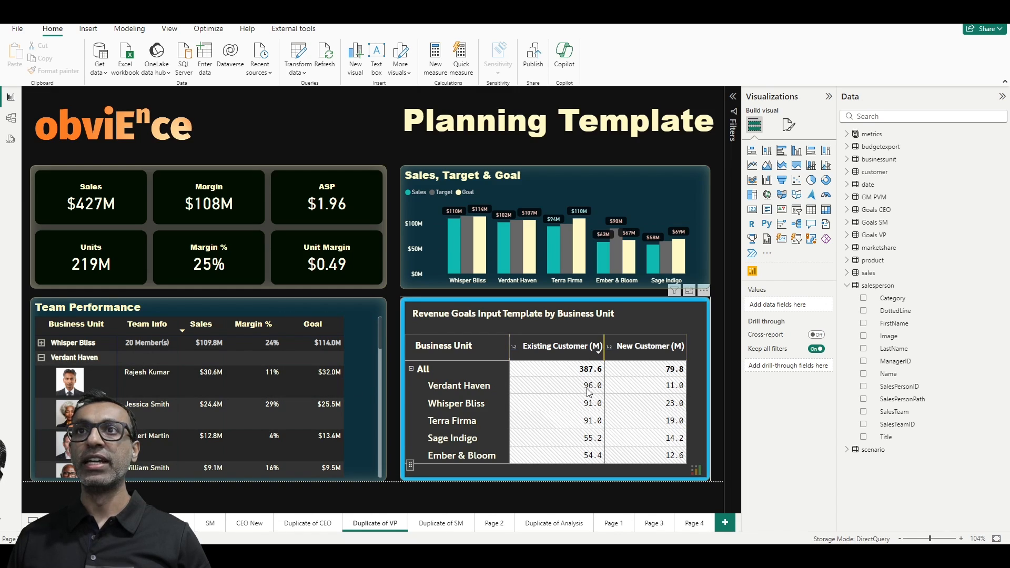
click(587, 385)
text(100)
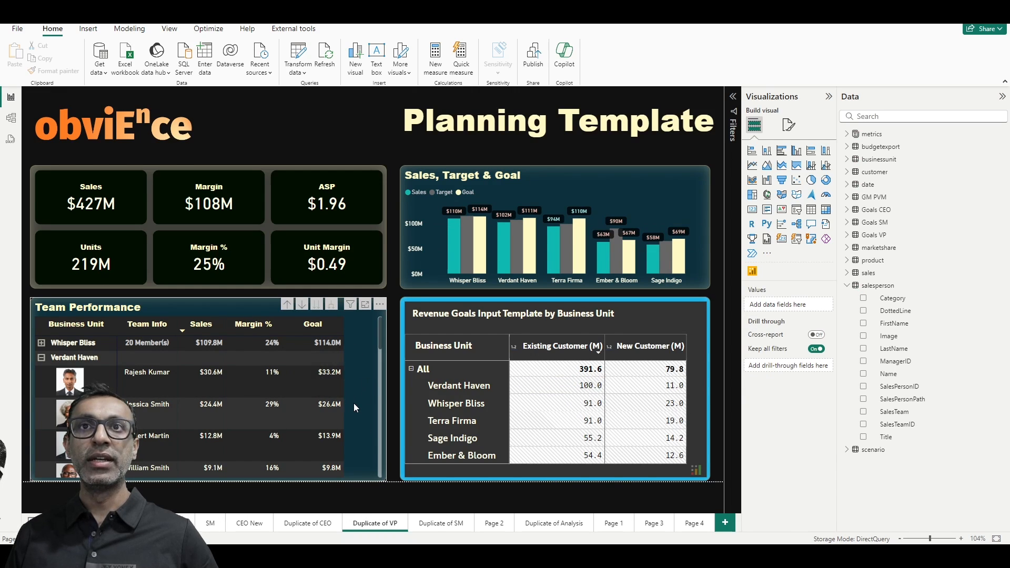
mouse_move(366, 435)
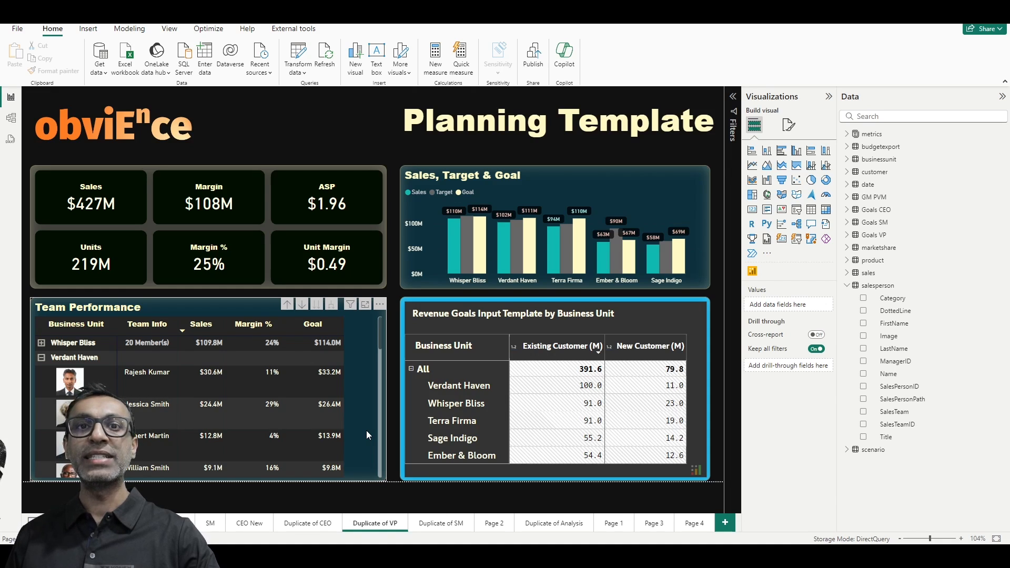
mouse_move(354, 433)
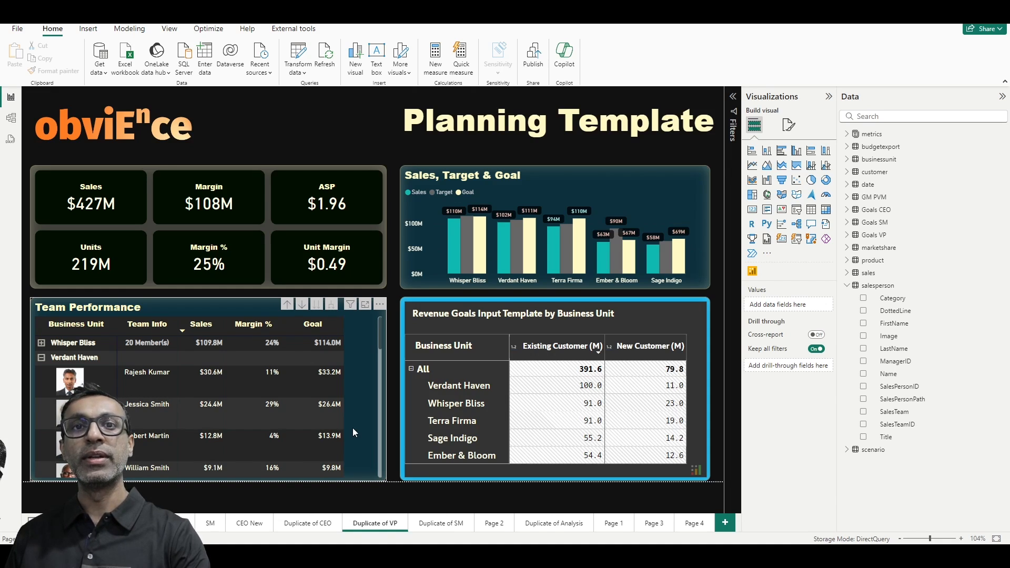